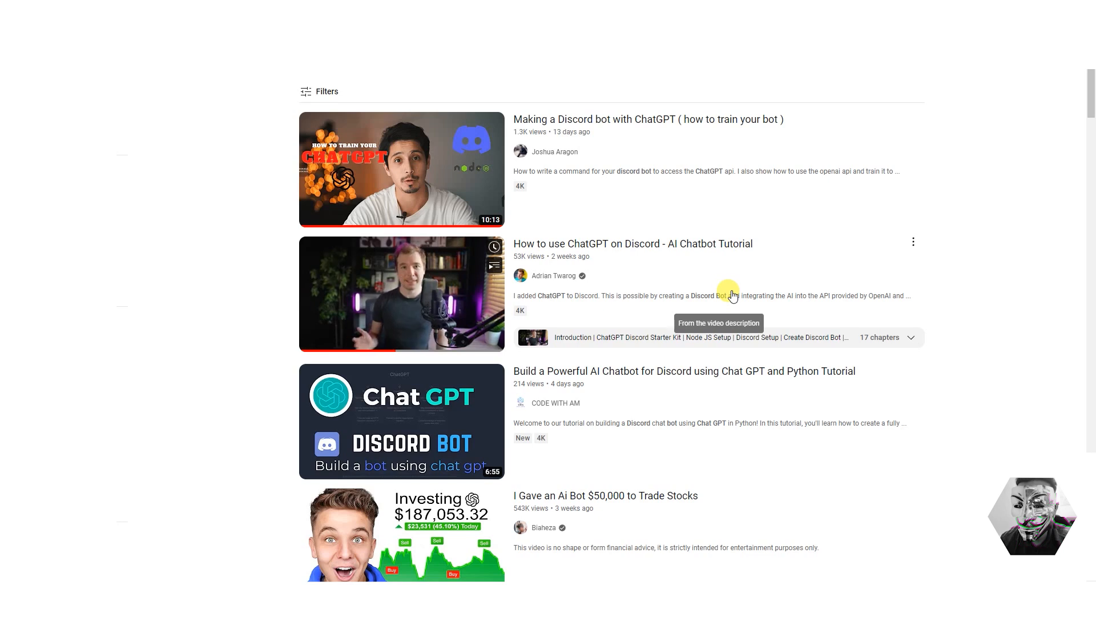
mouse_move(440, 285)
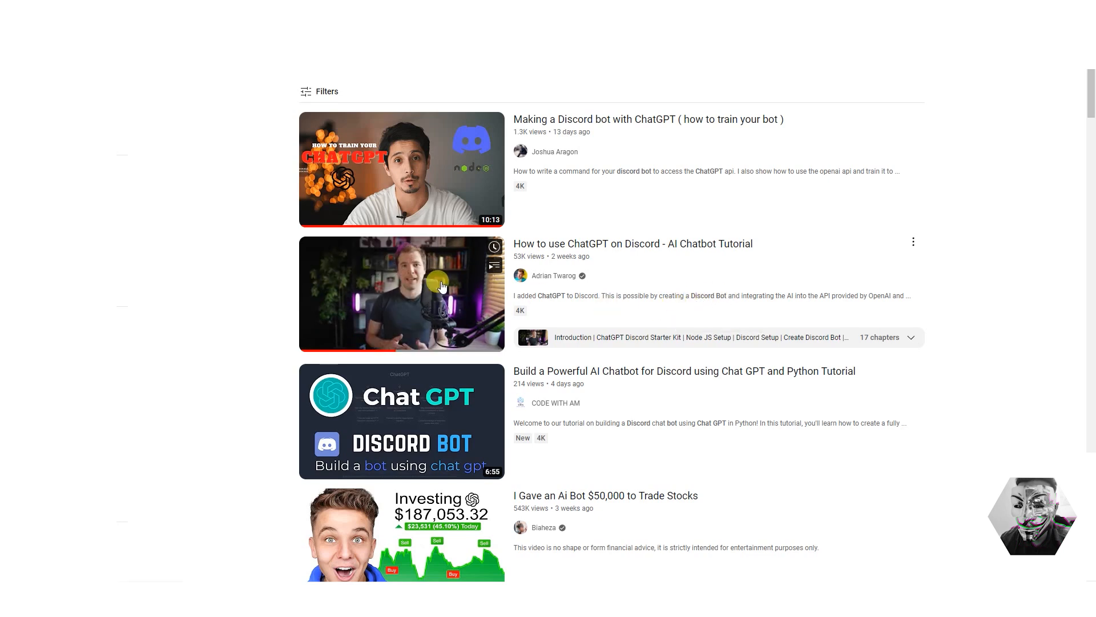
- Open the 'How to use ChatGPT on Discord - AI Chatbot Tutorial' video and scroll to its description
click(401, 293)
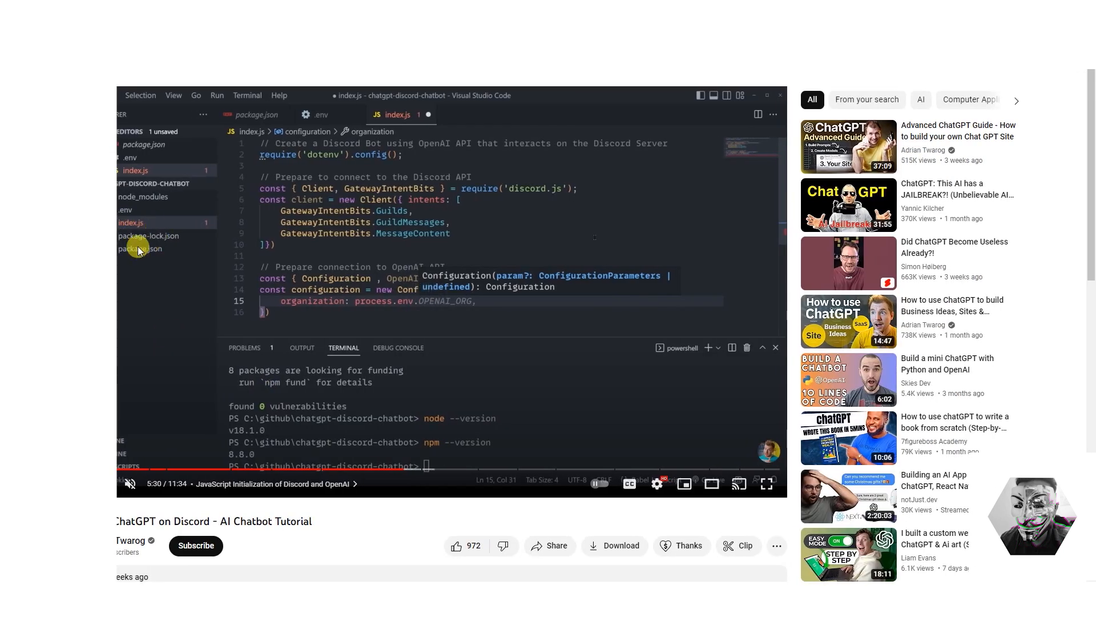
mouse_move(193, 215)
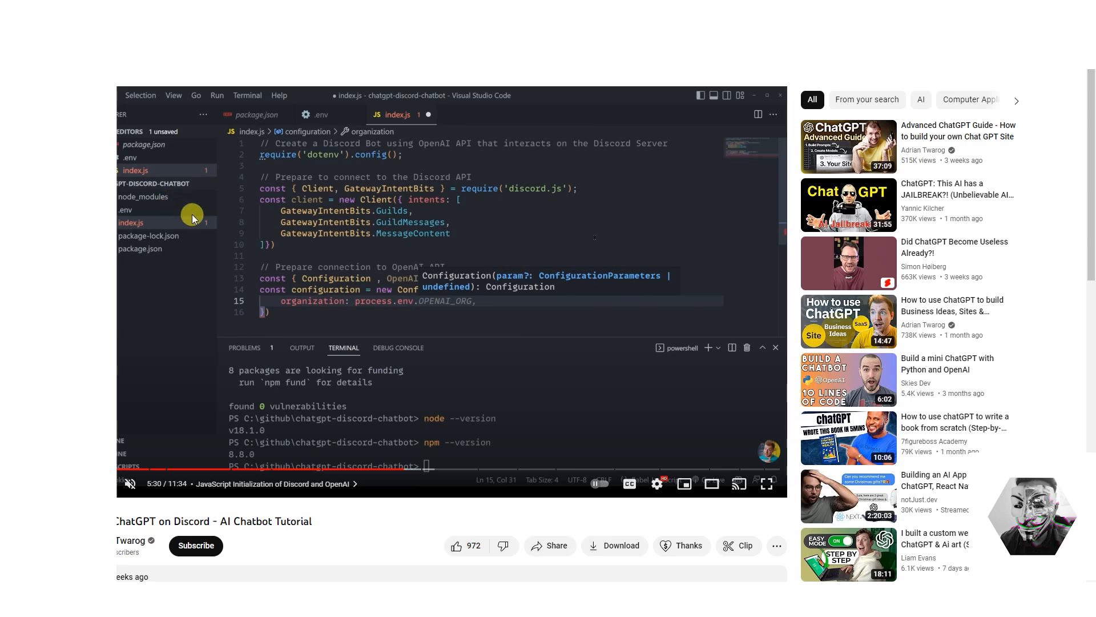
mouse_move(177, 273)
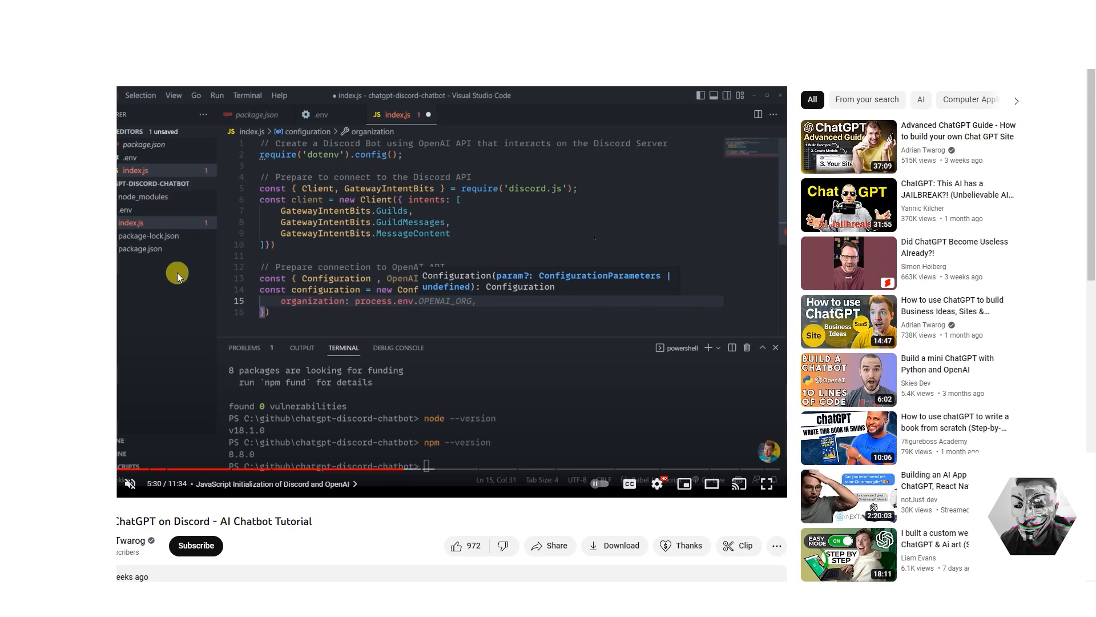
mouse_move(455, 367)
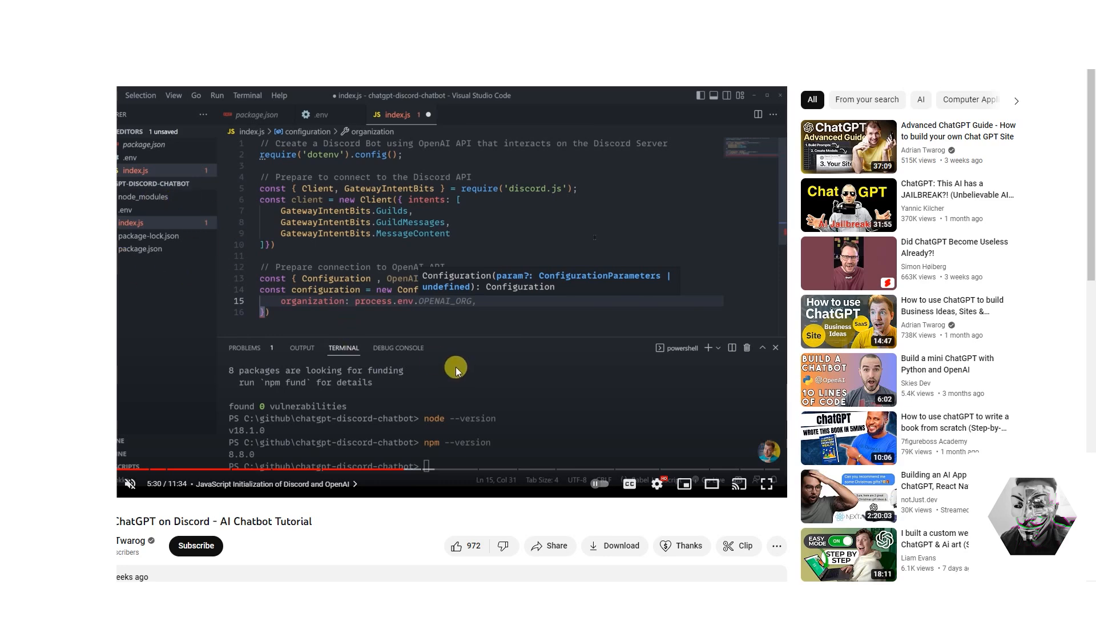
scroll(down, 3)
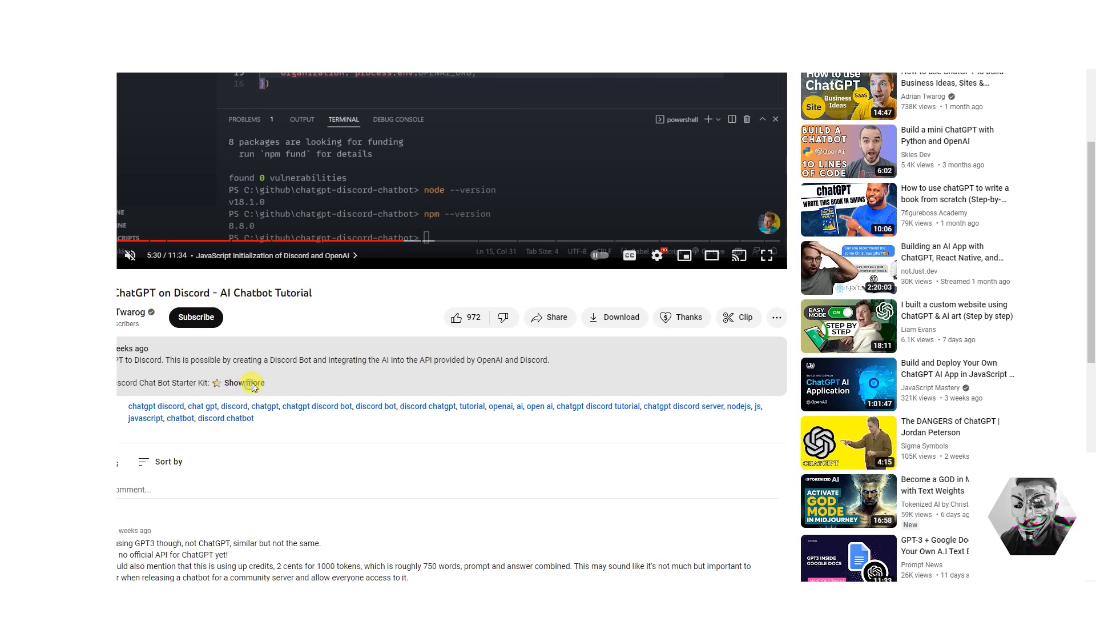
- Follow the description link to the ChatGPT Discord Bot Starter Kit page and scroll through it
click(217, 383)
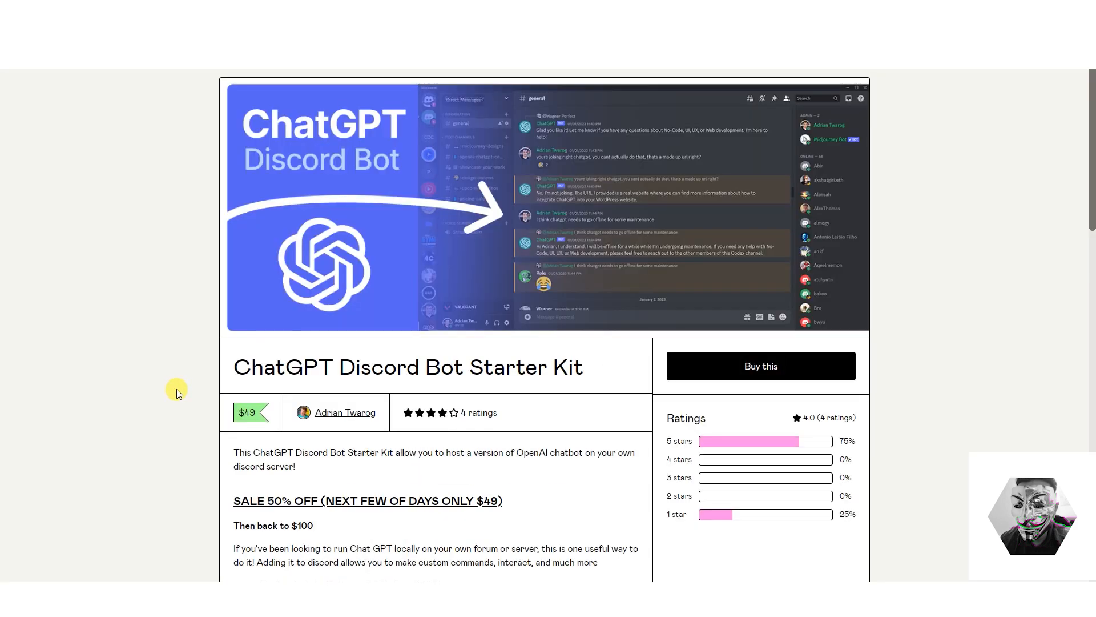
mouse_move(231, 390)
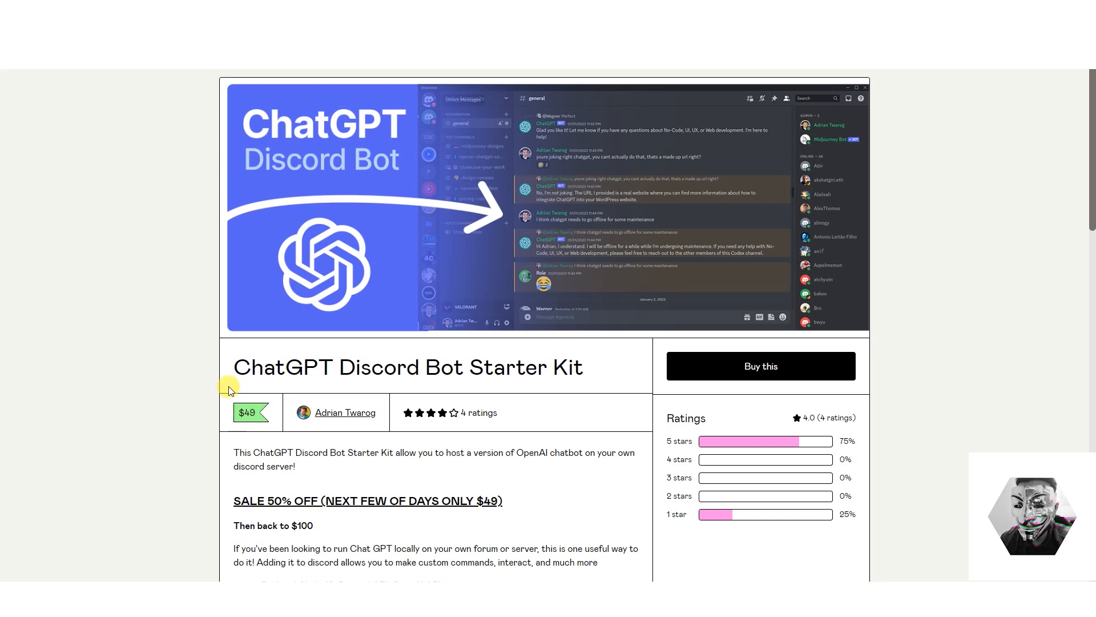
scroll(down, 3)
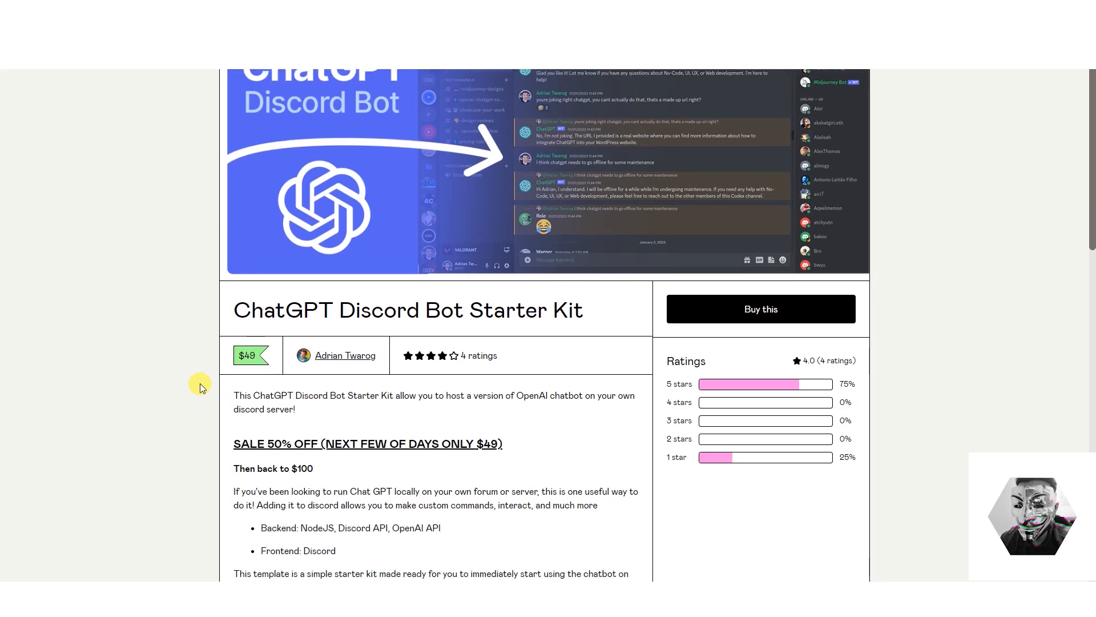
mouse_move(252, 356)
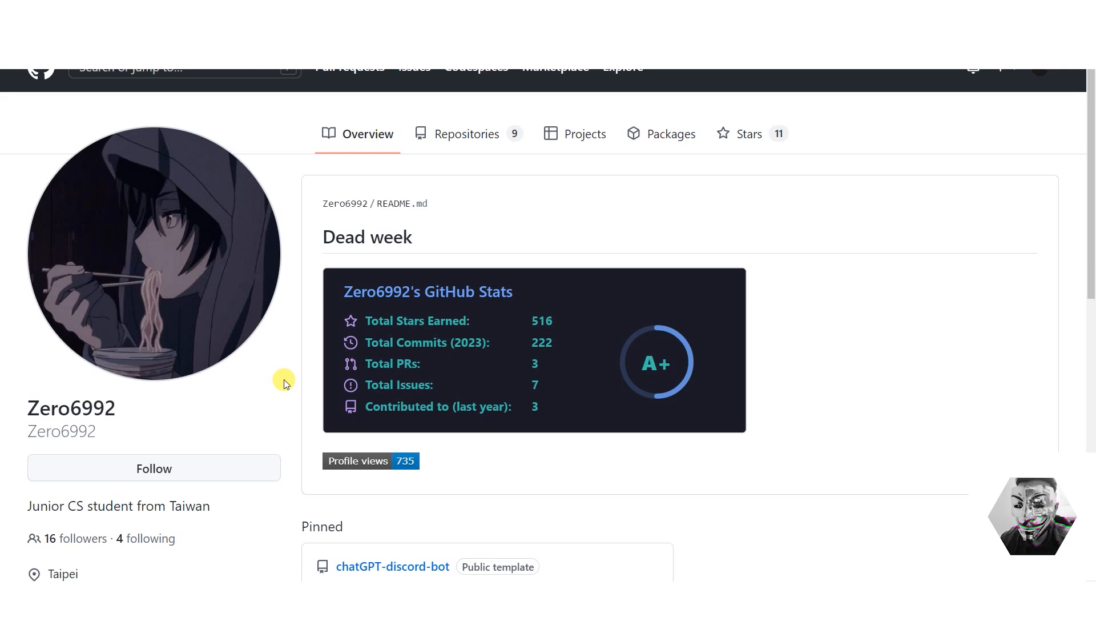
- Open the pinned chatGPT-discord-bot repository and select its 114 forks count
scroll(down, 3)
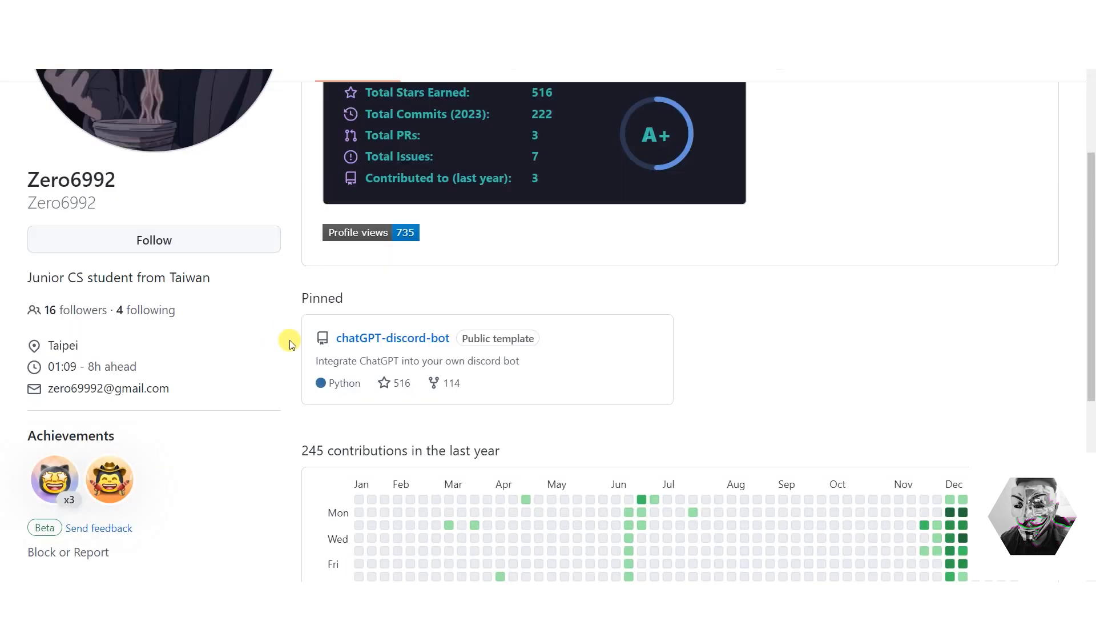
mouse_move(316, 361)
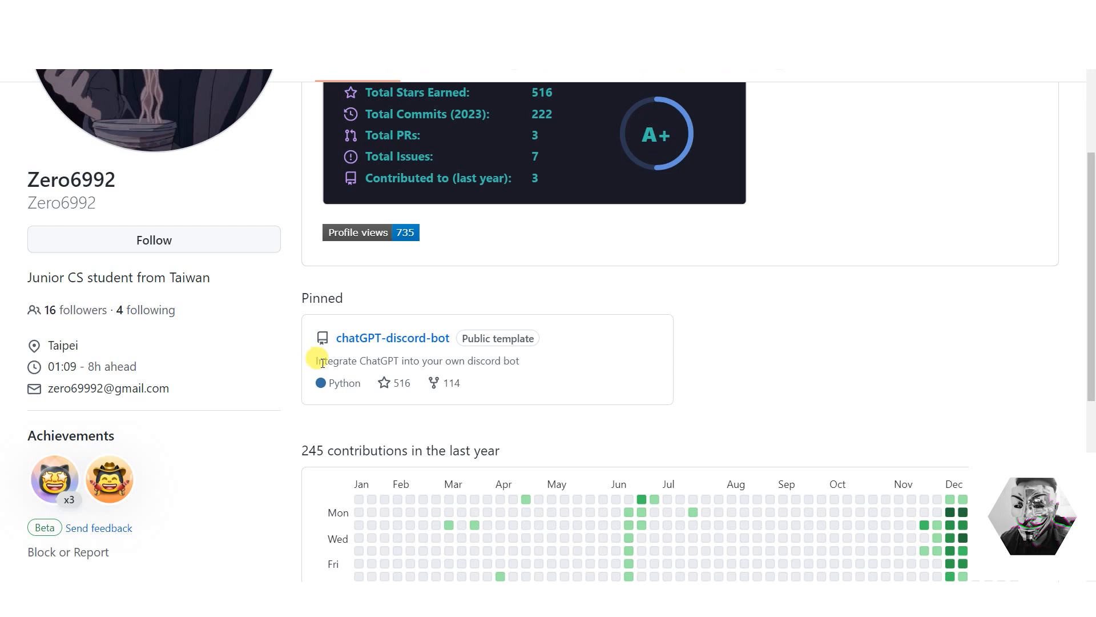
mouse_move(271, 336)
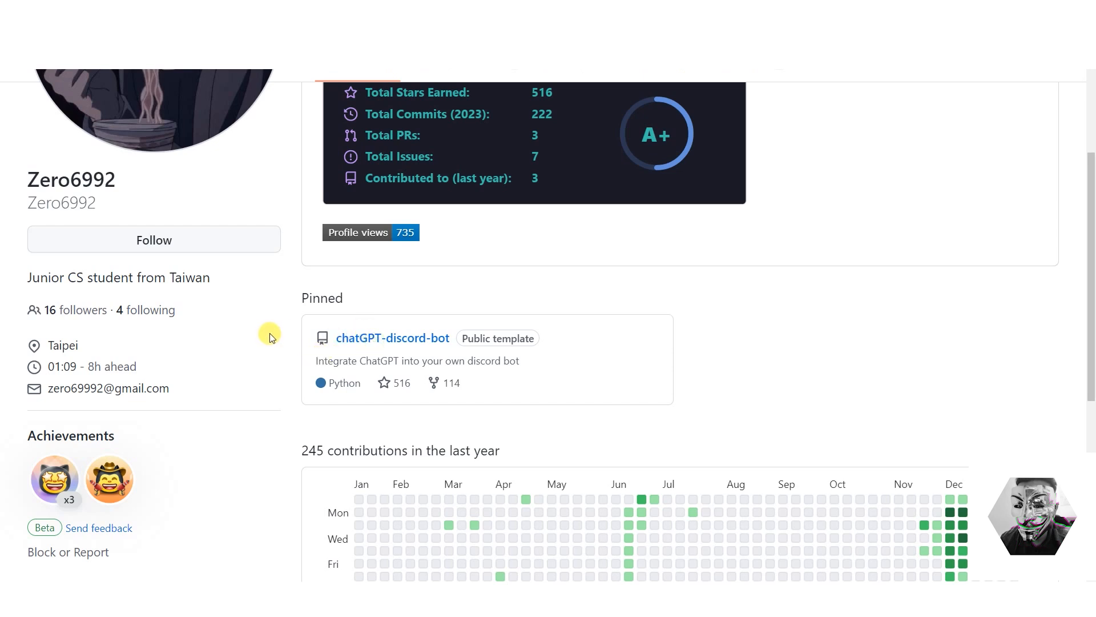
click(393, 337)
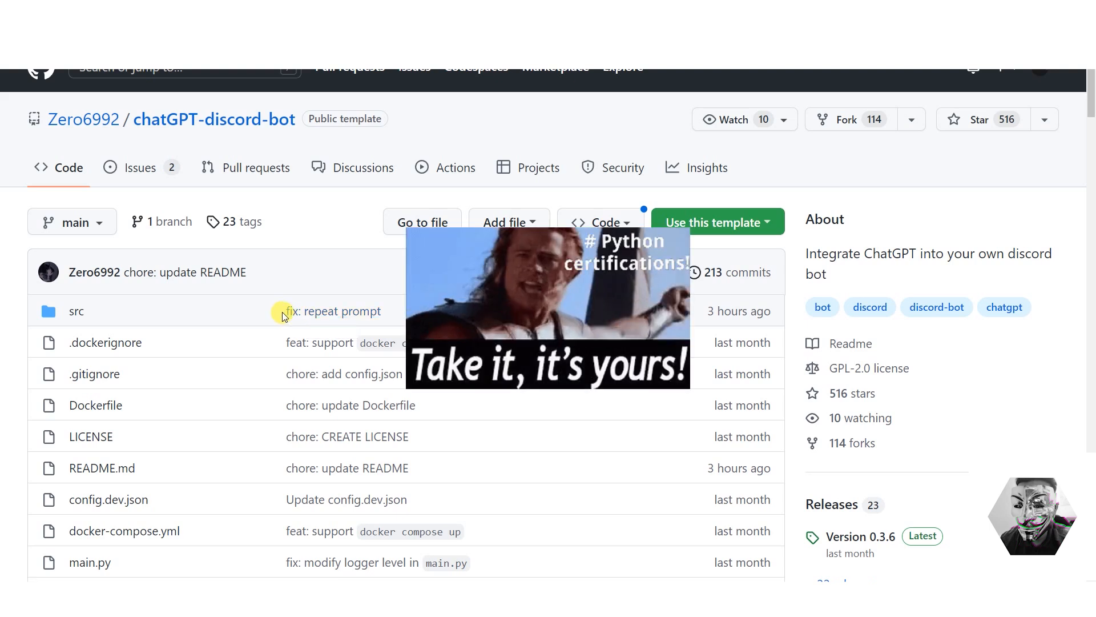
mouse_move(28, 368)
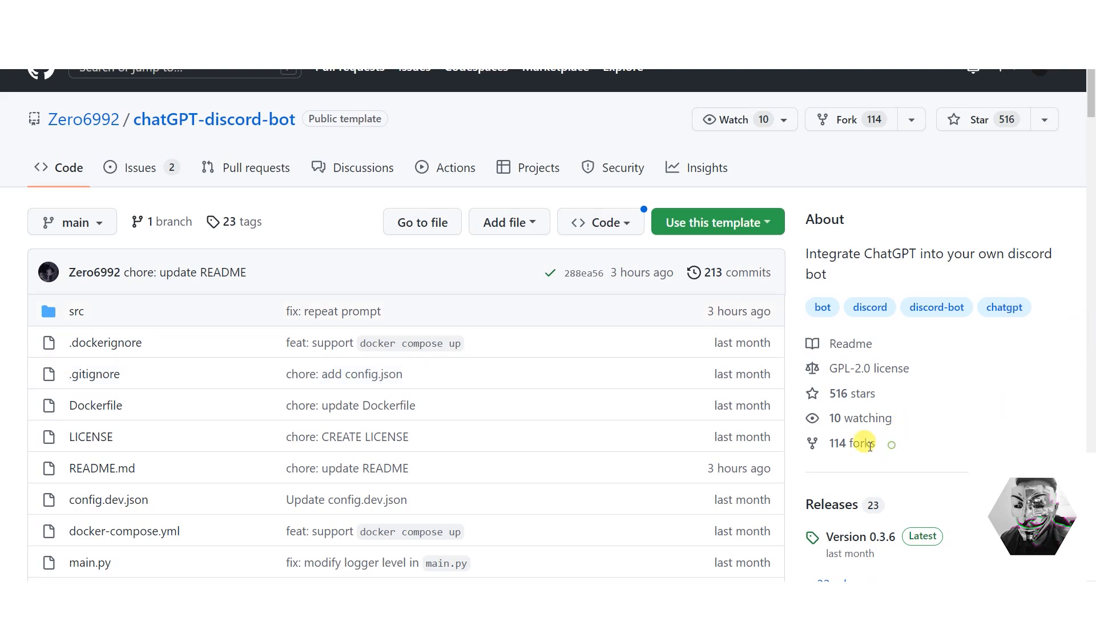
double_click(851, 443)
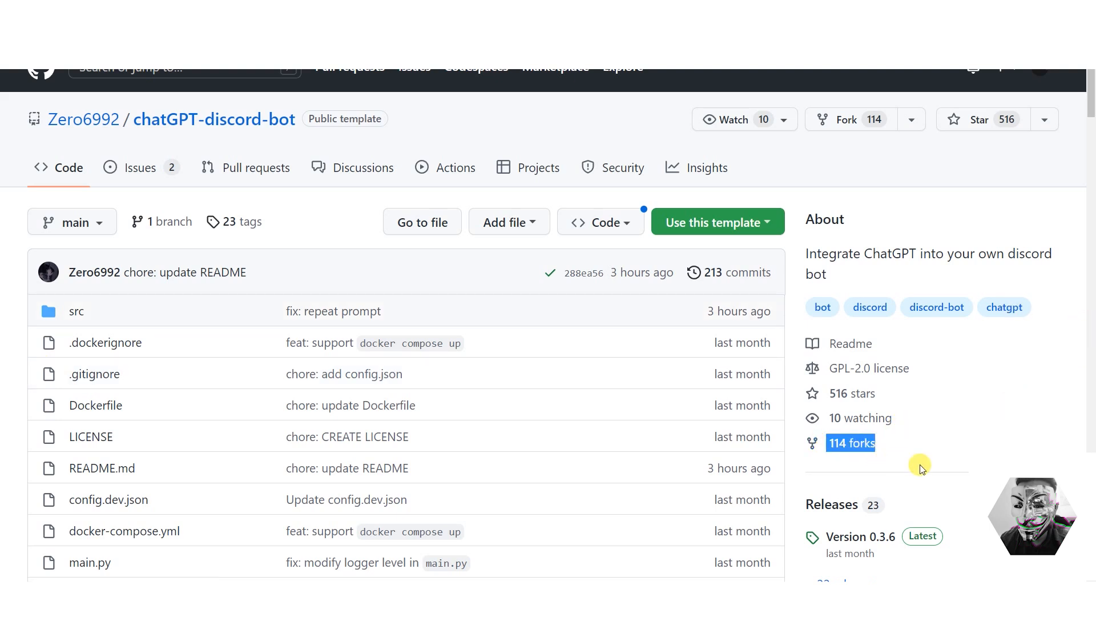
- View the Version 0.3.6 release and its v0.3.5 to v0.3.6 changelog comparison
scroll(down, 3)
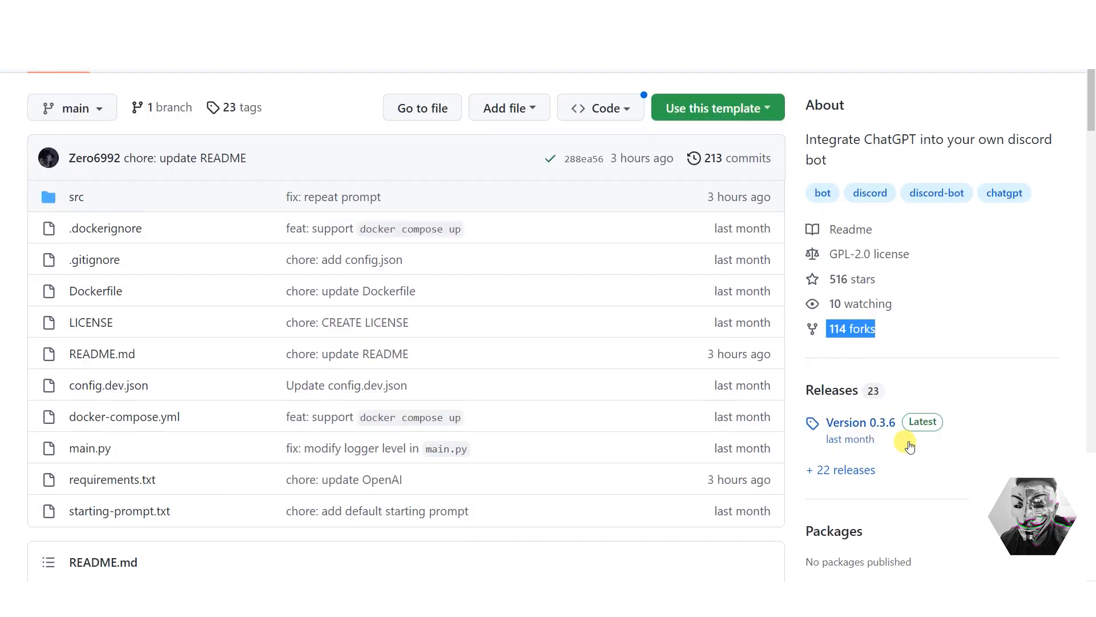
click(860, 421)
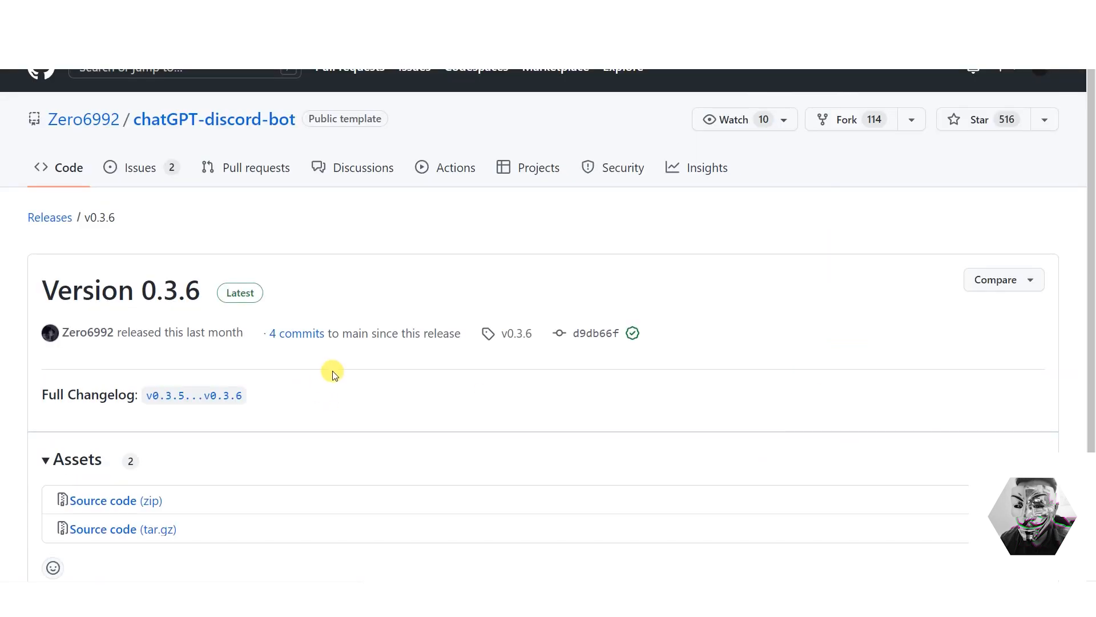
mouse_move(152, 391)
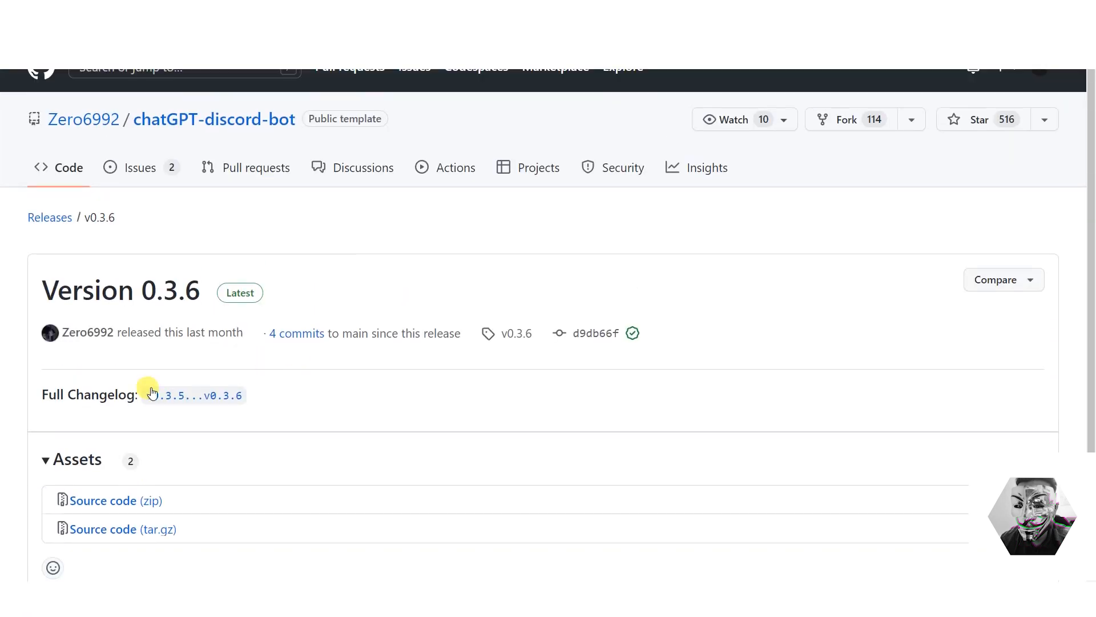
click(193, 395)
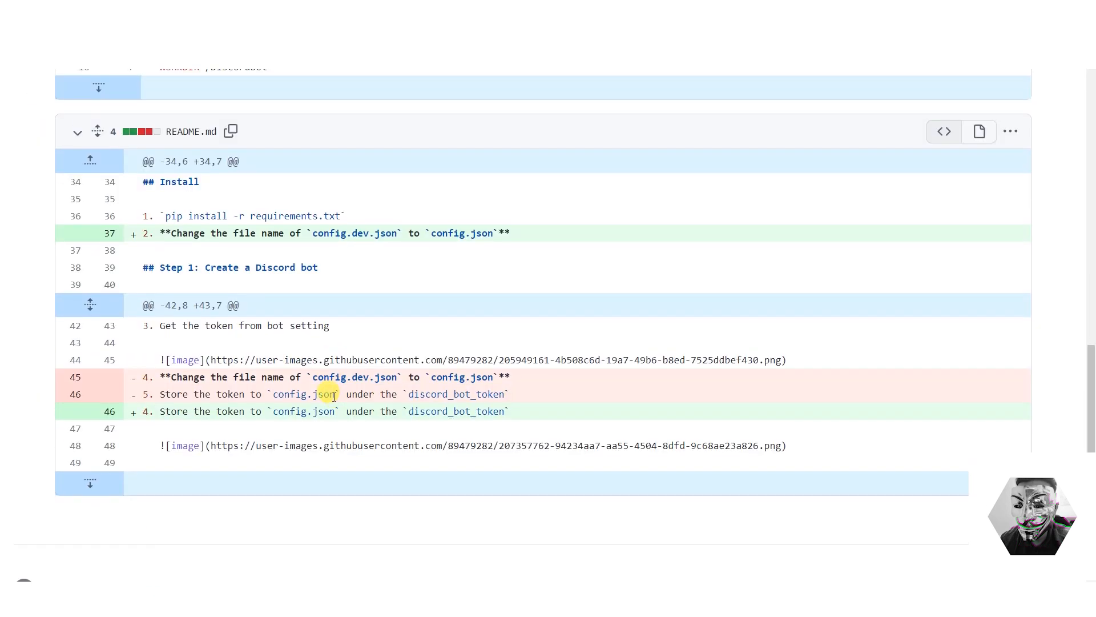
scroll(up, 3)
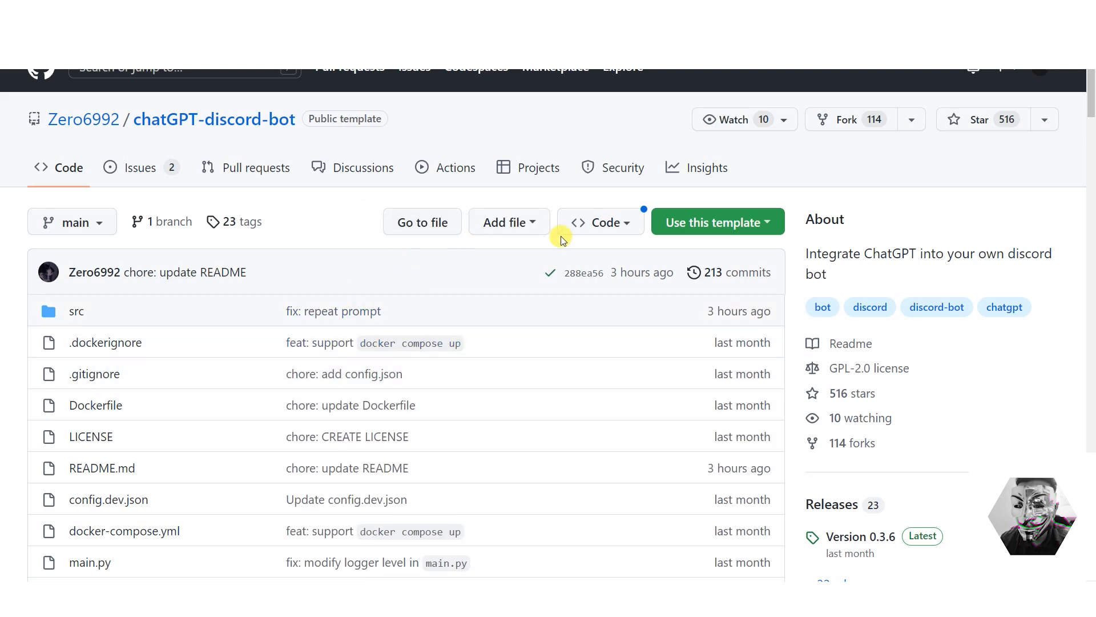
- Get the bot source code, then open responses.py and config.json in the editor
click(600, 222)
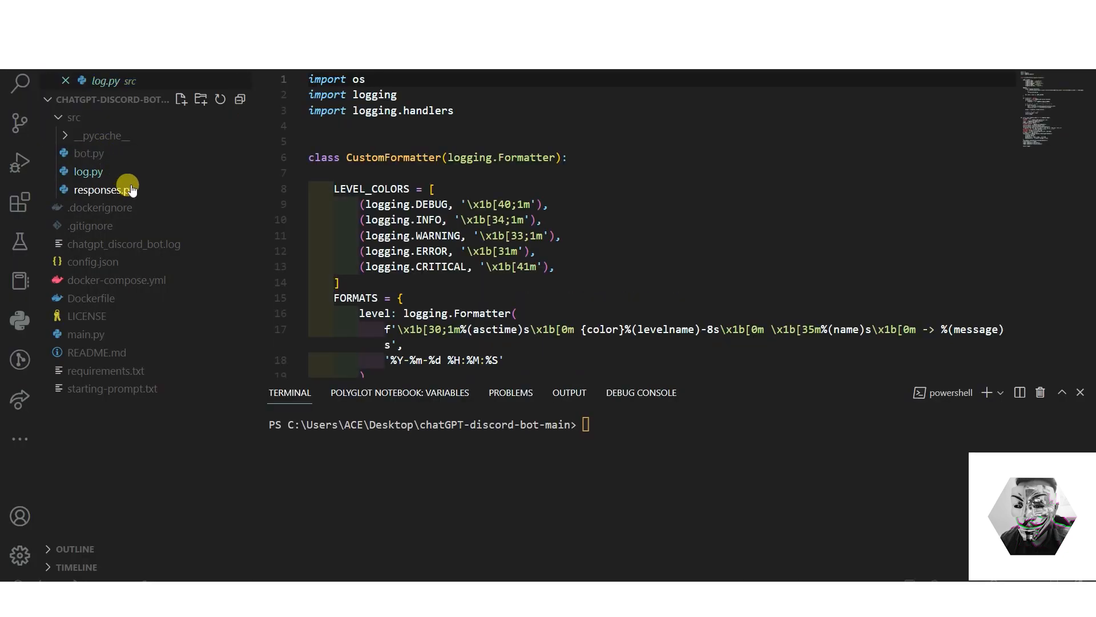
click(103, 190)
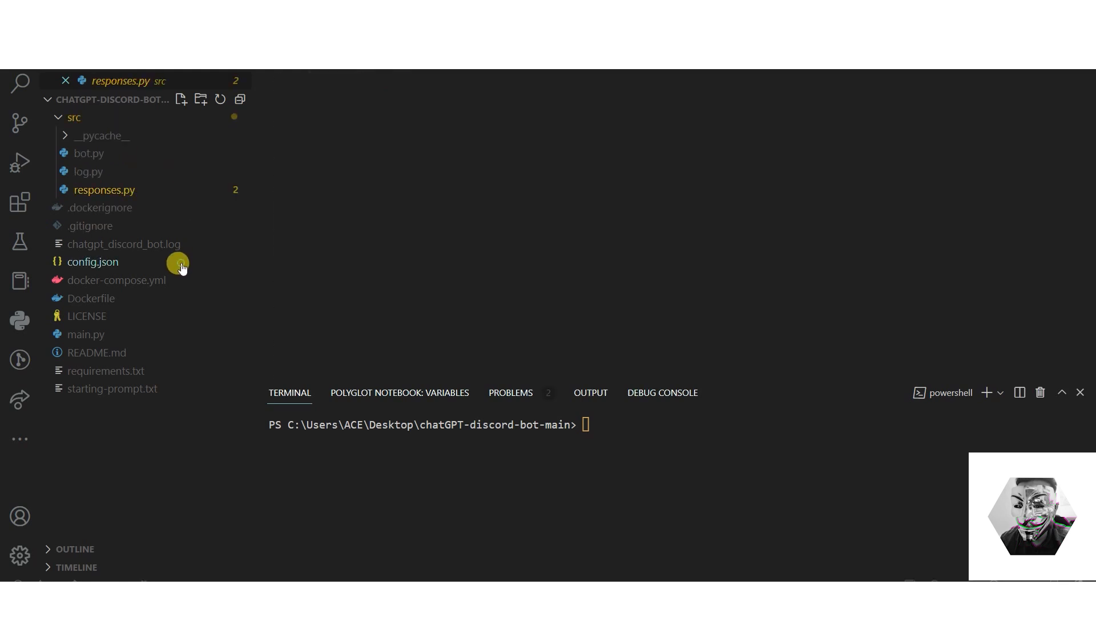
click(93, 262)
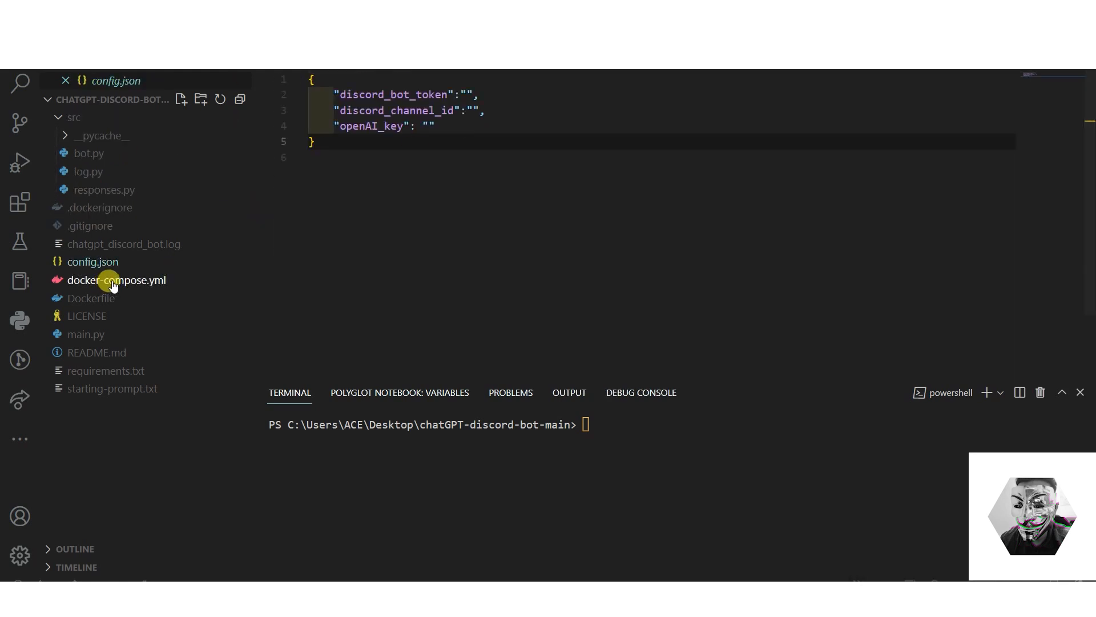
mouse_move(458, 124)
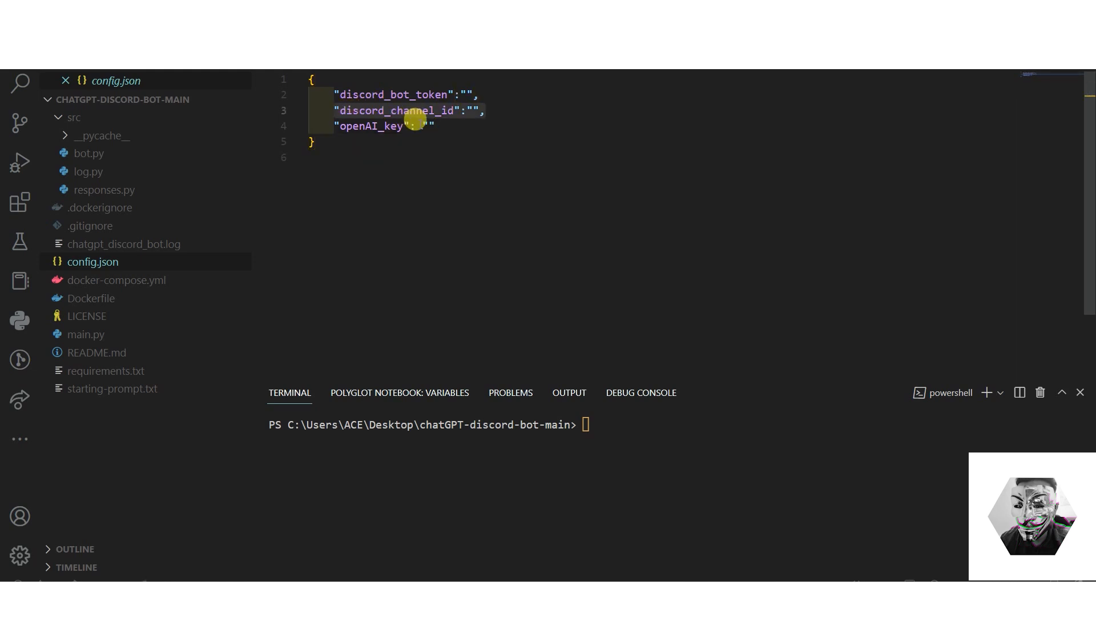
click(480, 94)
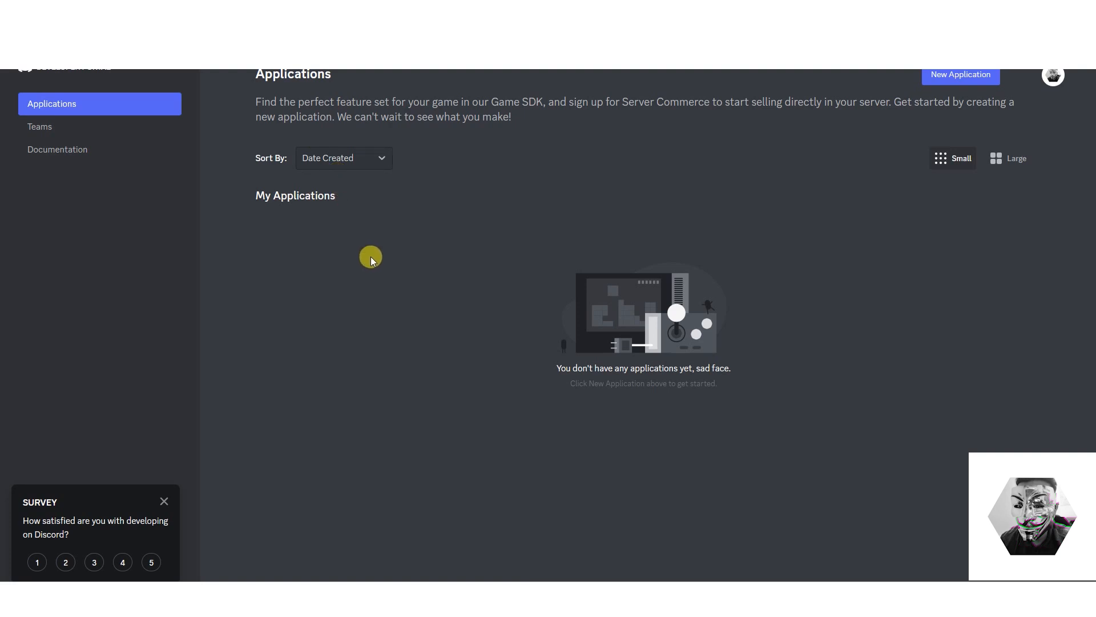
mouse_move(388, 259)
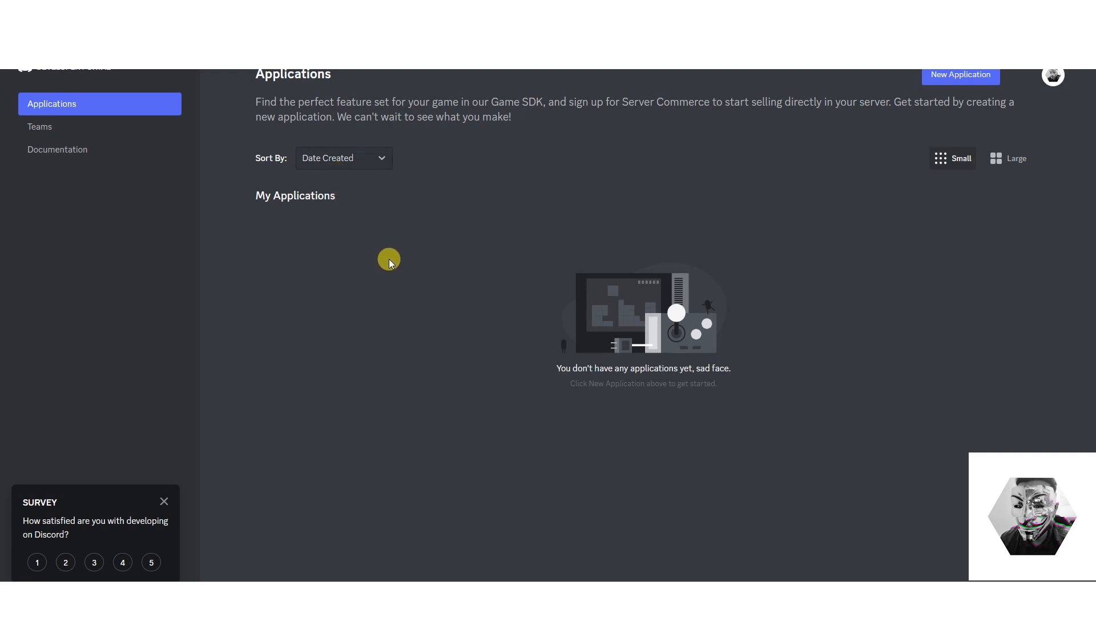
mouse_move(548, 263)
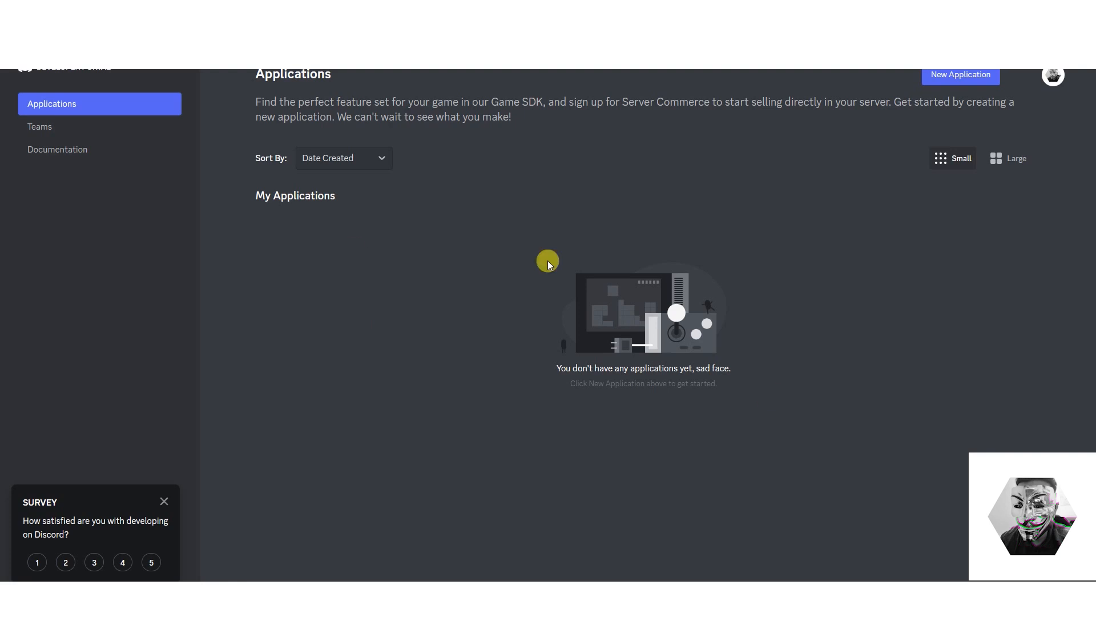
mouse_move(239, 536)
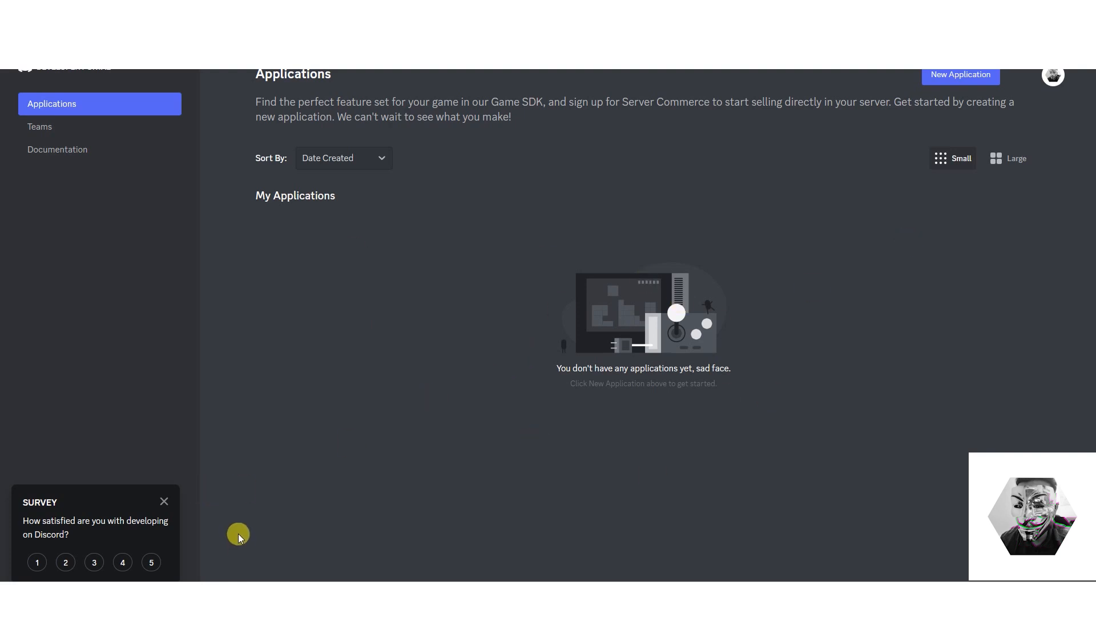
- Create a new application named ACE-GPT, agreeing to the developer terms
click(960, 74)
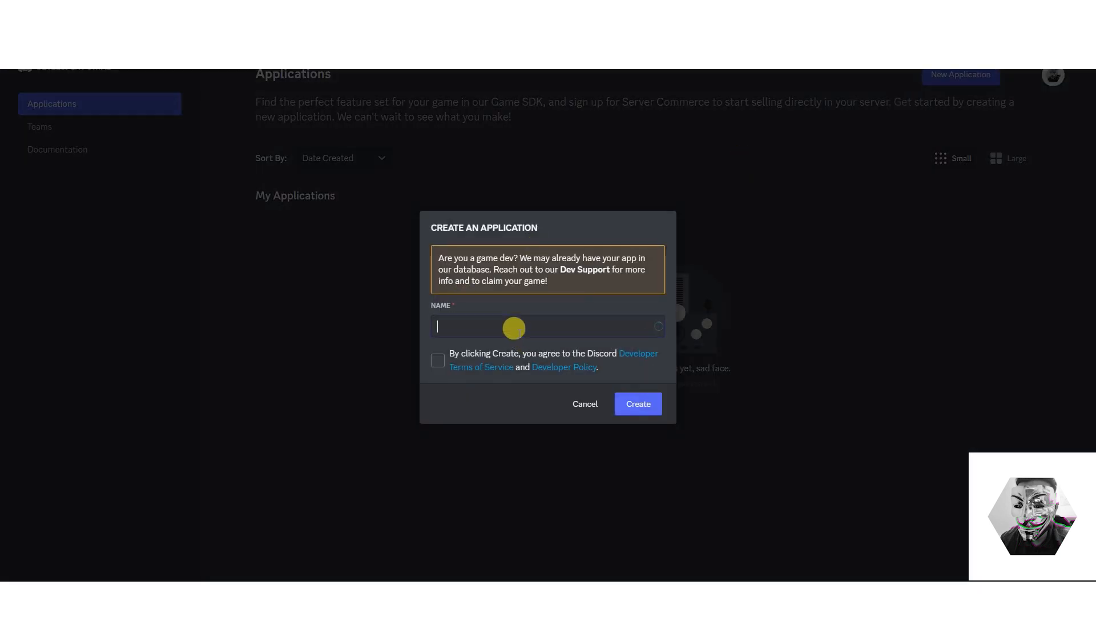
text(AC)
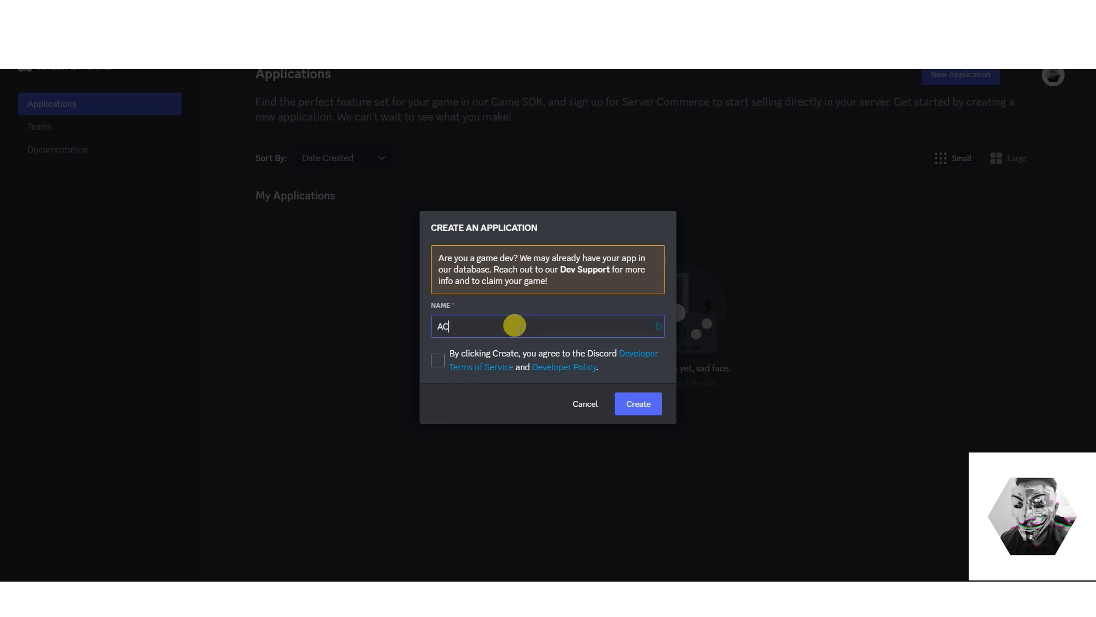
text(E)
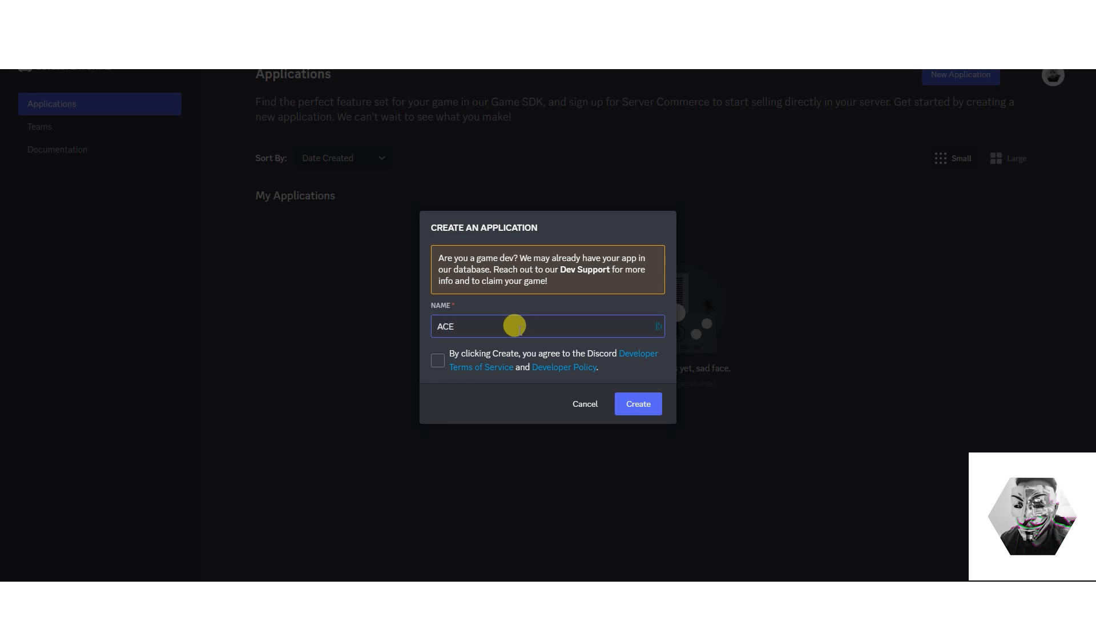
text(-GP)
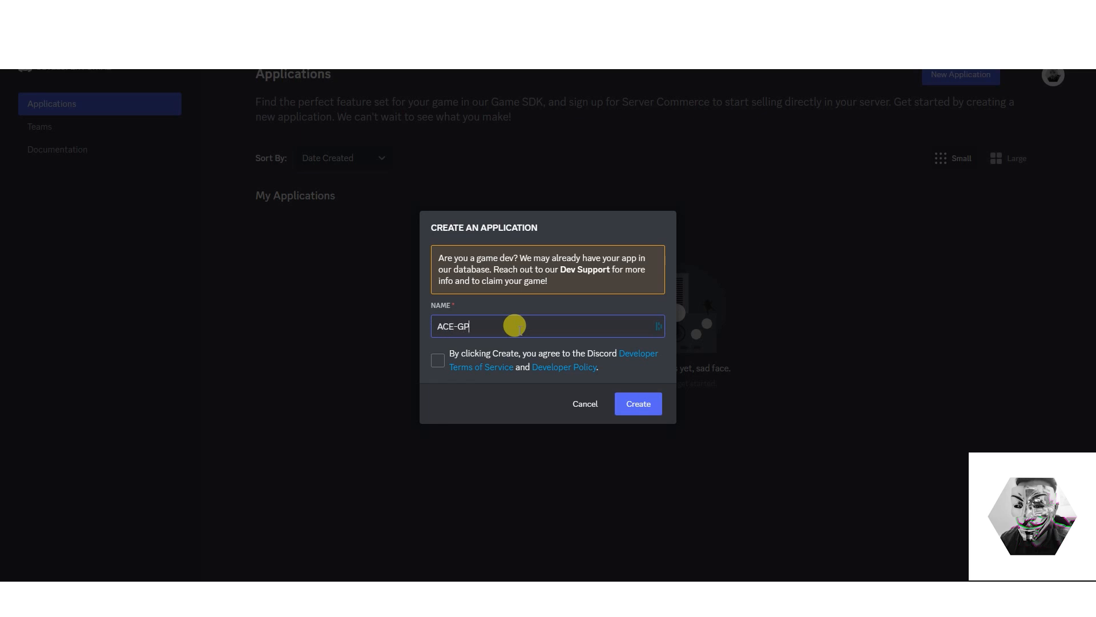
click(438, 360)
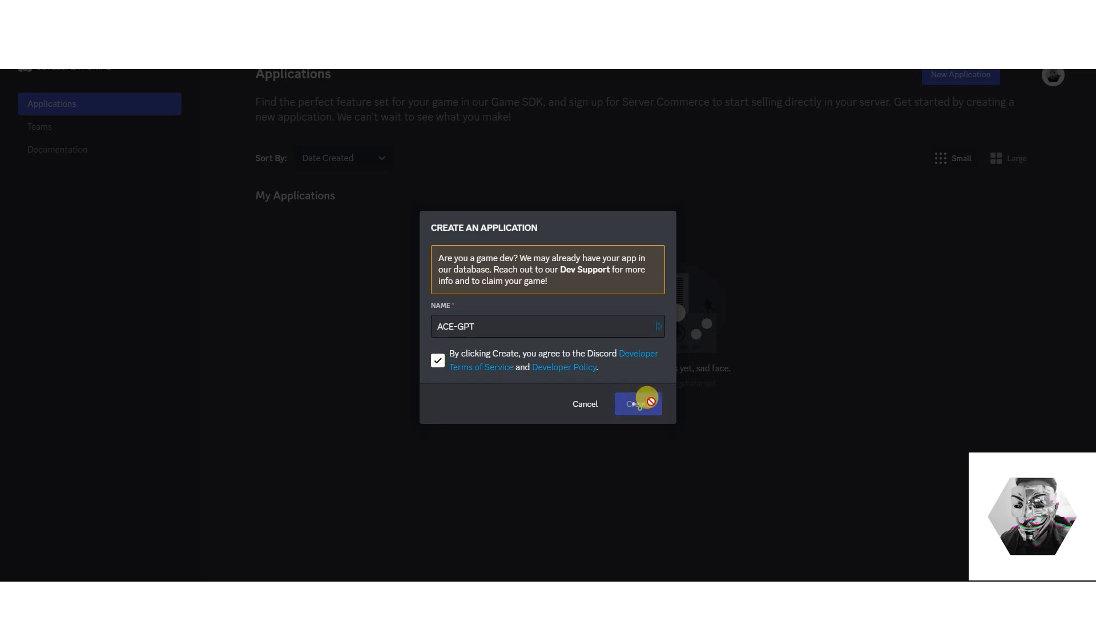
click(636, 404)
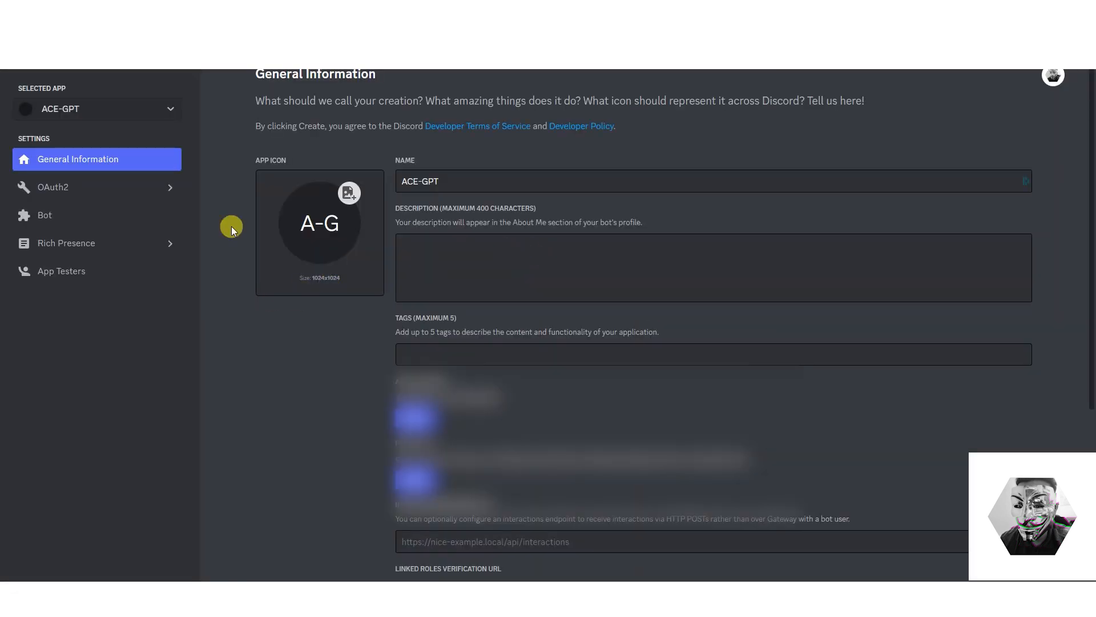
mouse_move(558, 276)
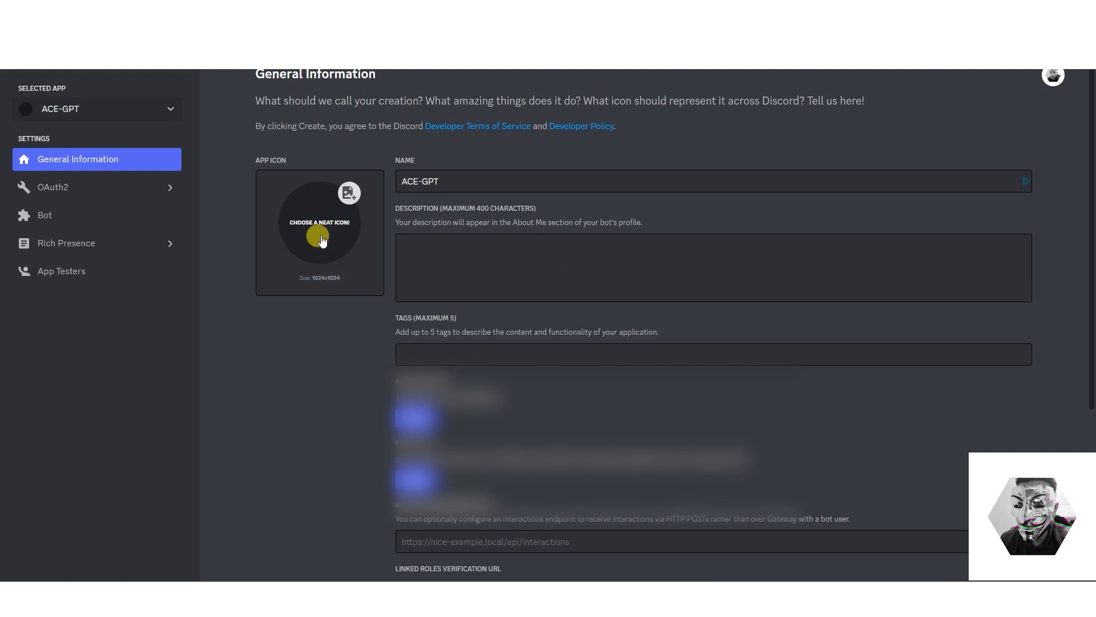
- Set a basset hound image as the ACE-GPT app icon and save
click(320, 223)
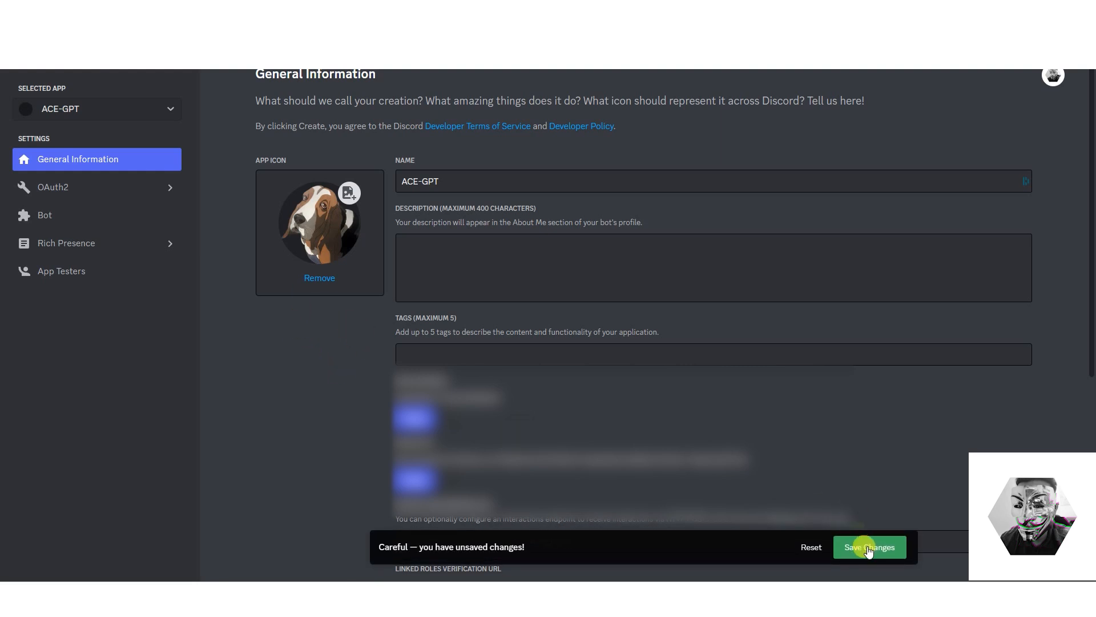
click(869, 547)
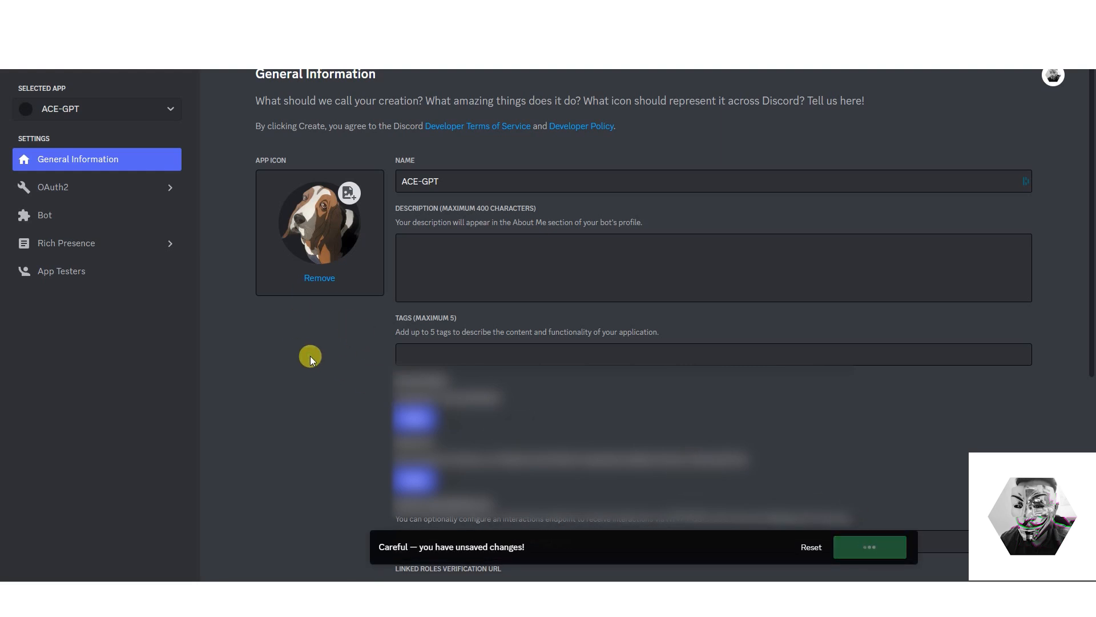
click(869, 547)
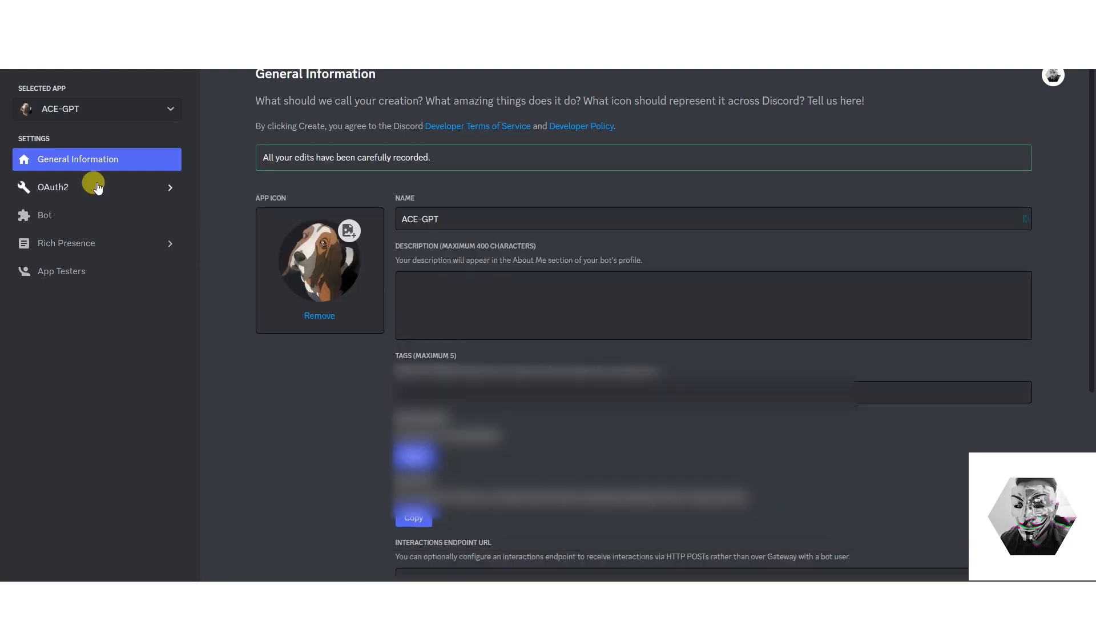
- Add a bot user to ACE-GPT, enable Message Content Intent, and save
click(77, 215)
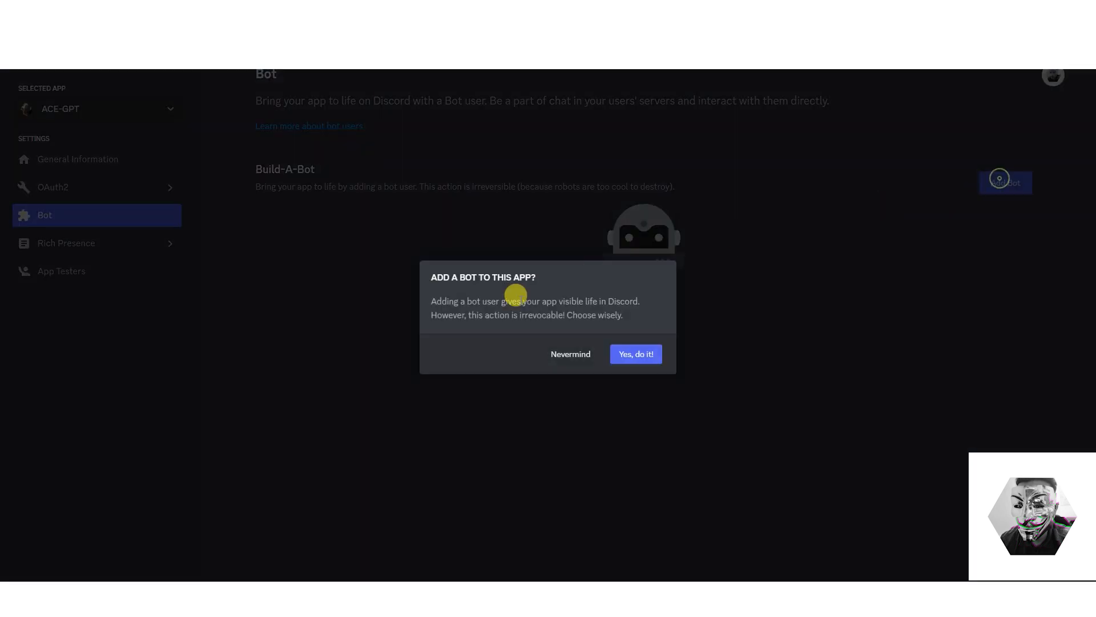
click(634, 354)
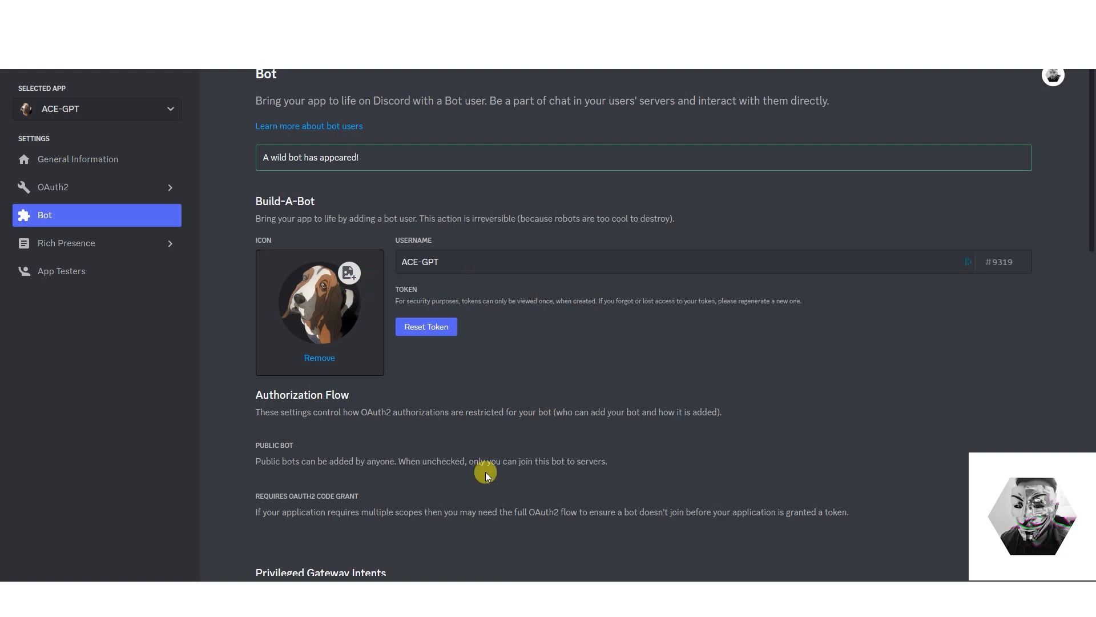
mouse_move(384, 280)
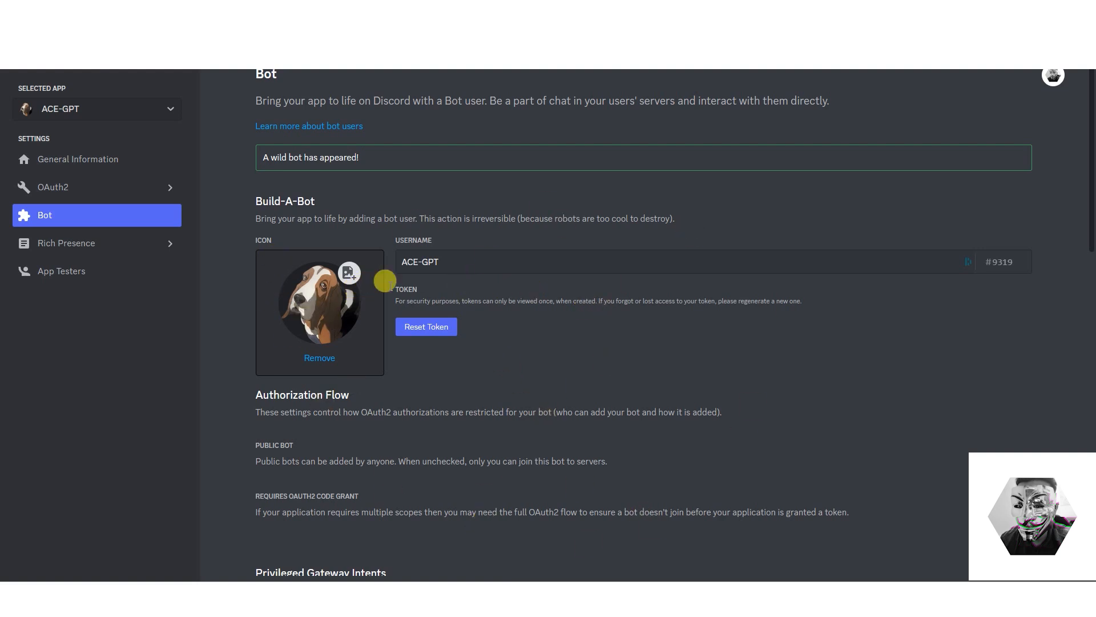
mouse_move(629, 327)
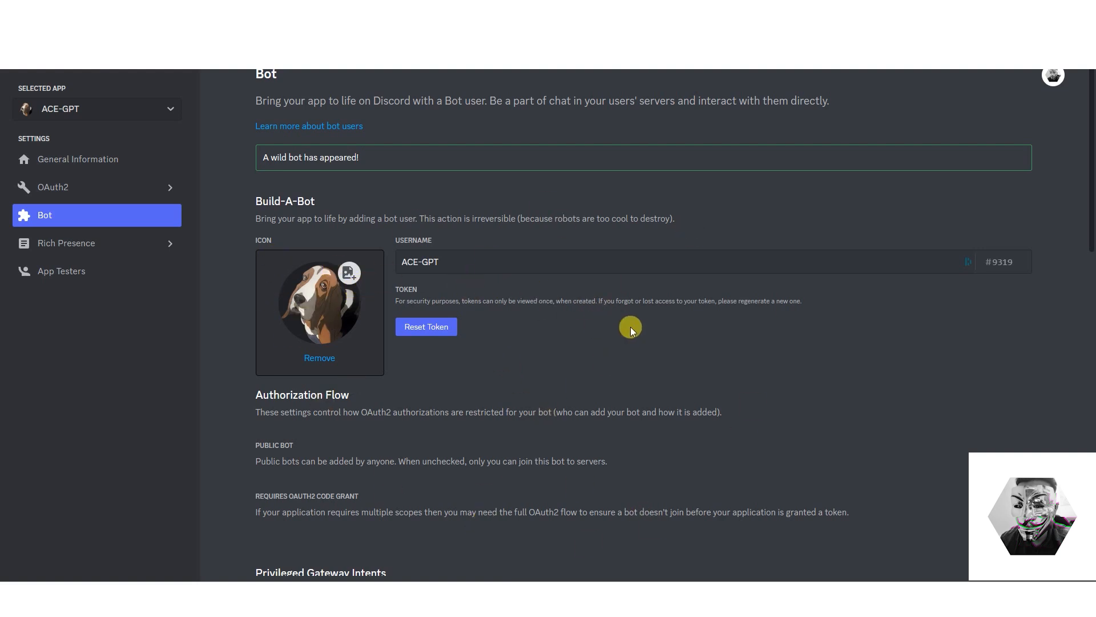
scroll(down, 3)
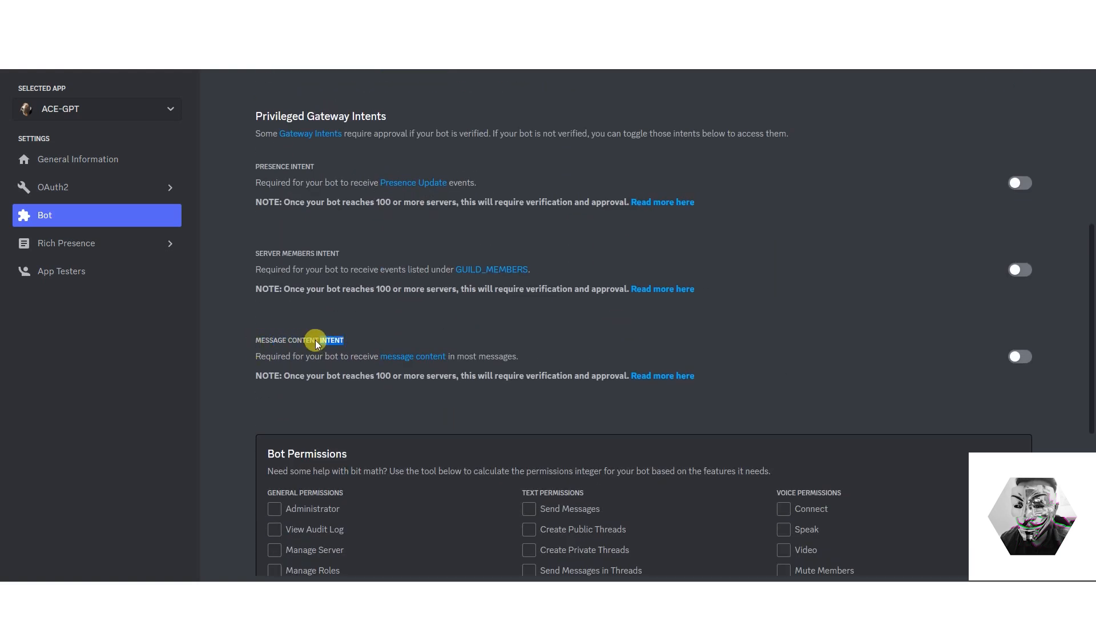
mouse_move(389, 332)
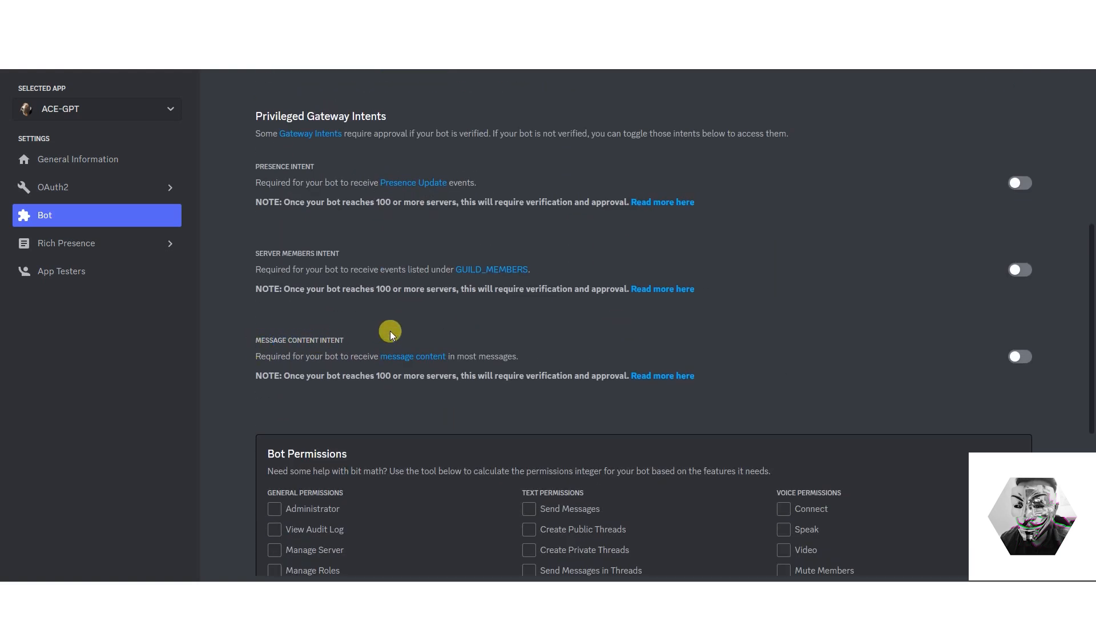
click(1019, 355)
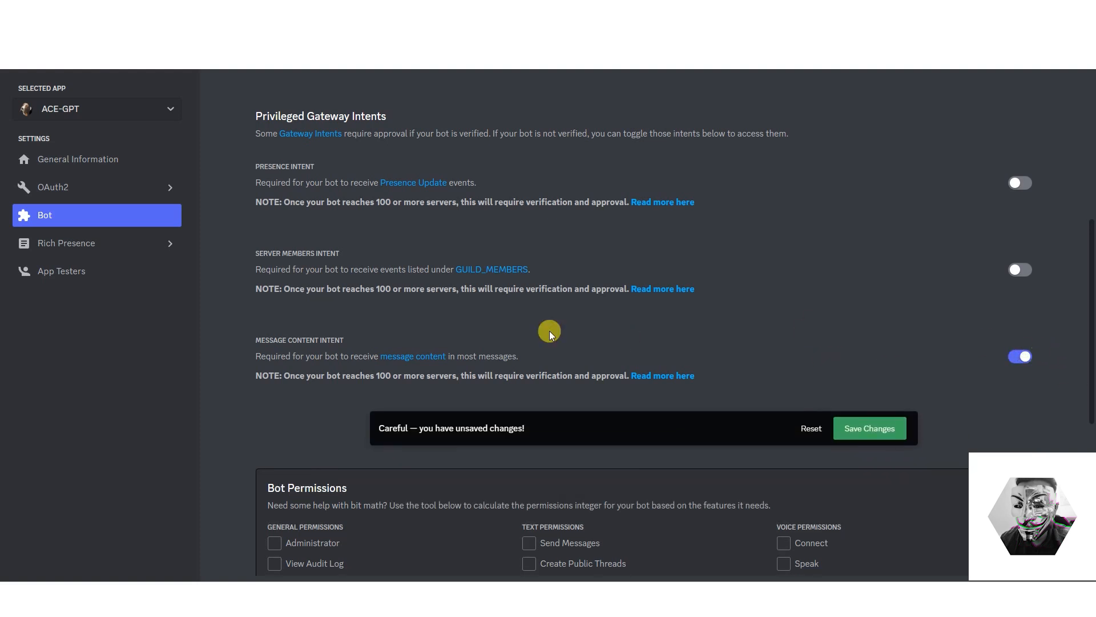
mouse_move(376, 330)
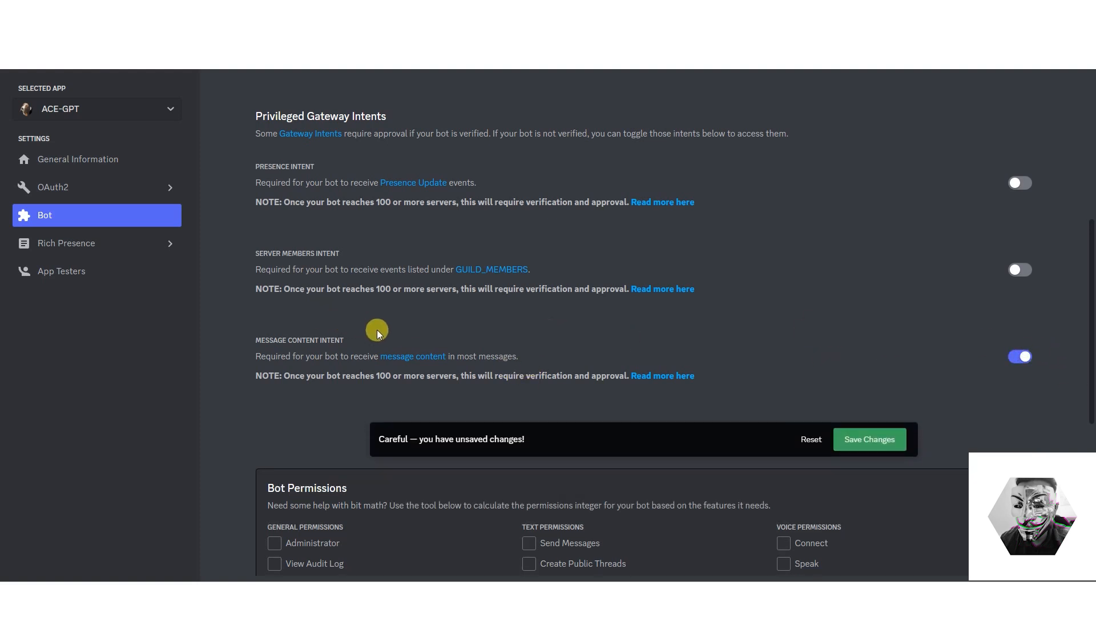
click(869, 439)
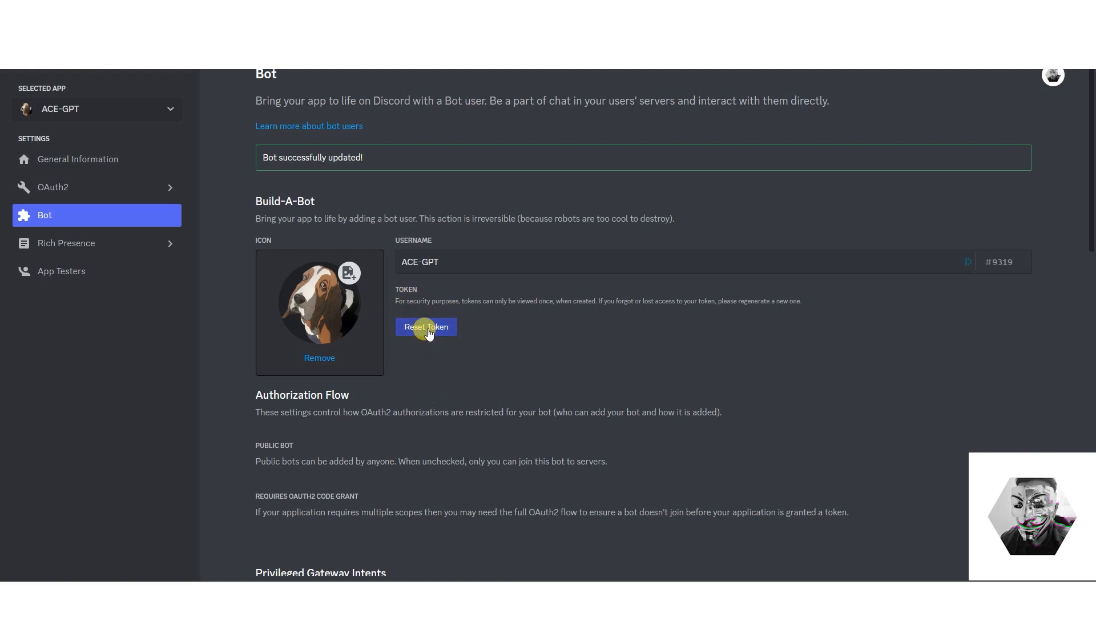
- Reset the ACE-GPT bot token to generate a new one
click(426, 326)
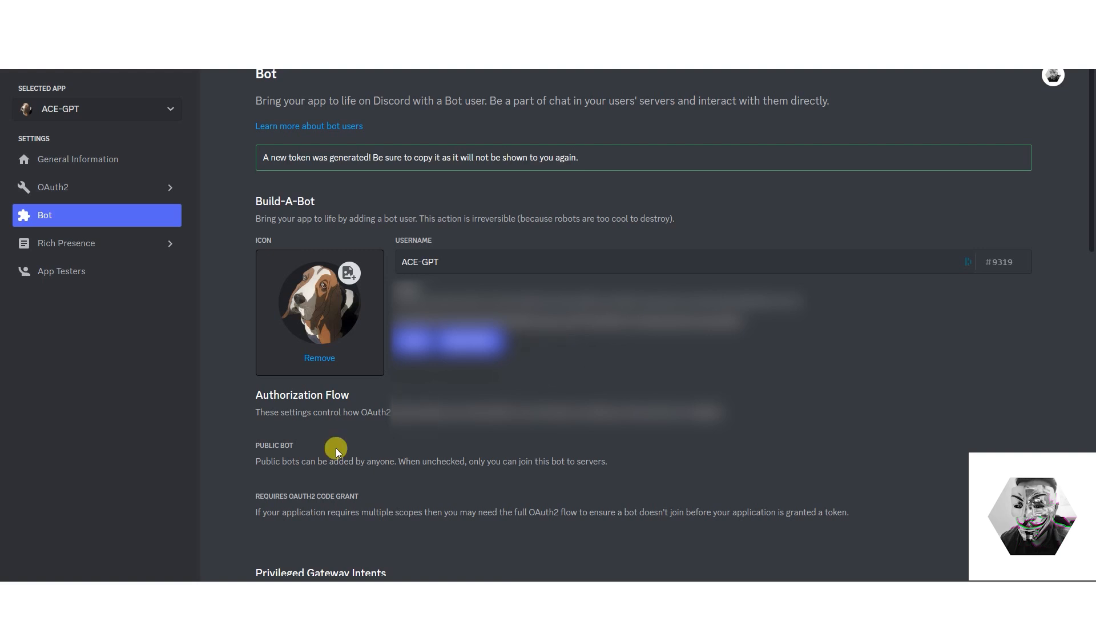
- In OAuth2 General, set the authorization method to Custom URL
click(52, 187)
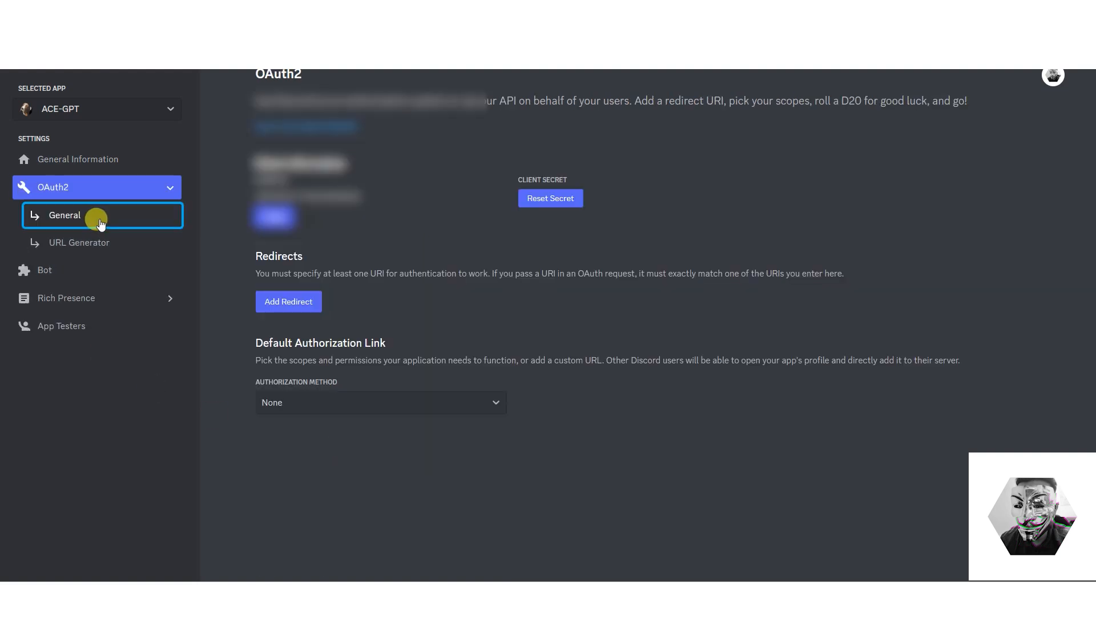
mouse_move(256, 347)
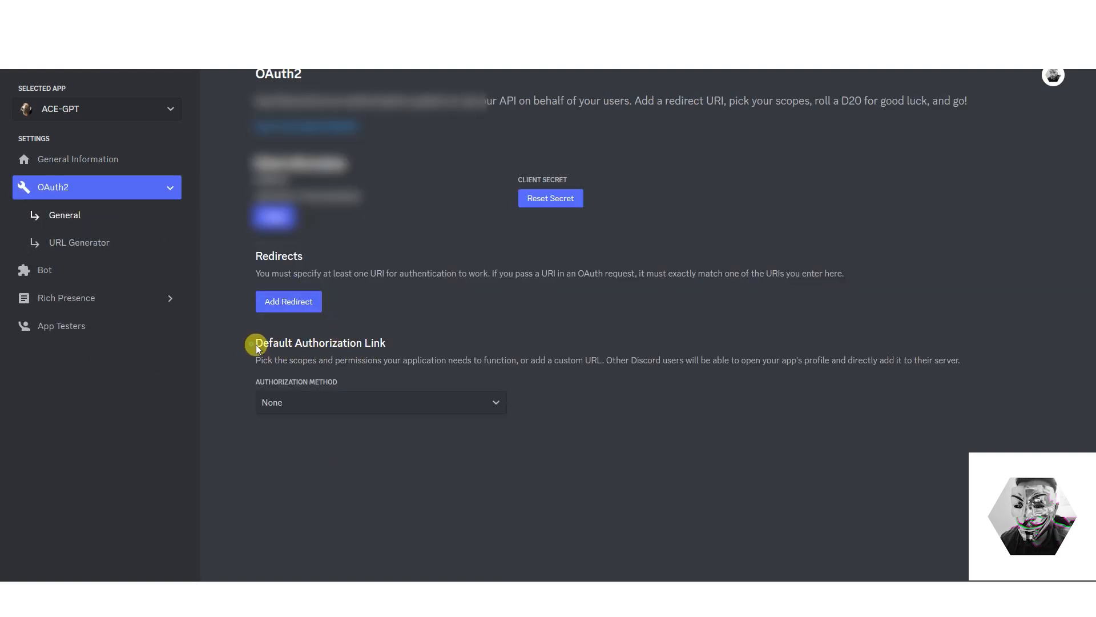
click(380, 402)
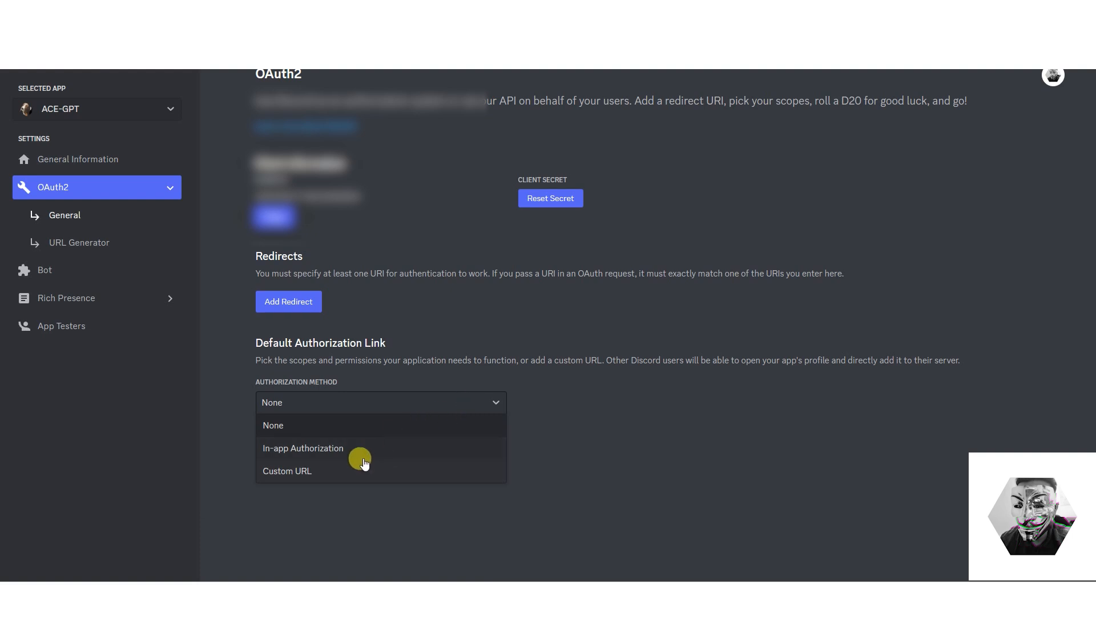
click(287, 470)
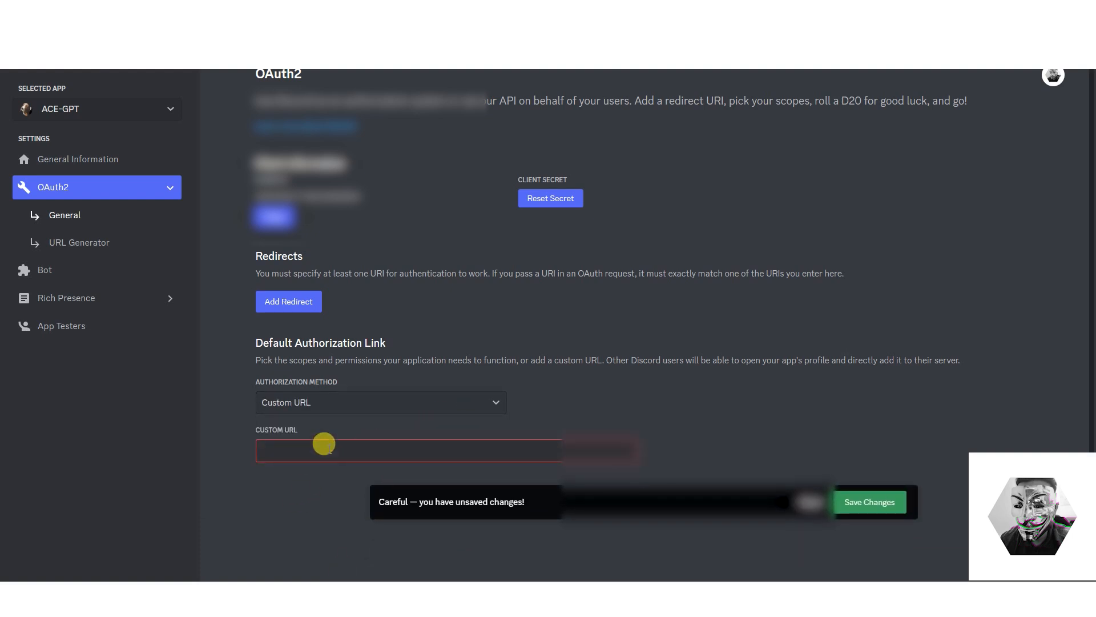
text(http)
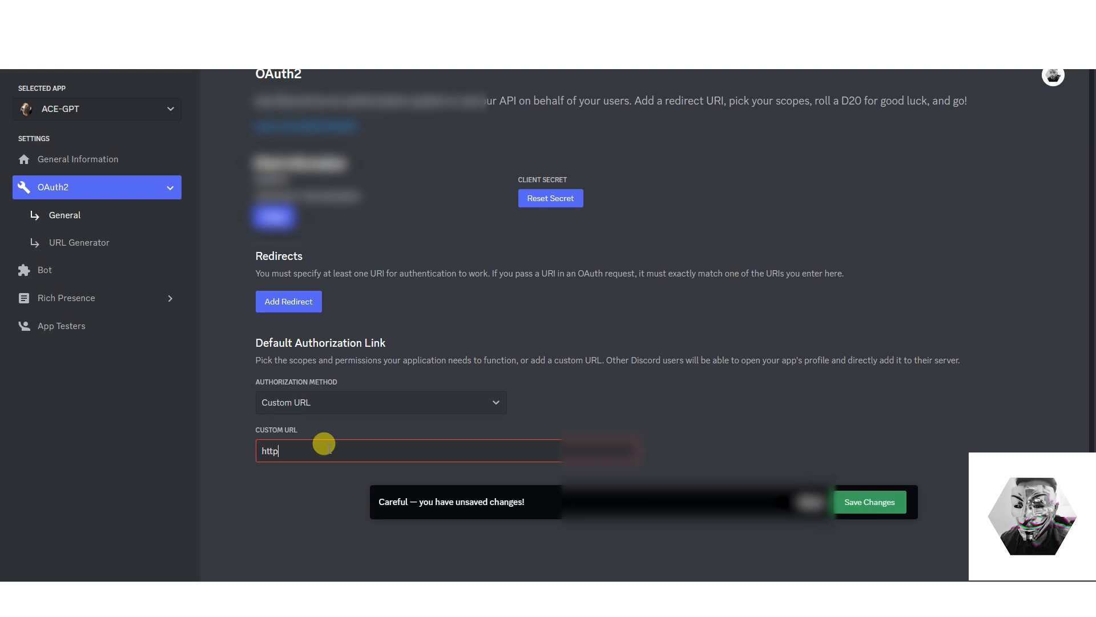
text(s:)
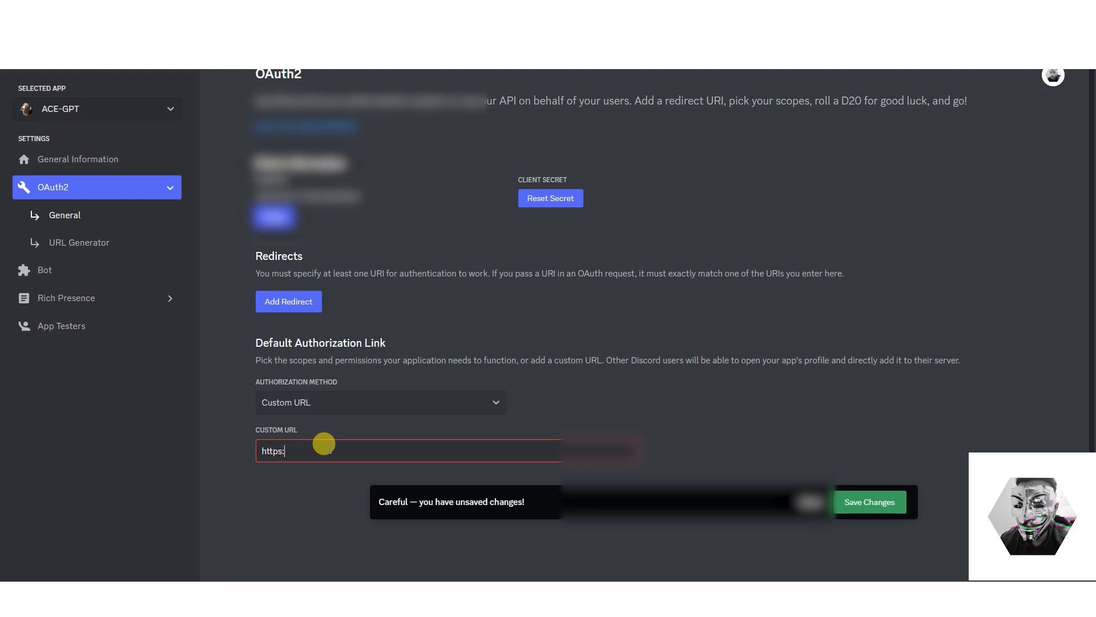
text(//disc)
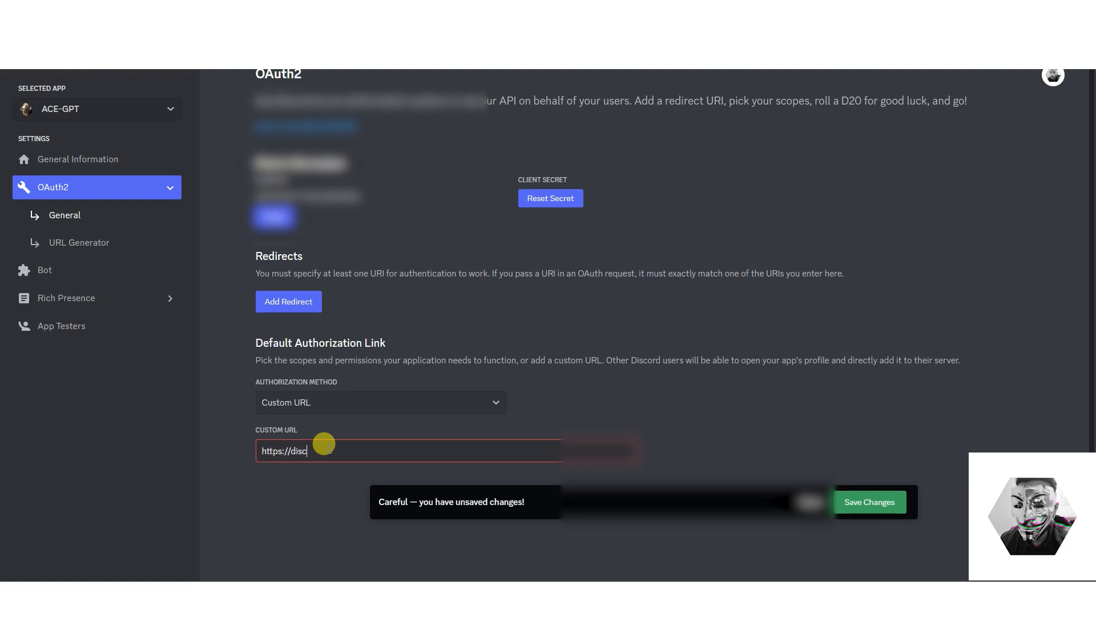
text(ord.com)
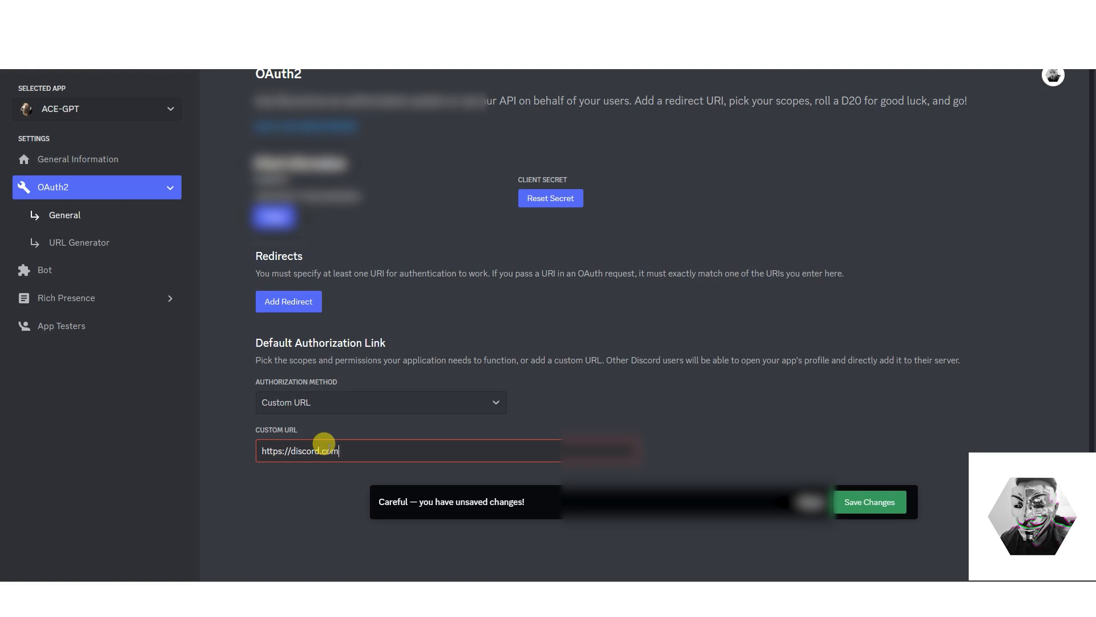
text(/api)
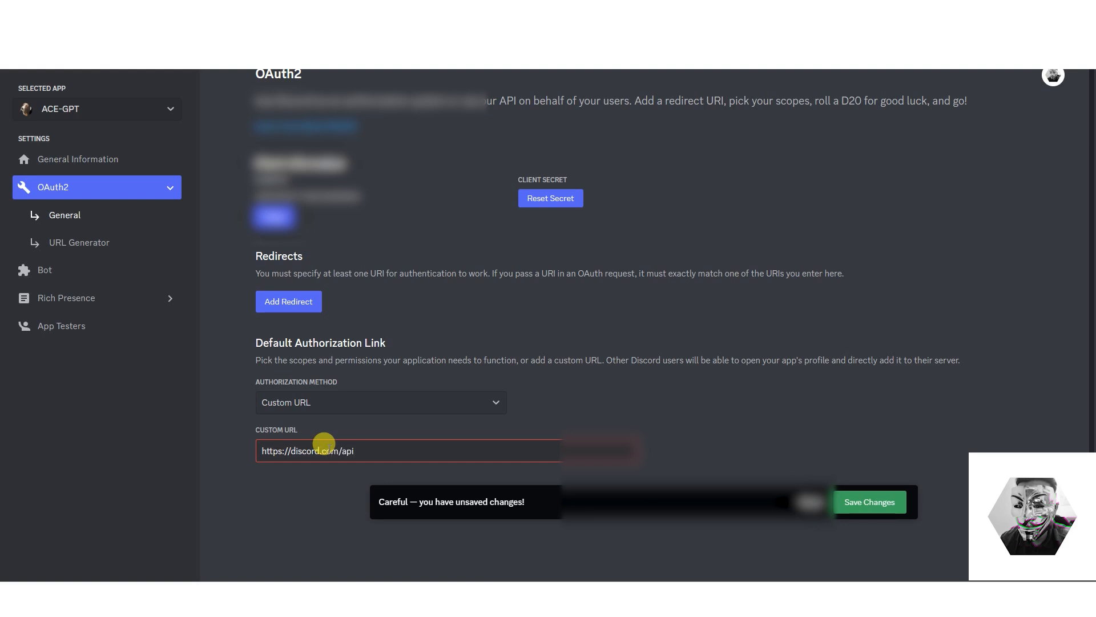
text(/oau)
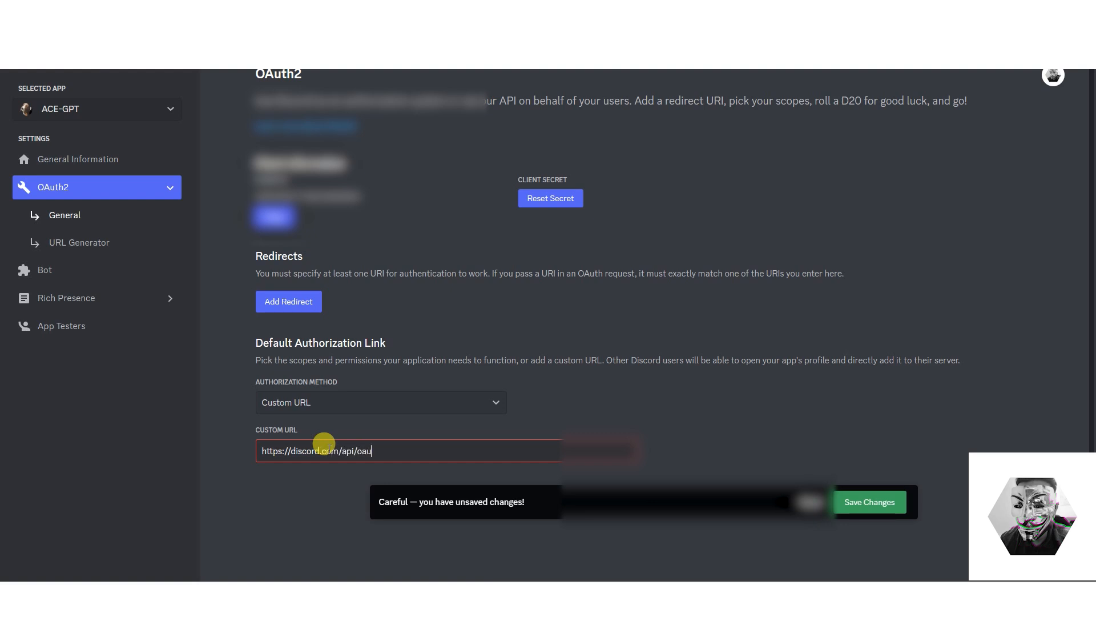
text(th)
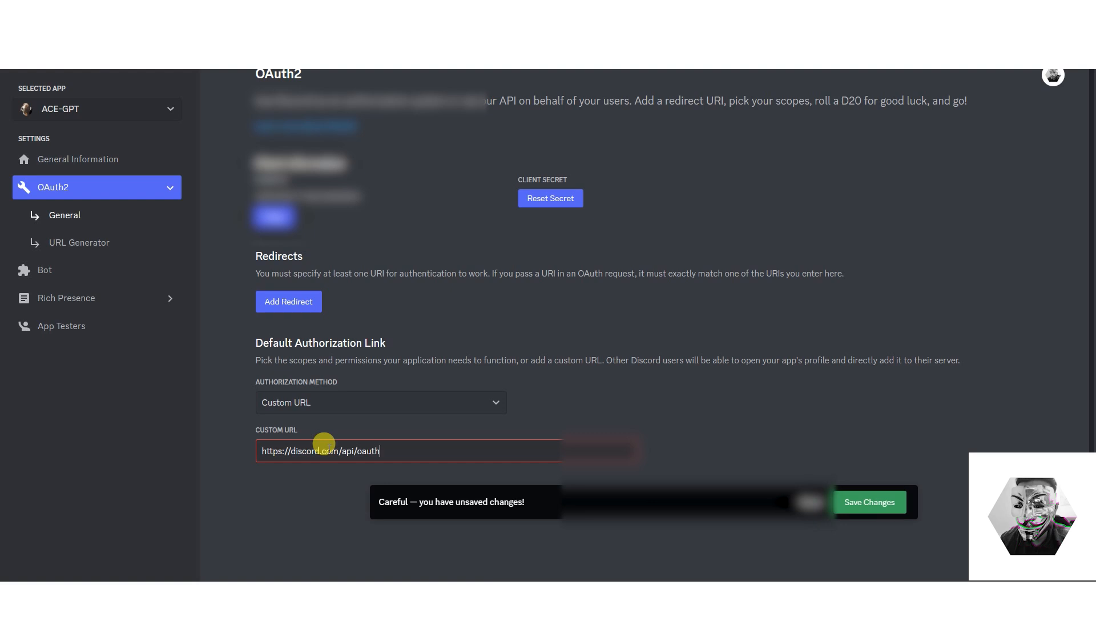
text(2)
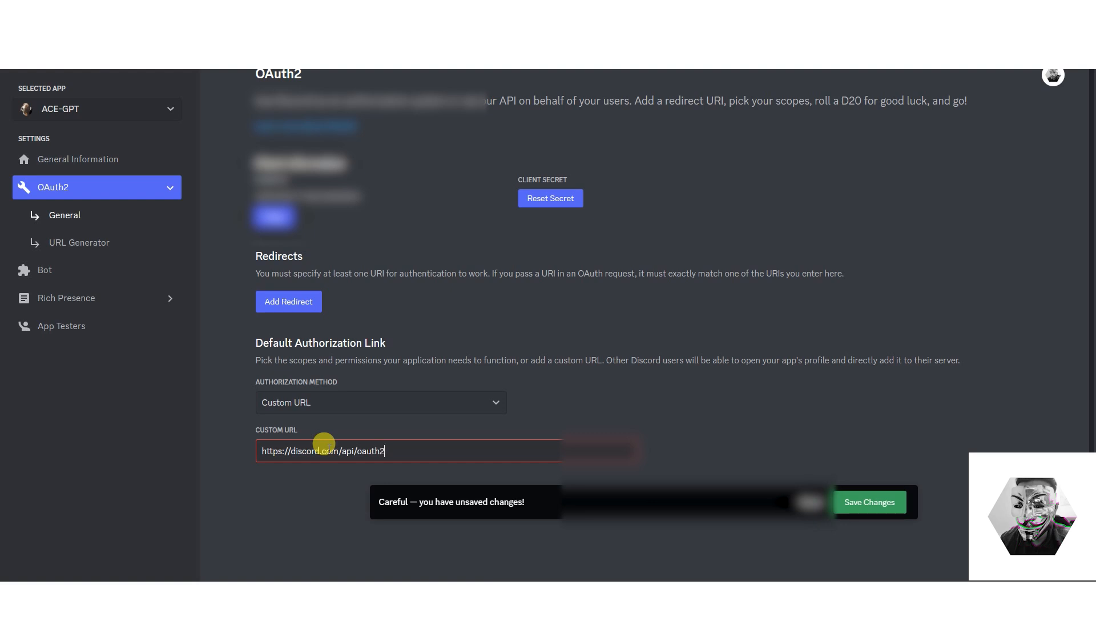
text(/)
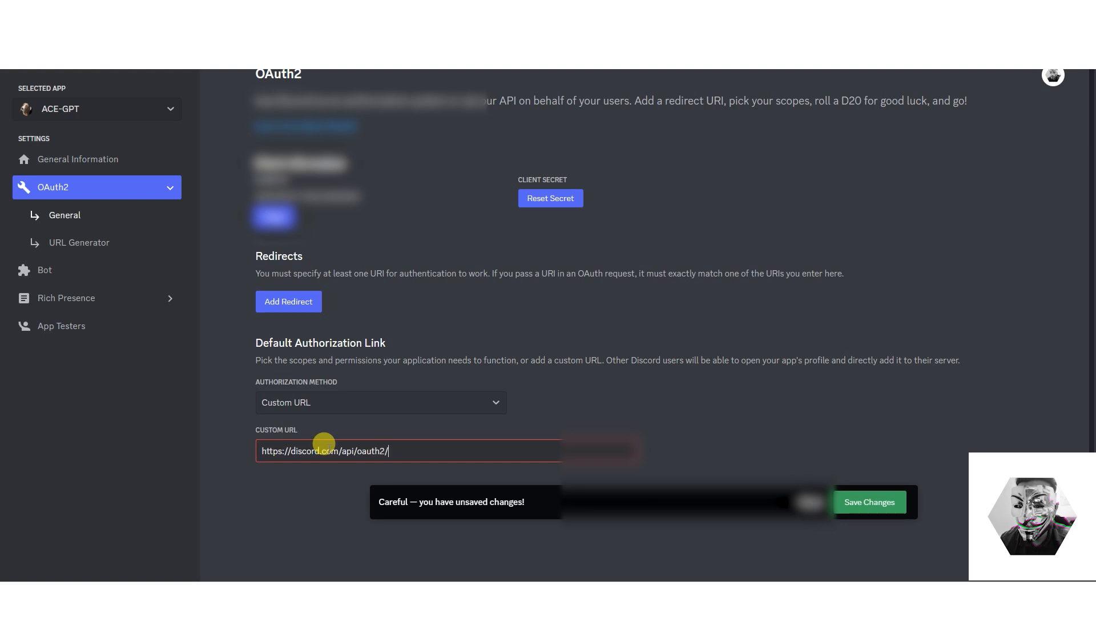
text(auth)
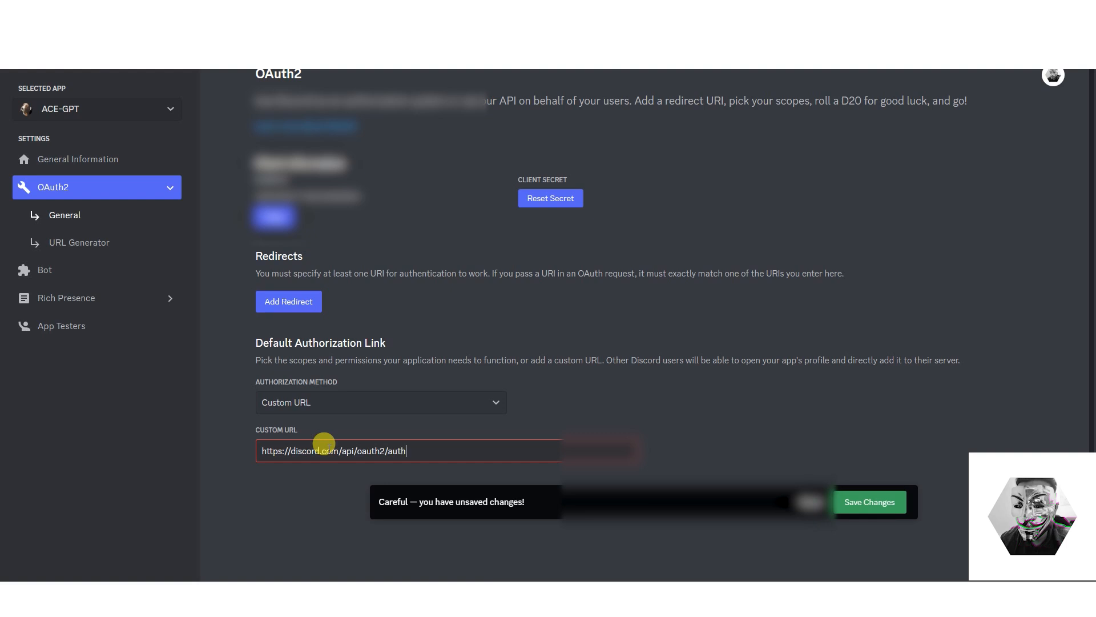
text(orize)
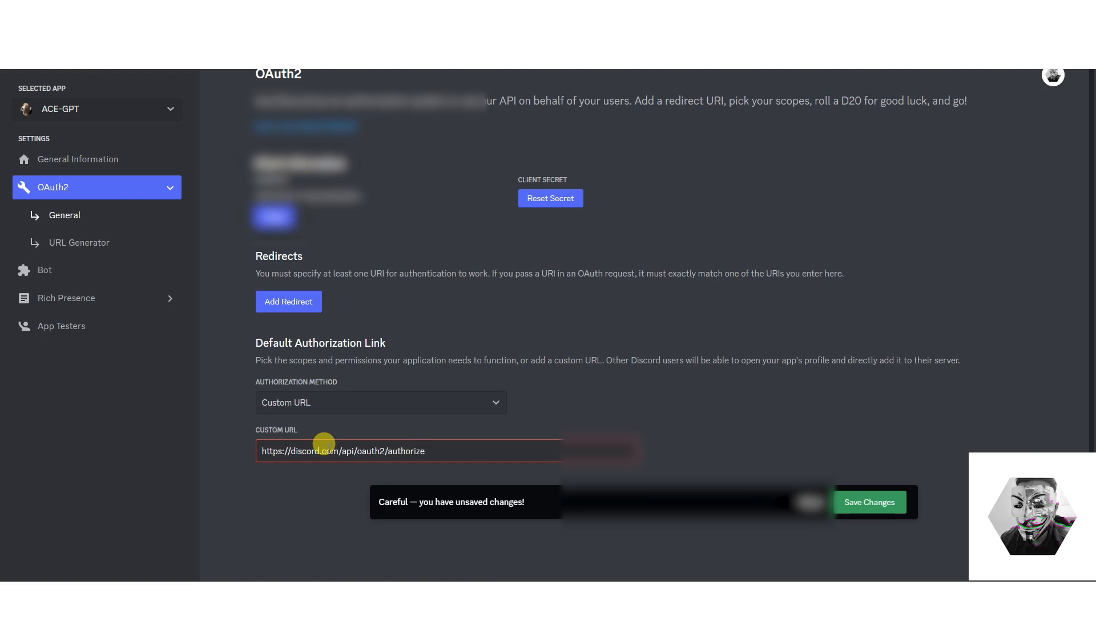
text(?permiss)
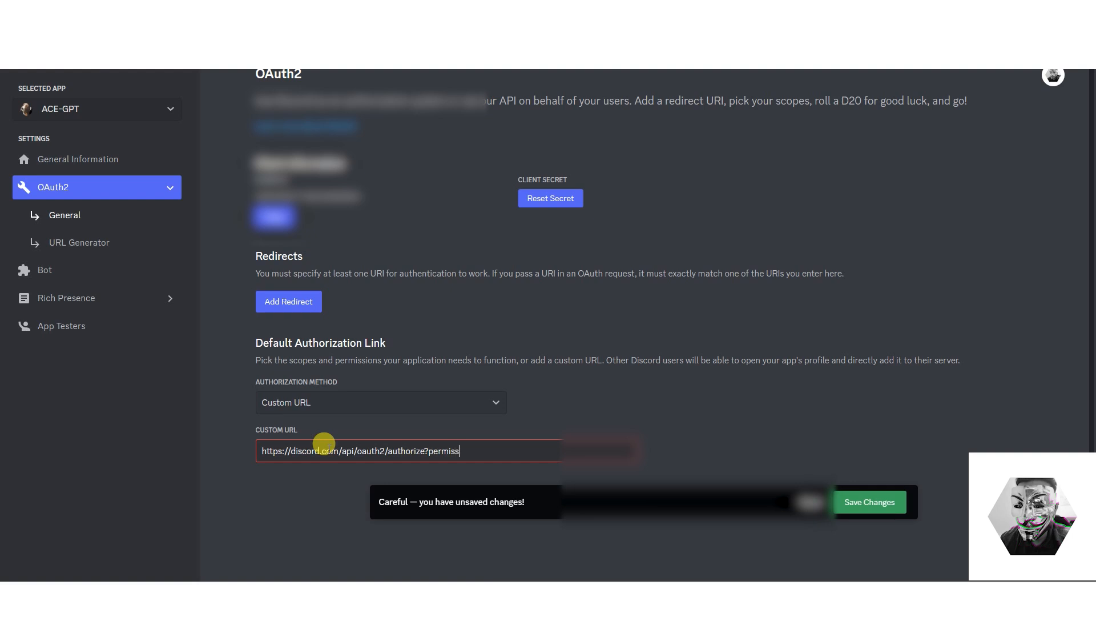
text(on)
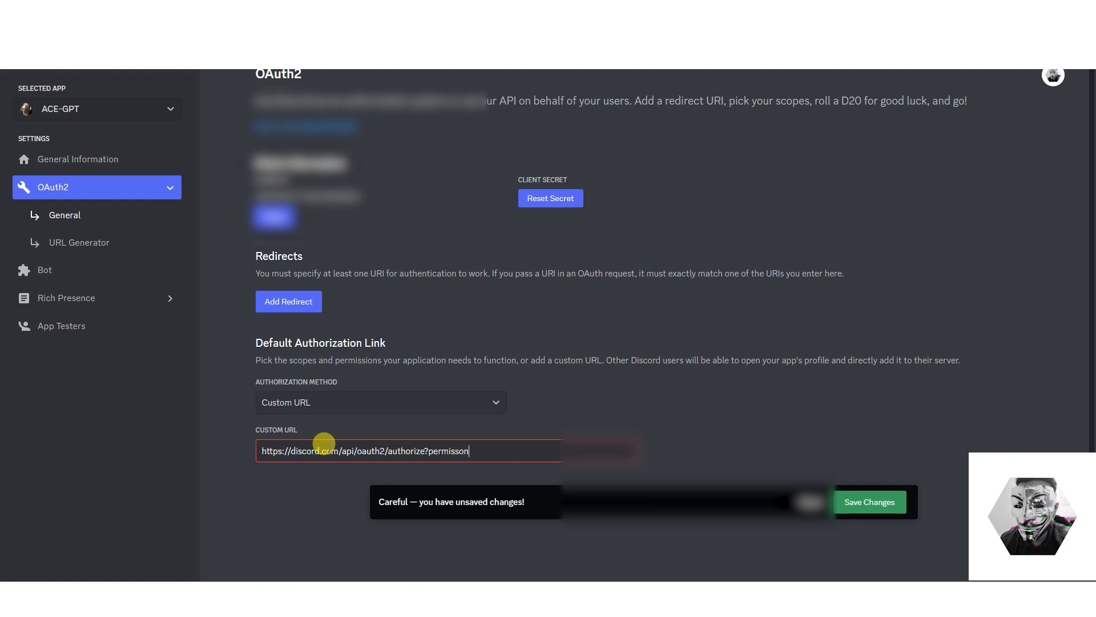
text(s)
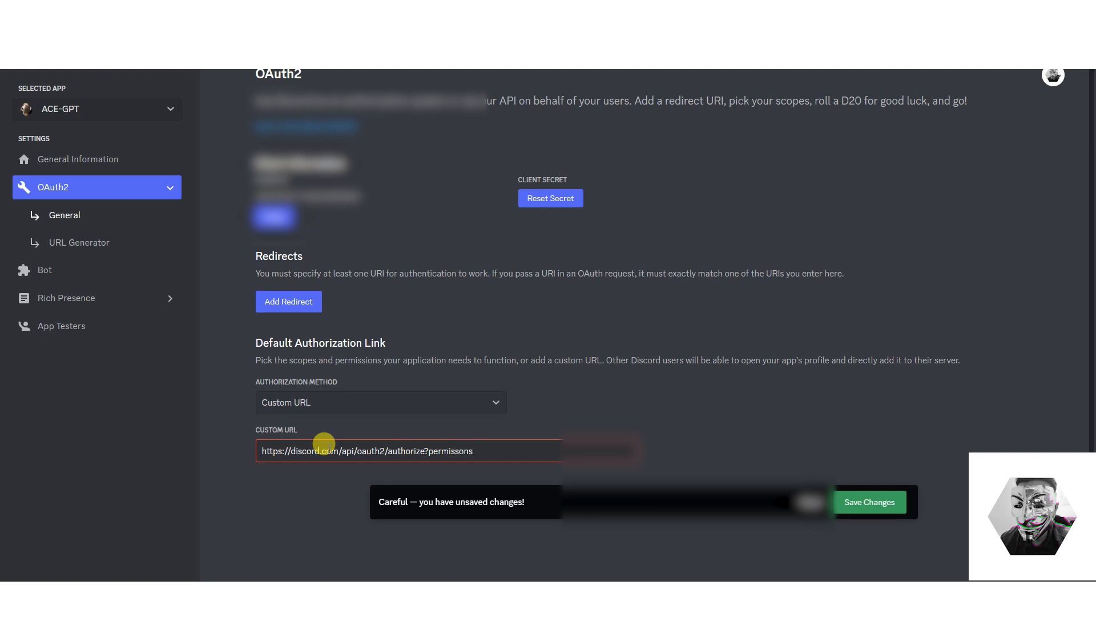
text(=8)
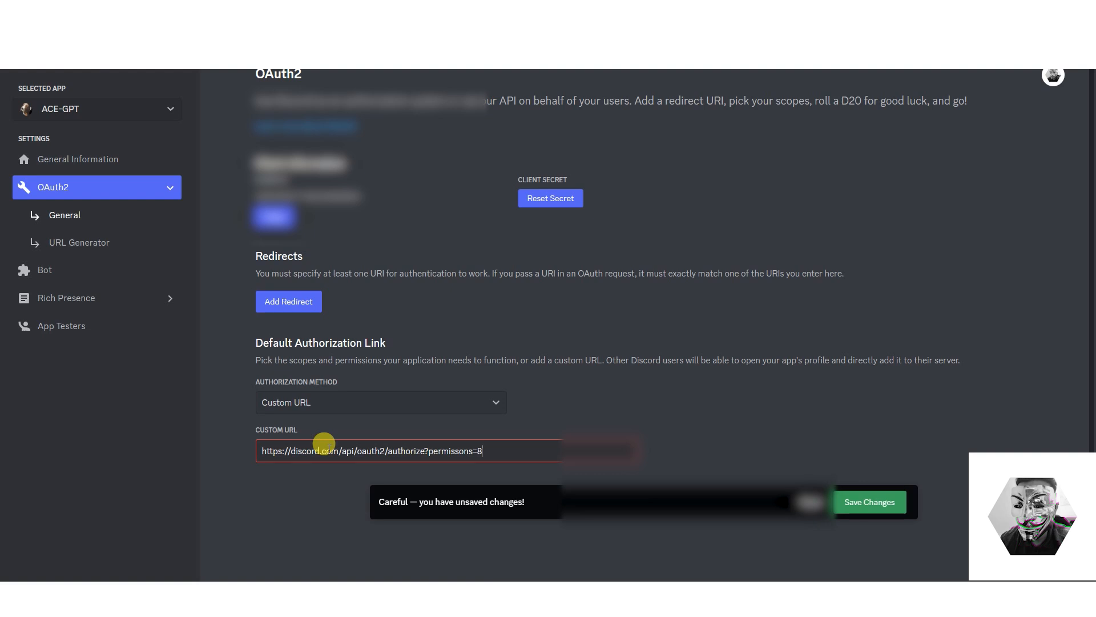
text(&sco)
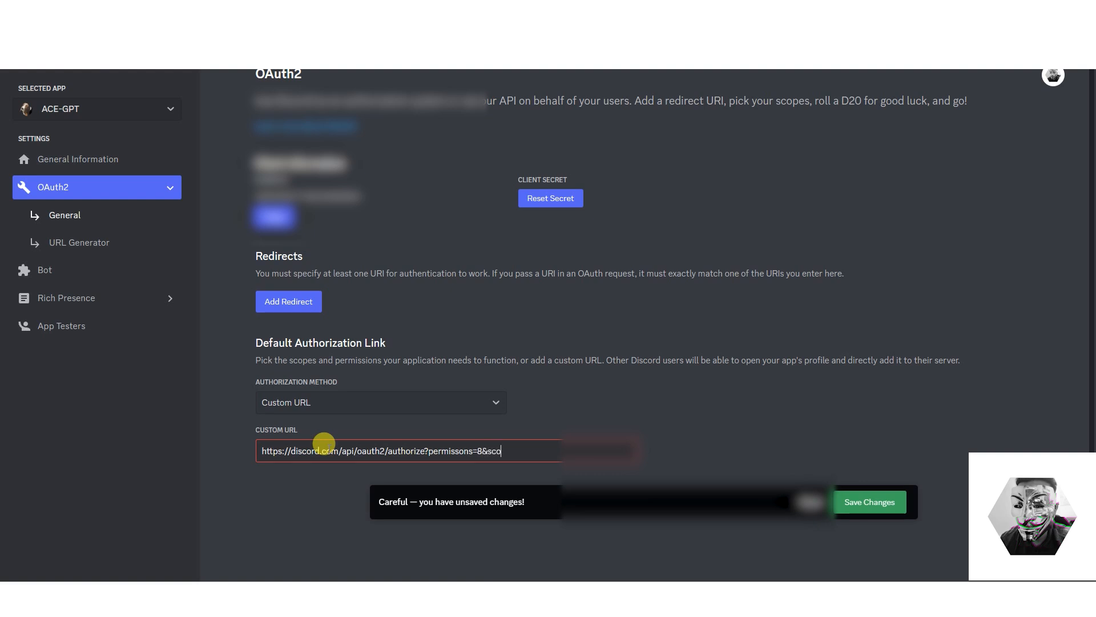
text(pe)
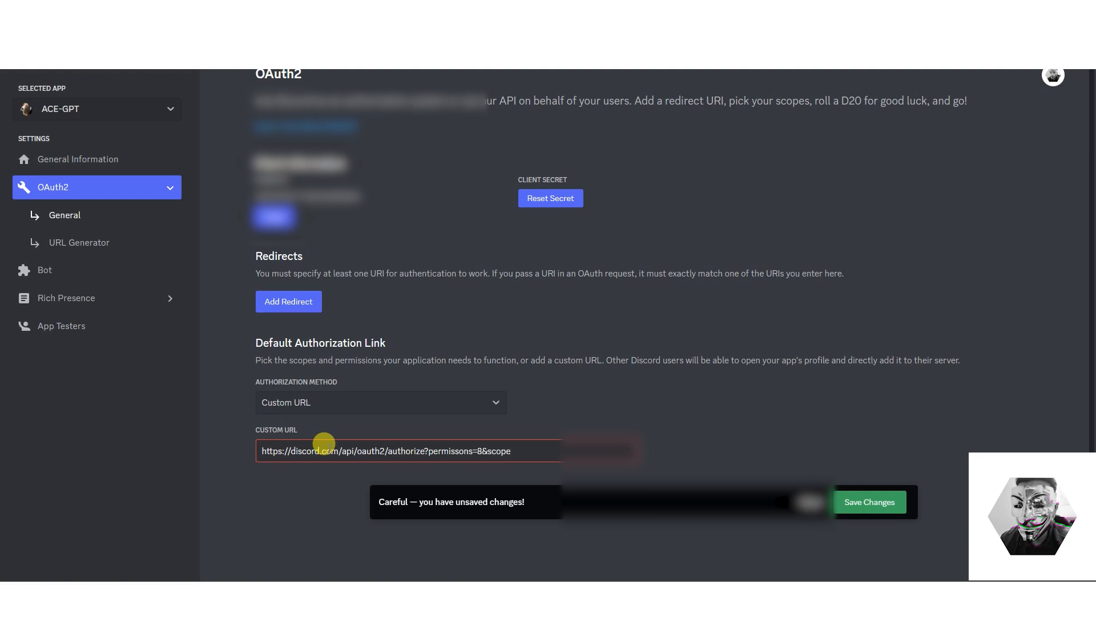
text(bot)
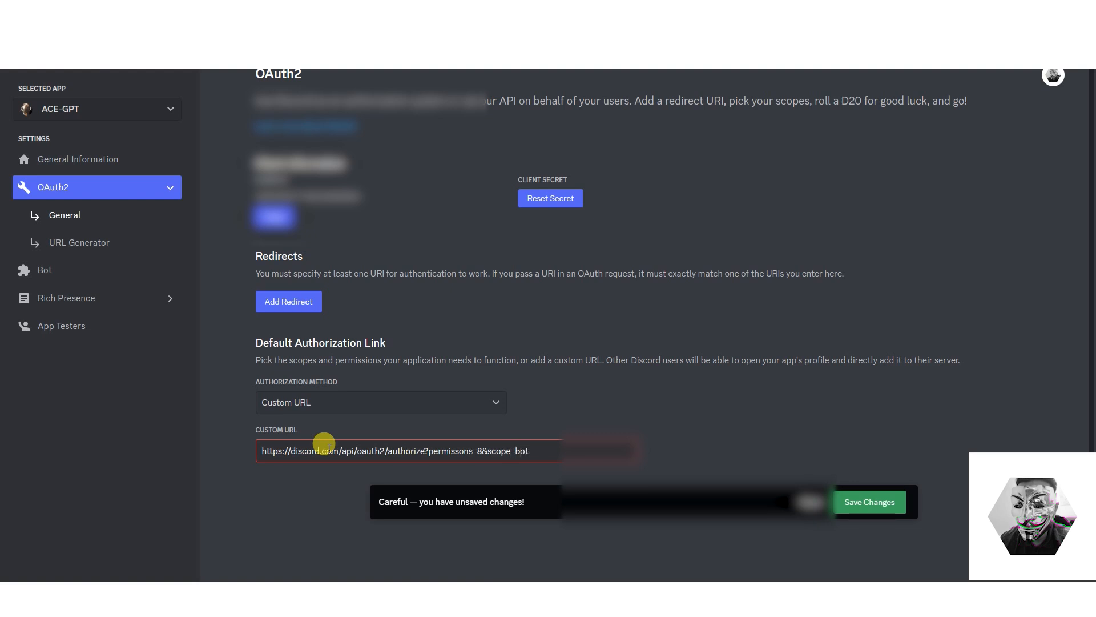
text(&)
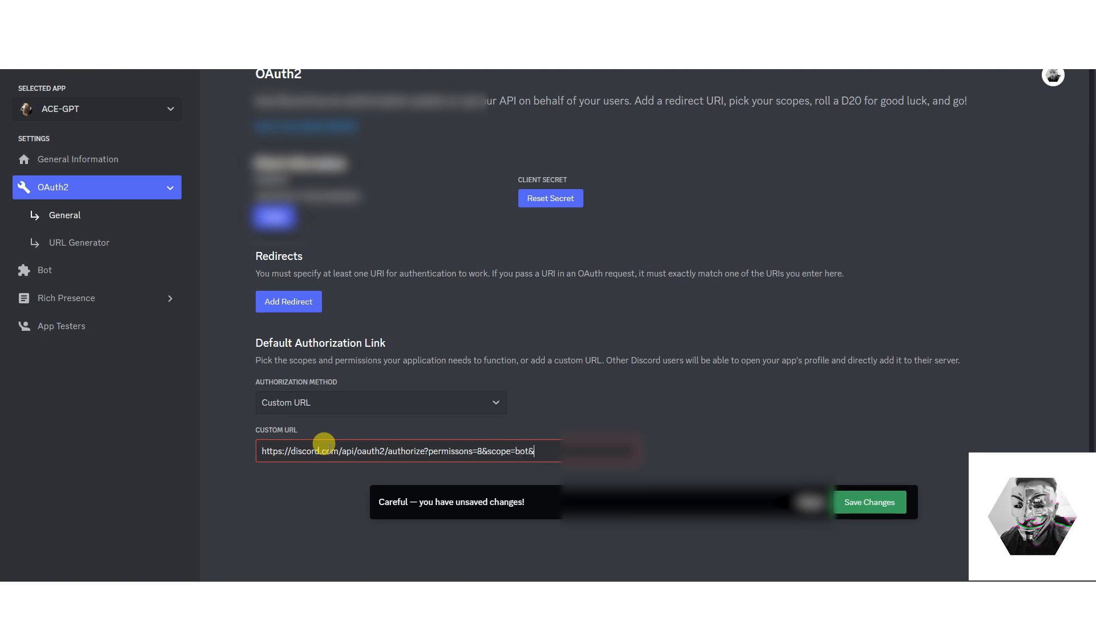
text(client)
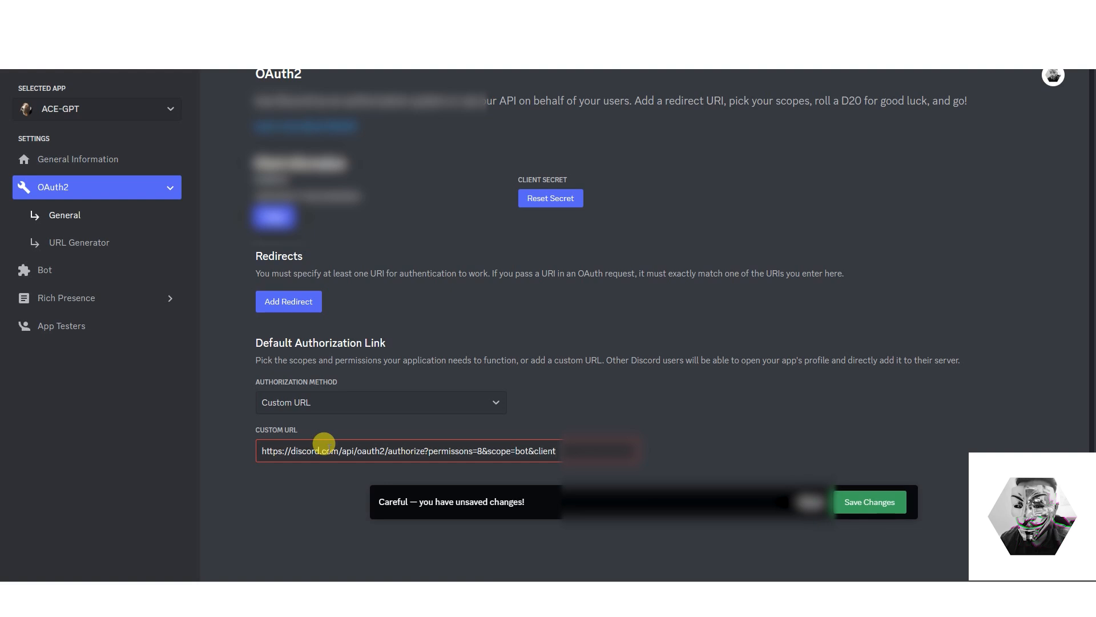
text(id=10649)
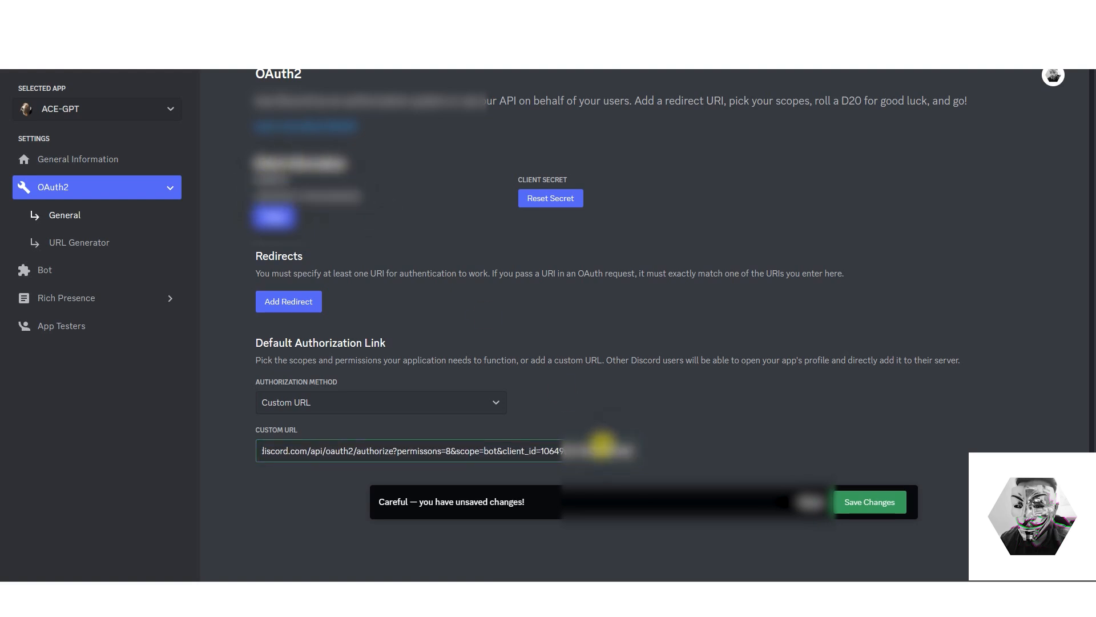
click(869, 502)
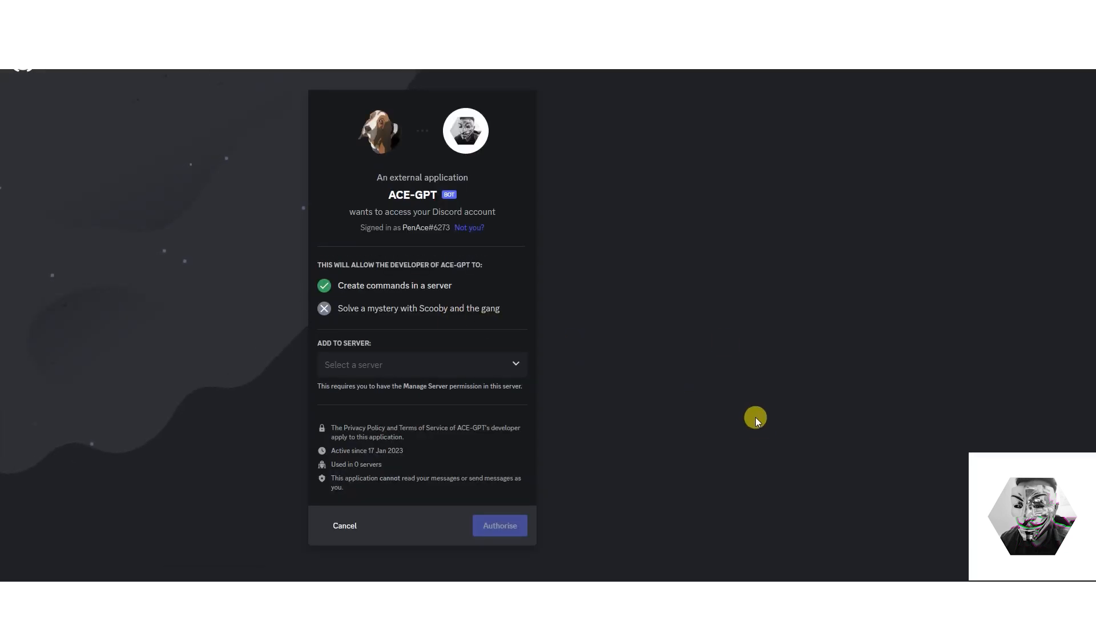
mouse_move(700, 311)
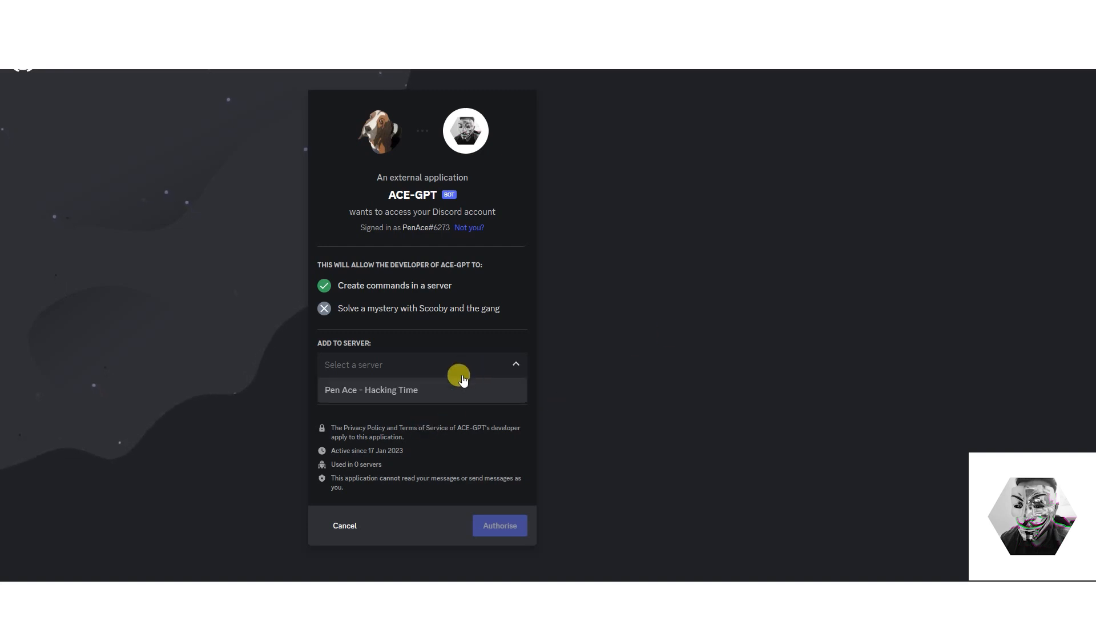
- Authorise ACE-GPT into the Pen Ace - Hacking Time server and pass the hCaptcha check
click(371, 389)
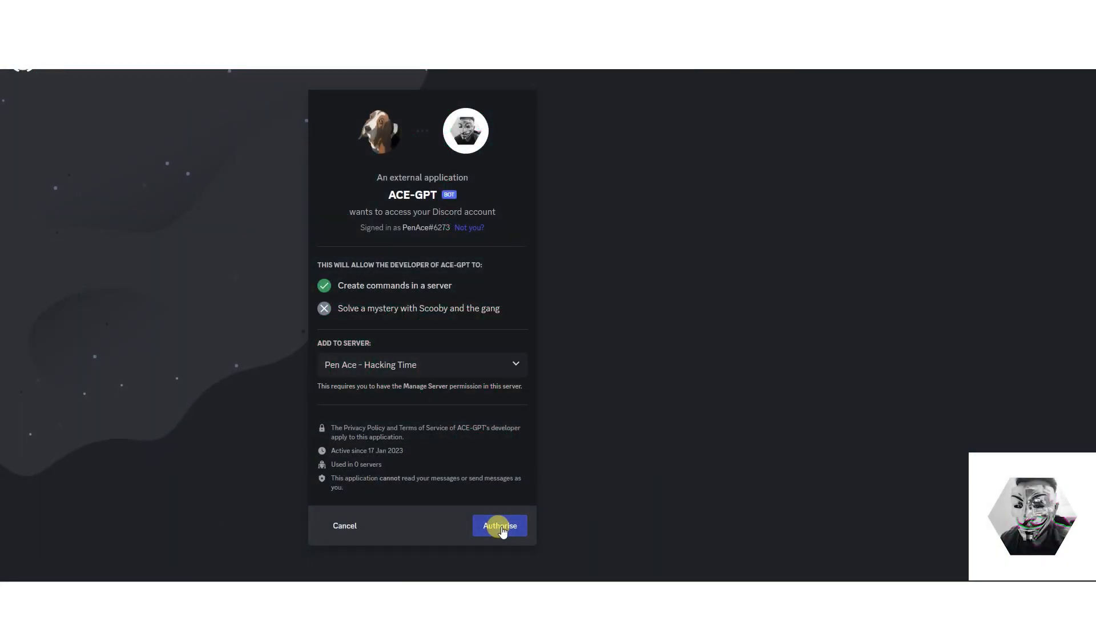
click(499, 526)
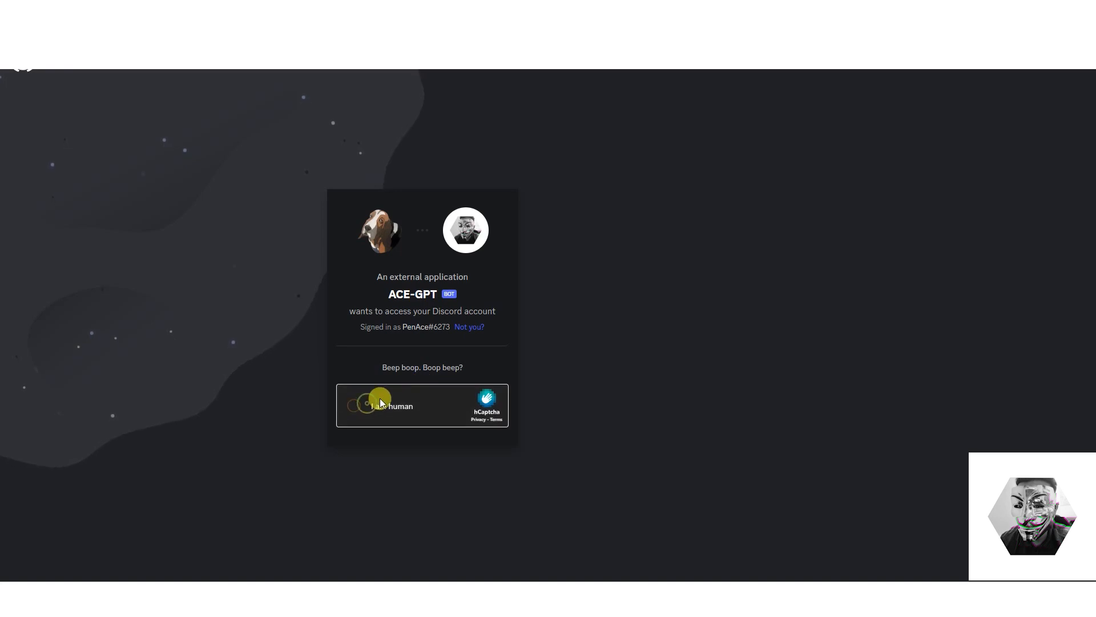
click(354, 406)
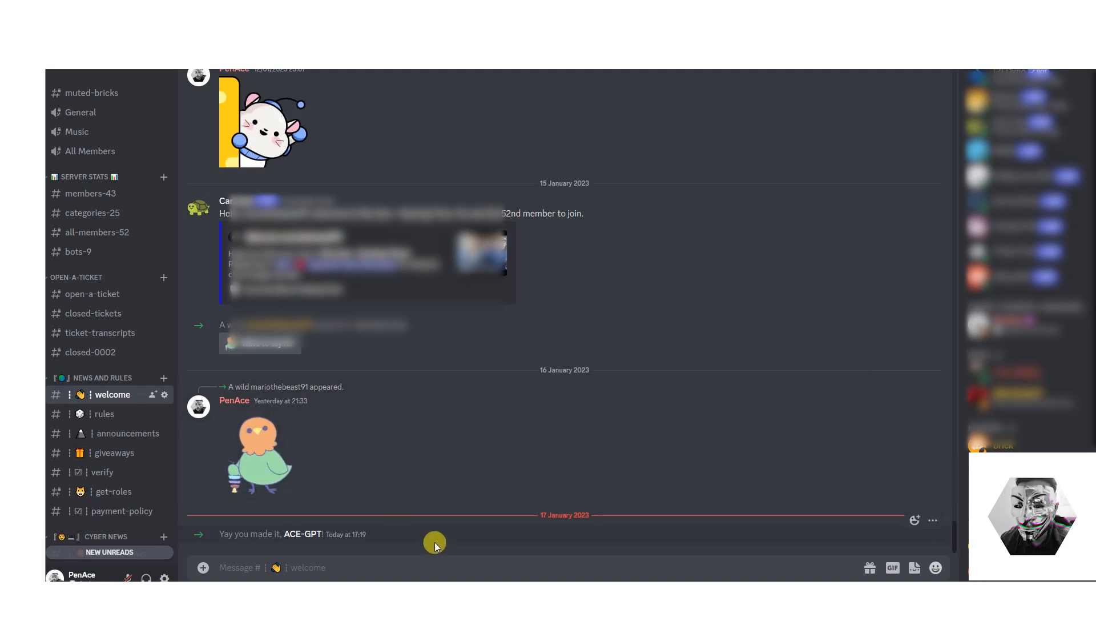
mouse_move(308, 538)
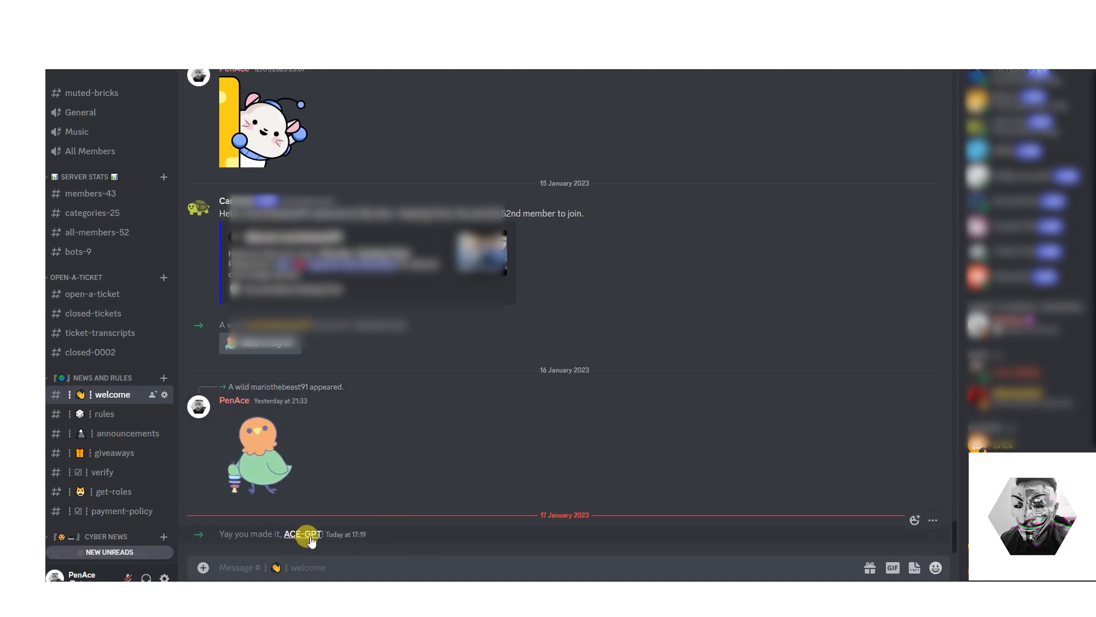
- Show ACE-GPT's member profile card from the 'Yay you made it' welcome message
click(302, 533)
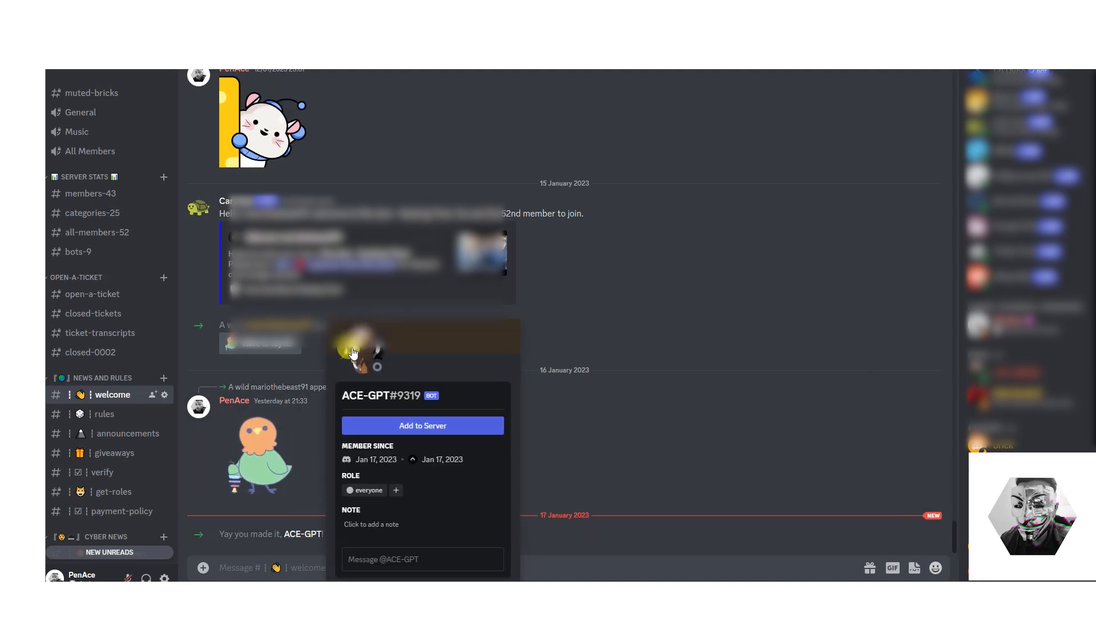
mouse_move(637, 439)
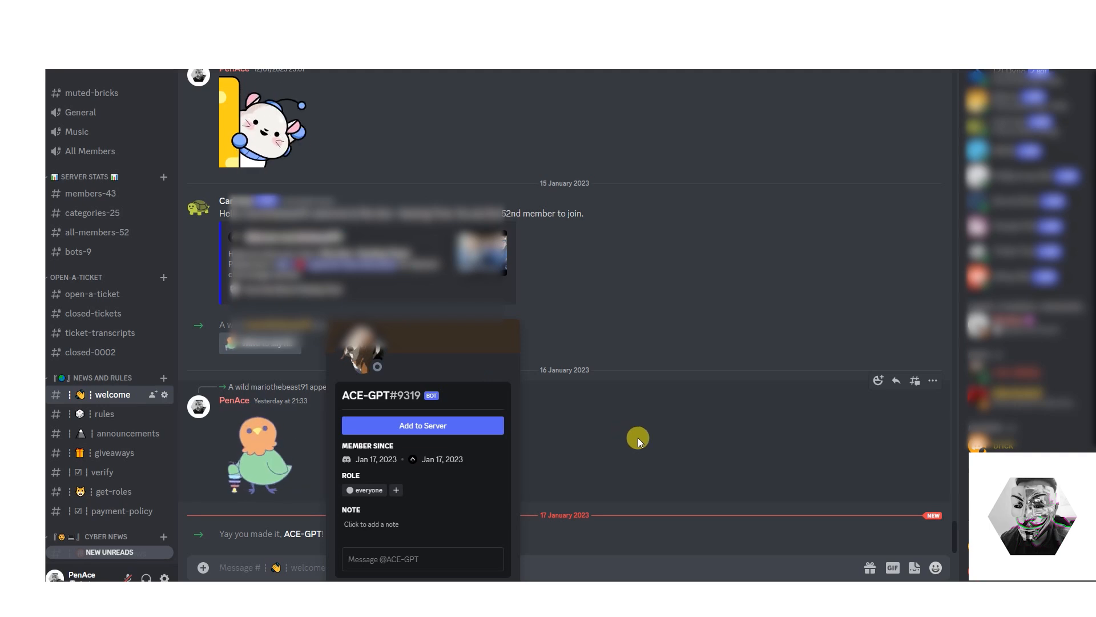
mouse_move(664, 448)
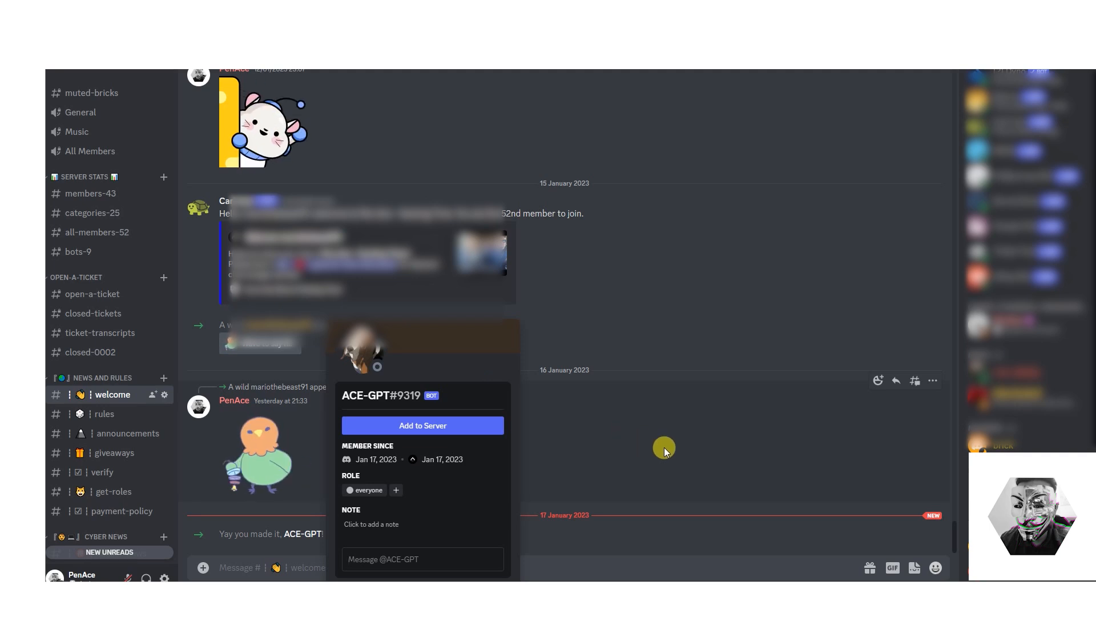
- Close the profile card to see ACE-GPT listed as an offline bot member
click(664, 447)
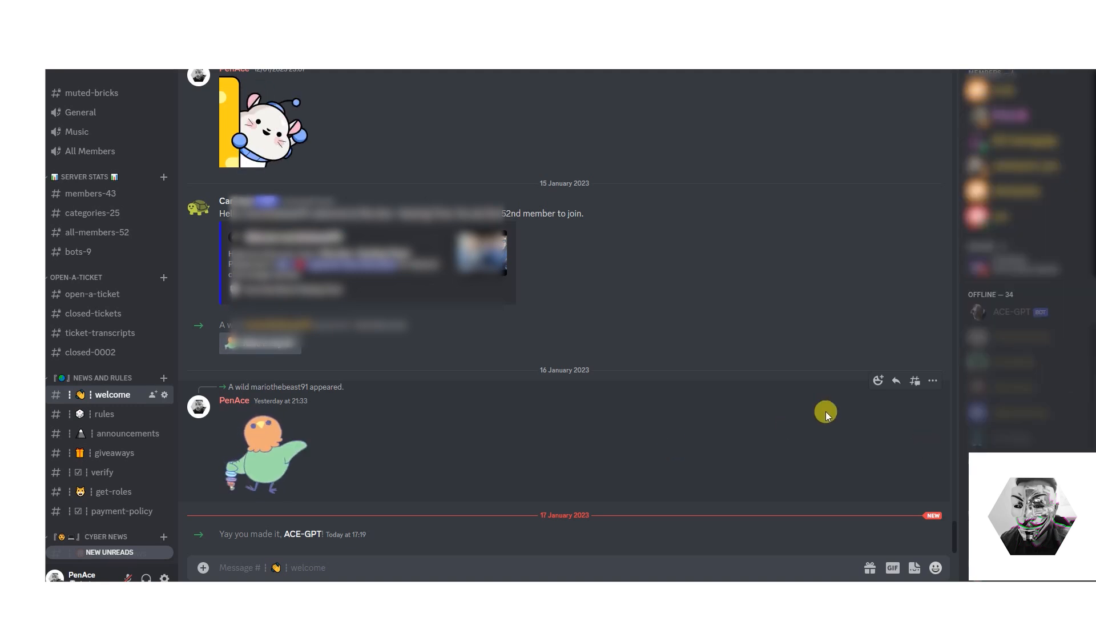
mouse_move(1012, 311)
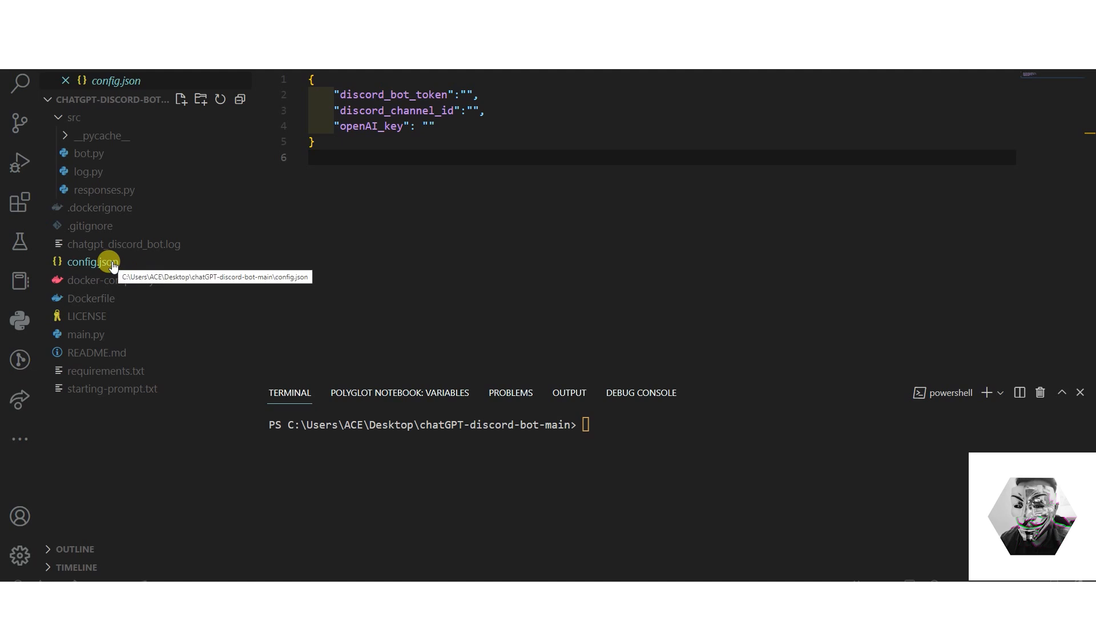
mouse_move(116, 266)
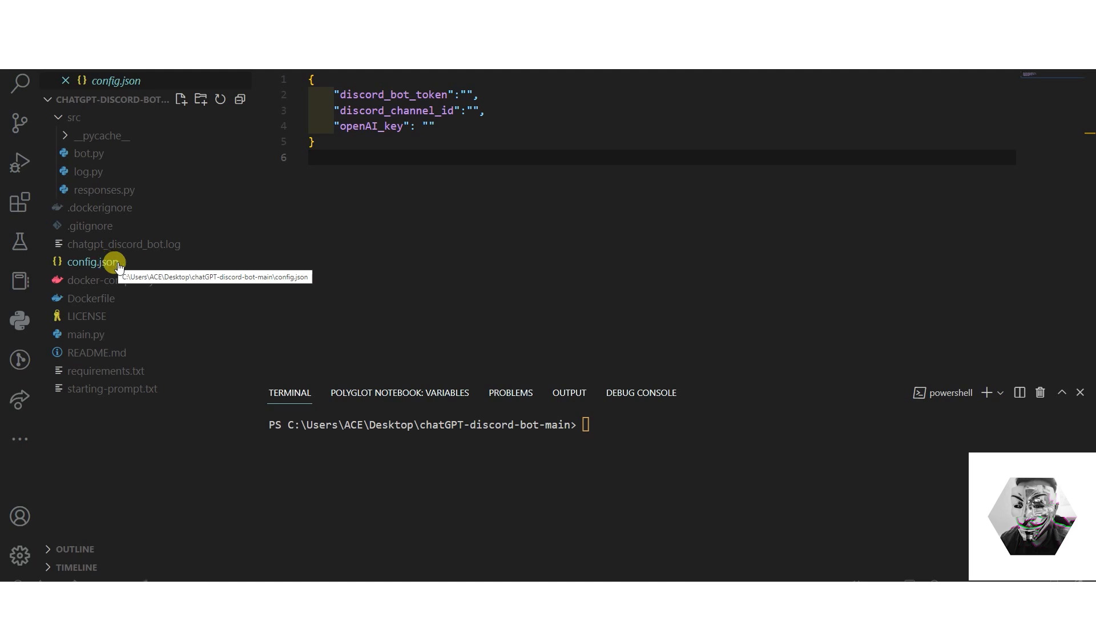
click(96, 352)
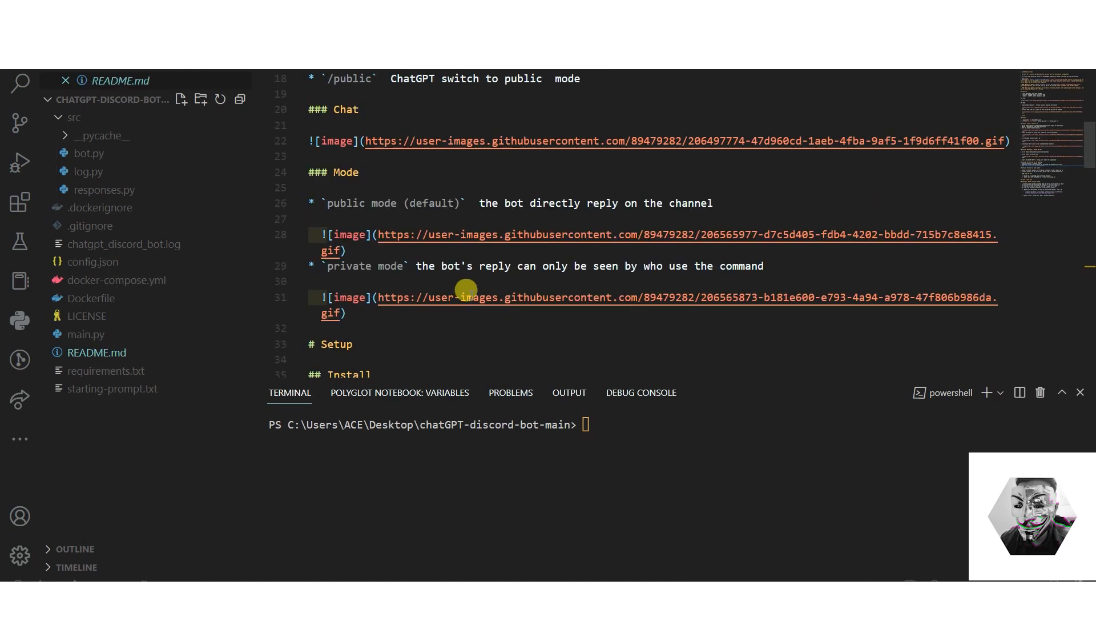
scroll(up, 3)
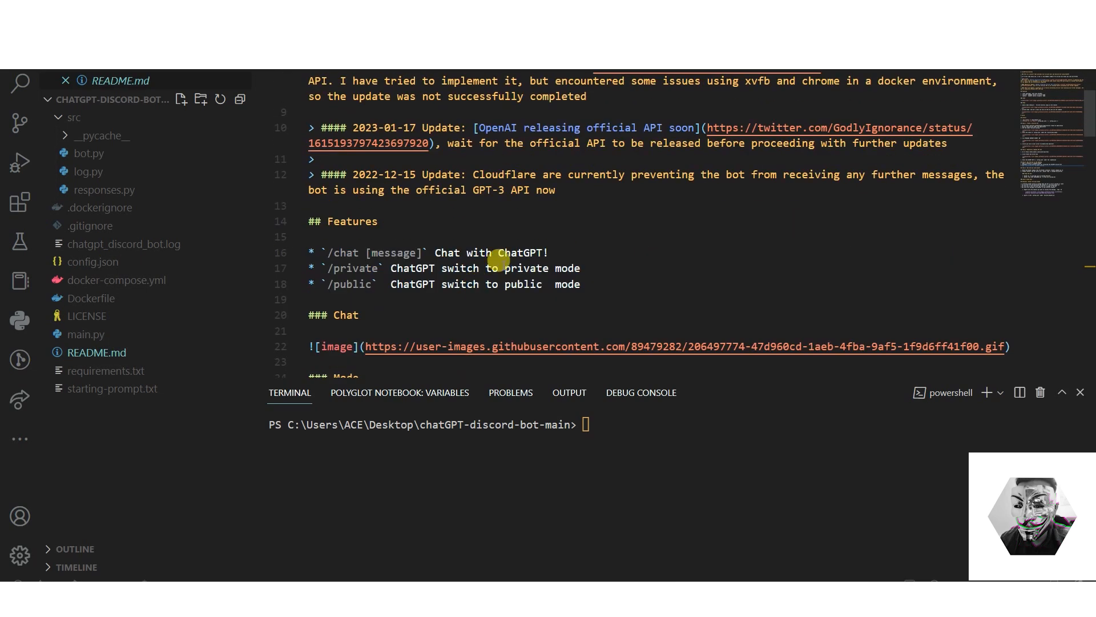
scroll(down, 3)
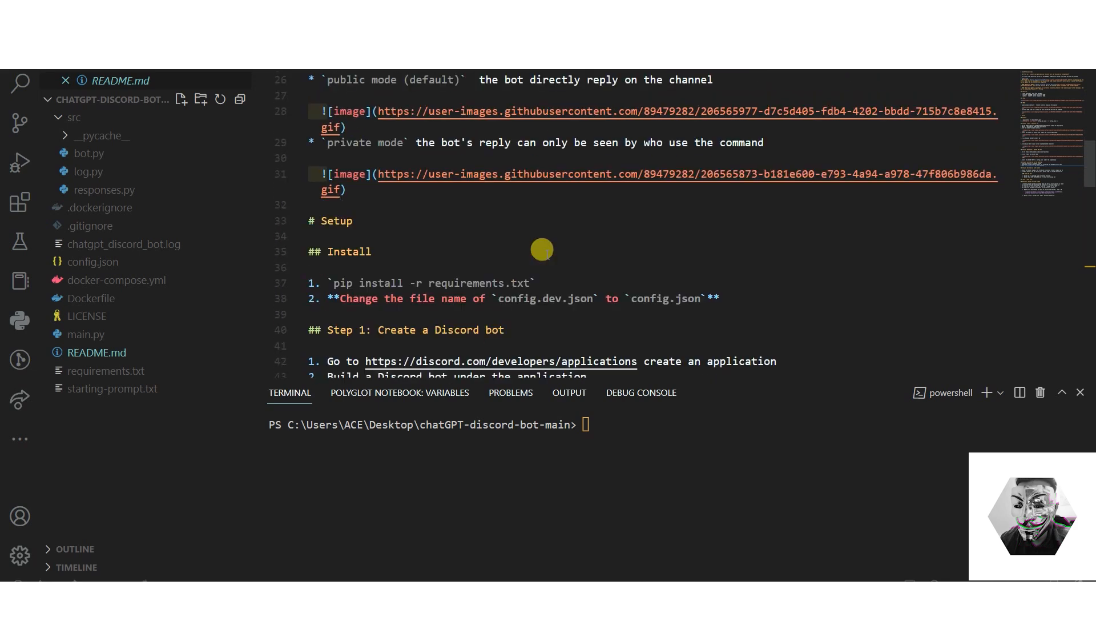
scroll(down, 3)
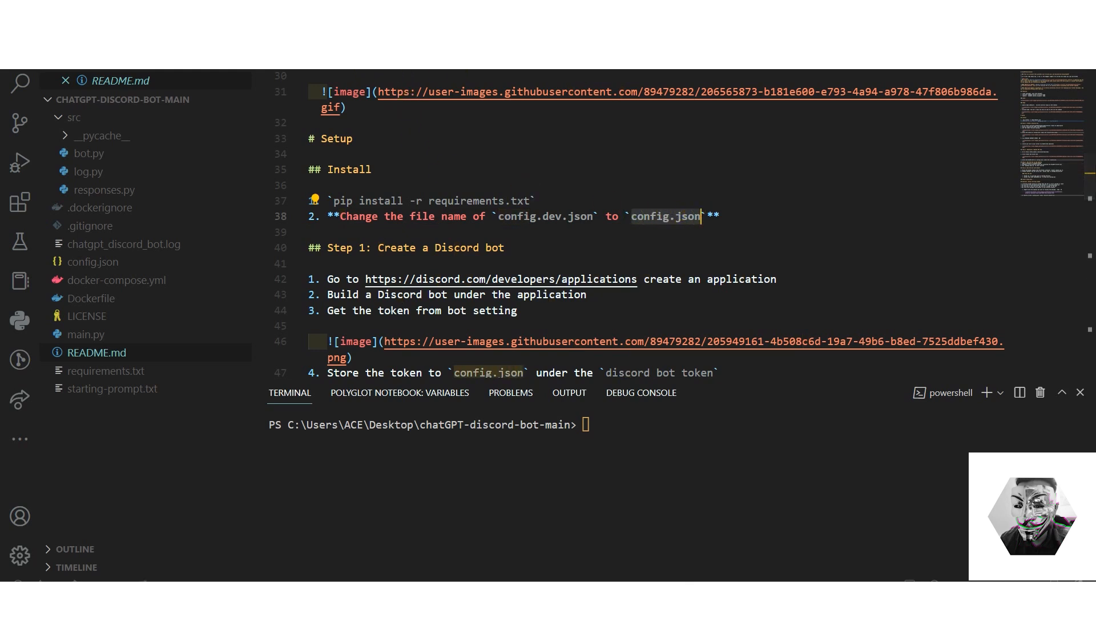
click(93, 261)
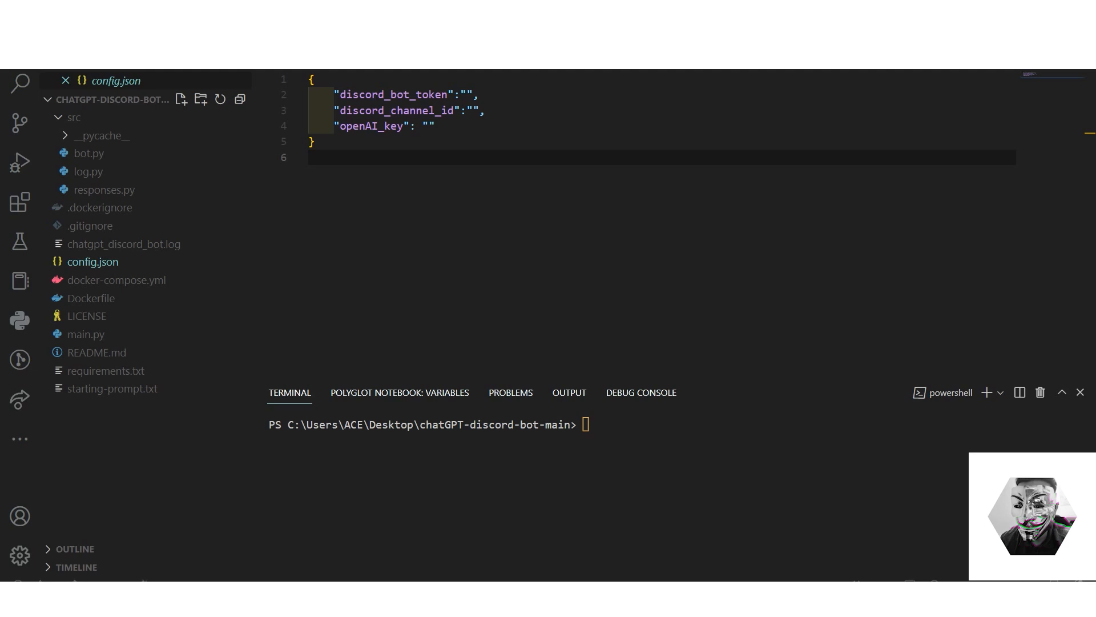
click(463, 95)
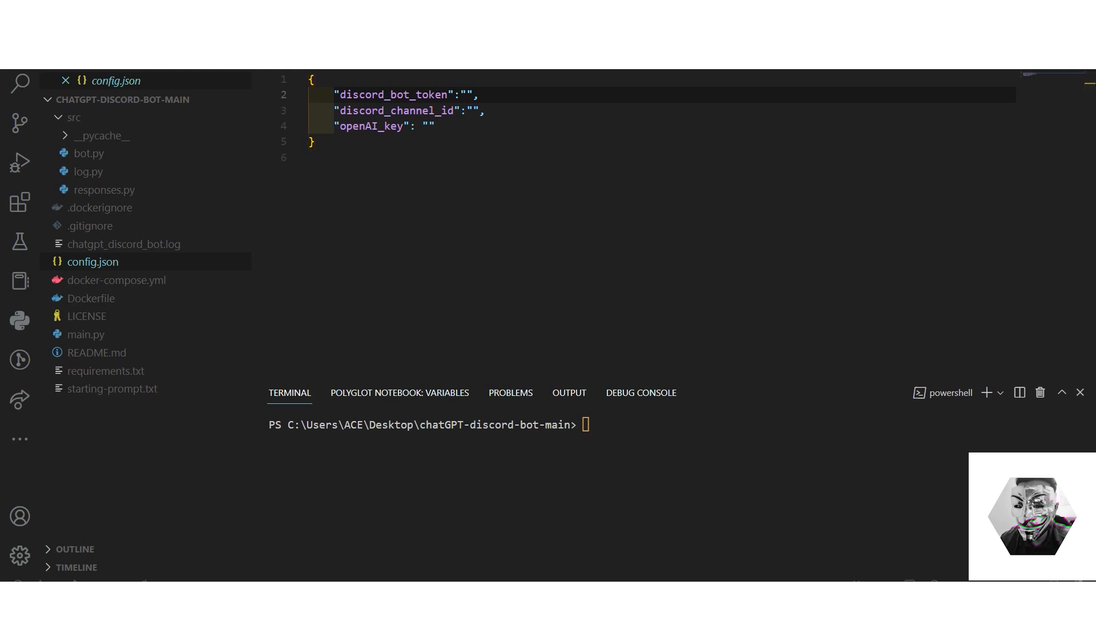
click(465, 94)
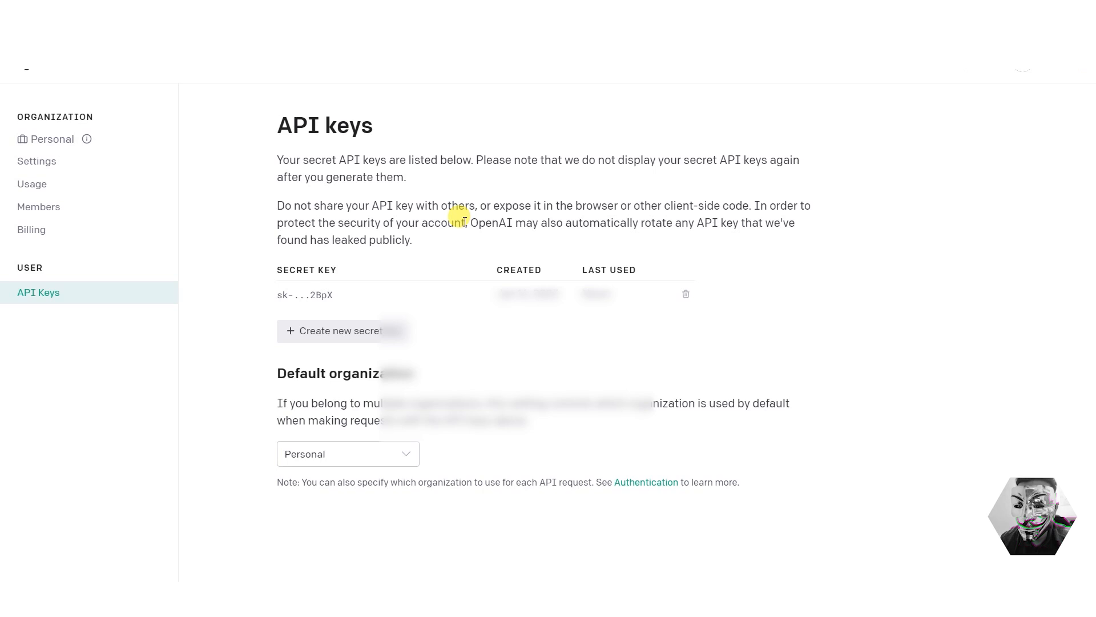
- Create a new OpenAI secret key, copy it, and dismiss the confirmation dialog
click(341, 330)
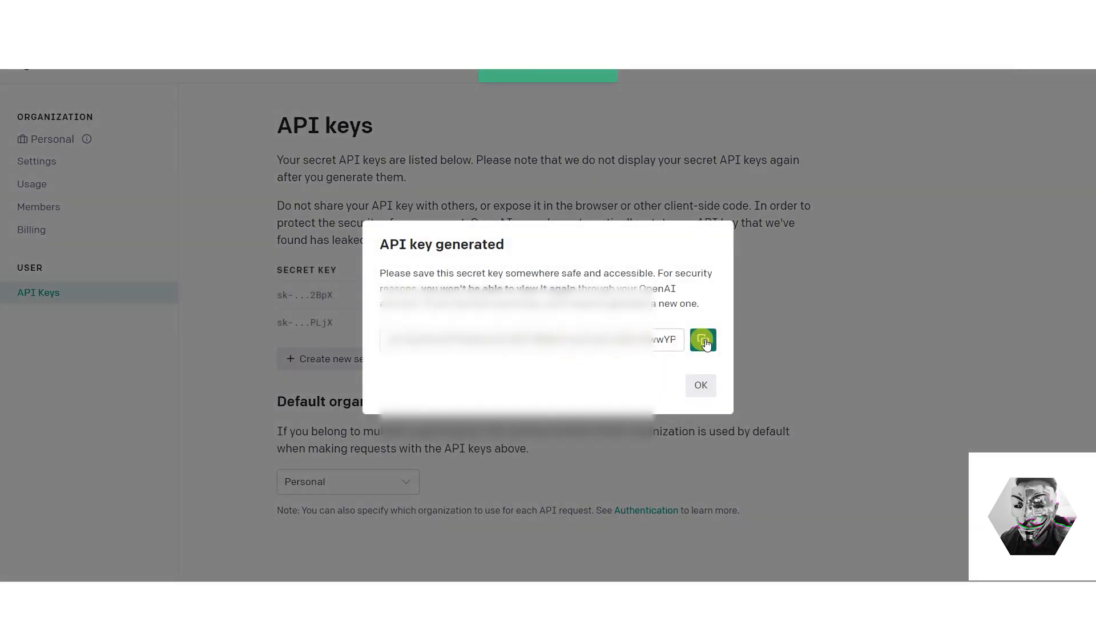
click(700, 386)
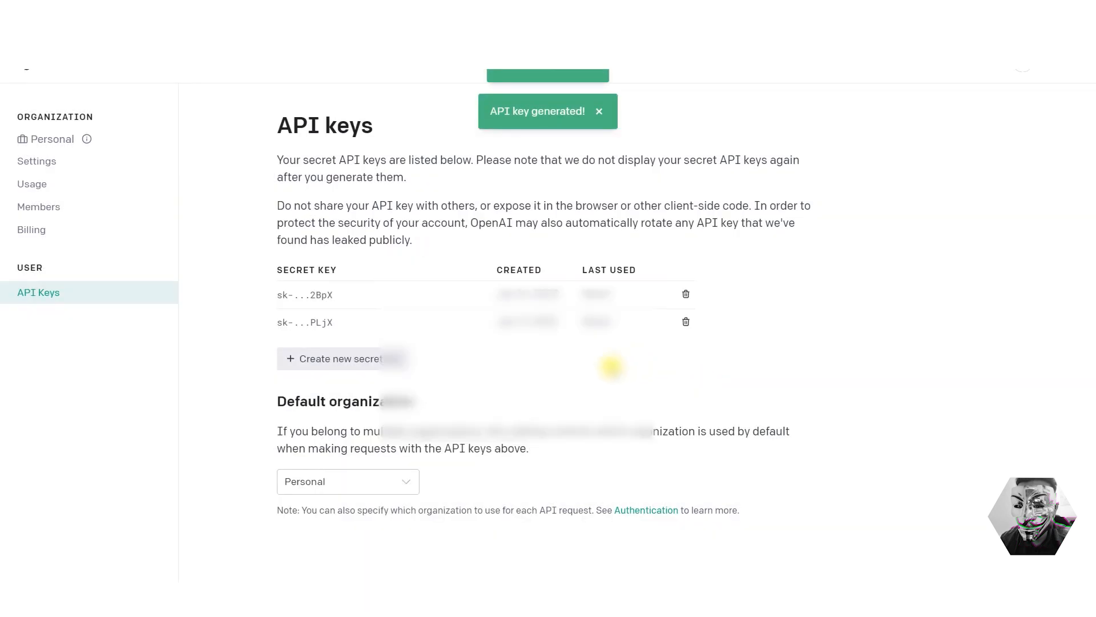
click(599, 110)
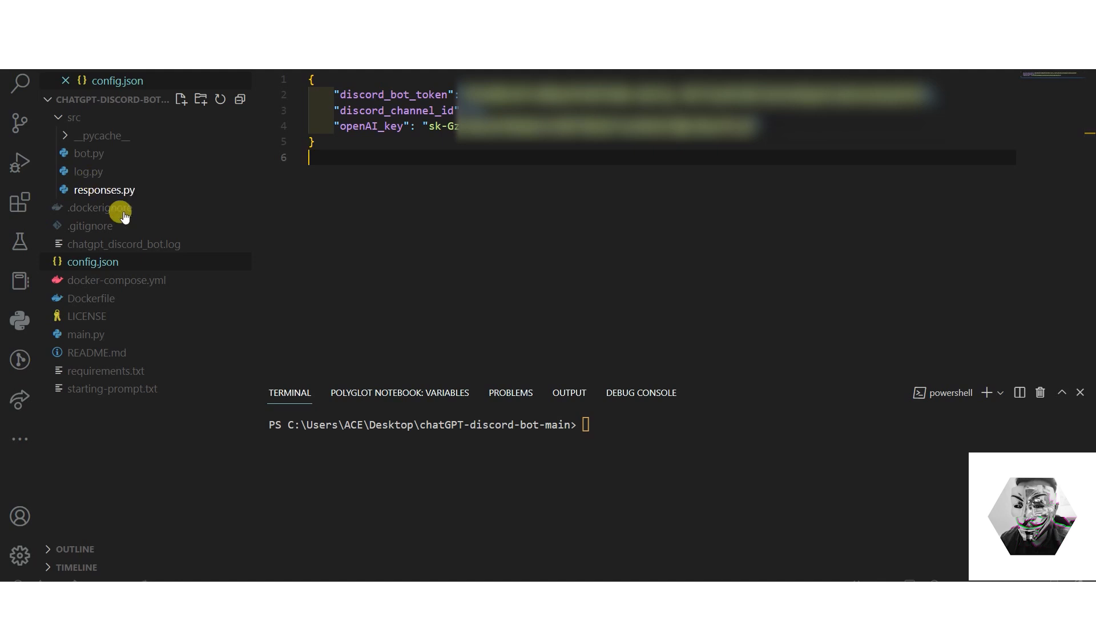
mouse_move(128, 392)
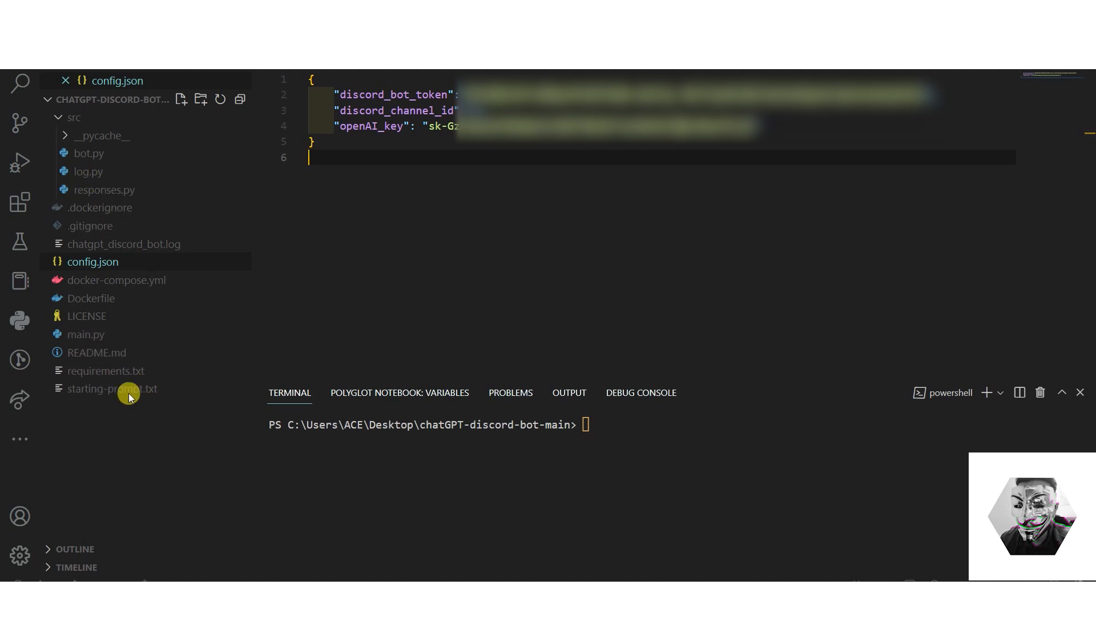
- Return to README.md and scroll down to the OpenAI key and run steps
click(96, 351)
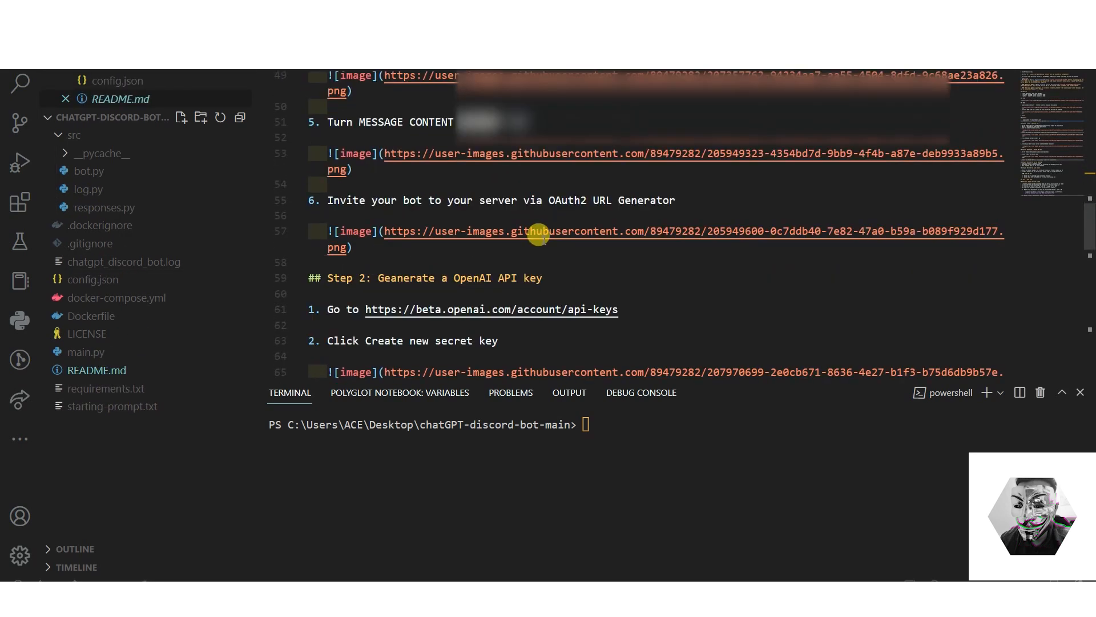
scroll(down, 3)
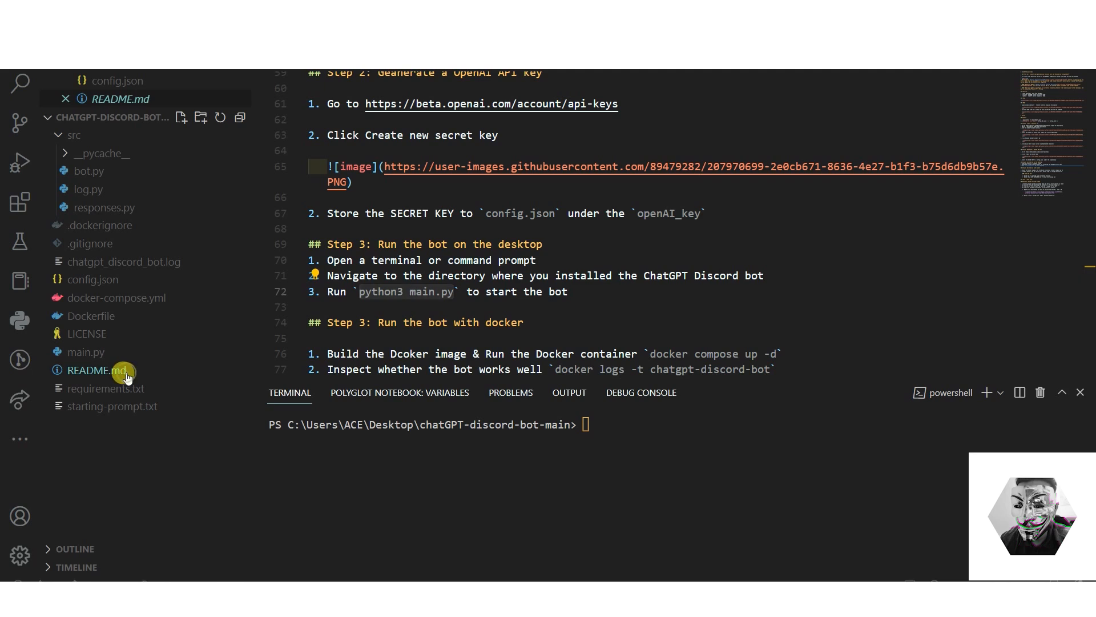
mouse_move(408, 334)
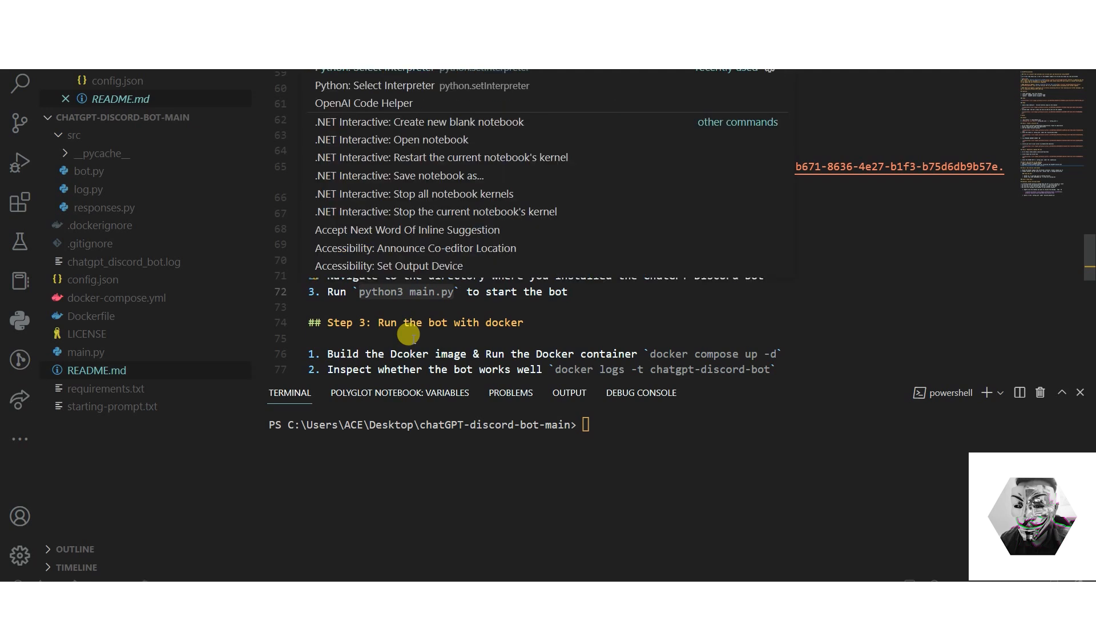
text(Inter)
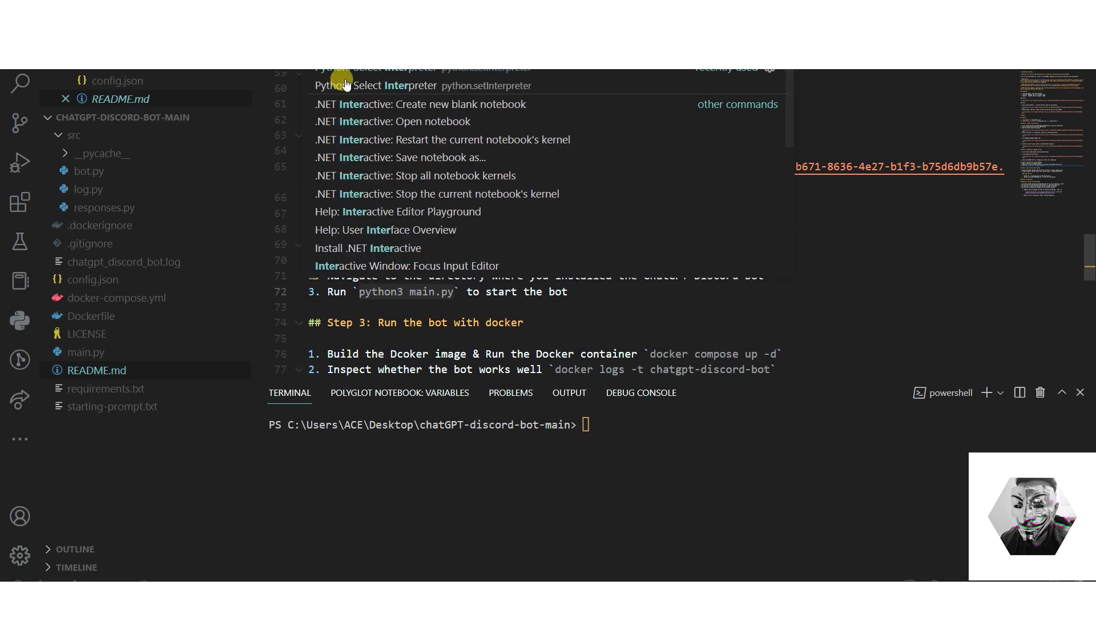
mouse_move(460, 77)
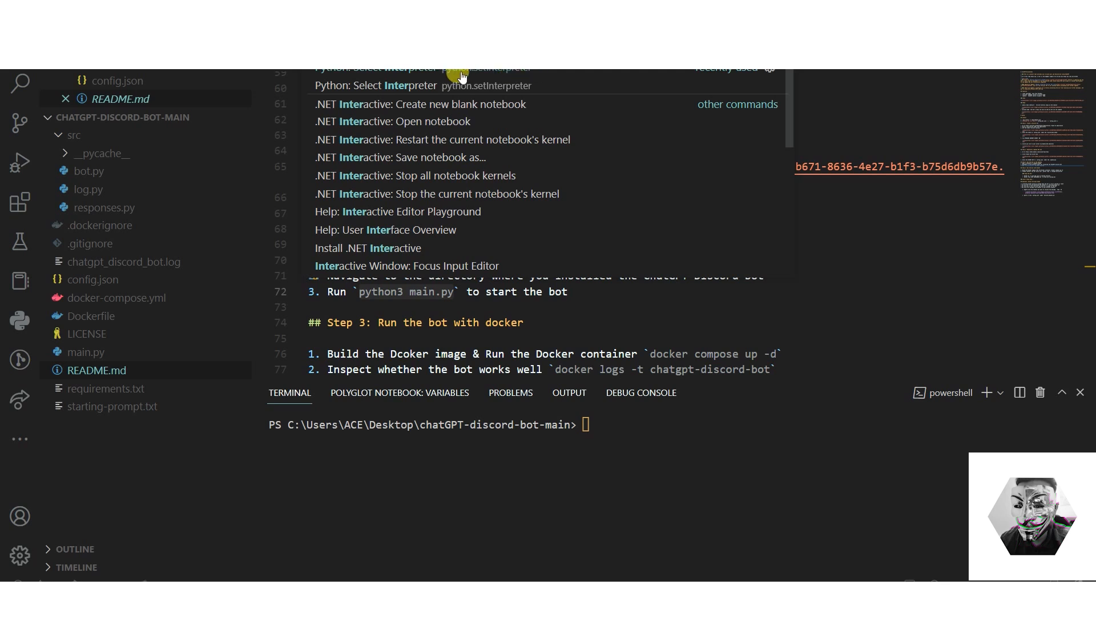
mouse_move(591, 77)
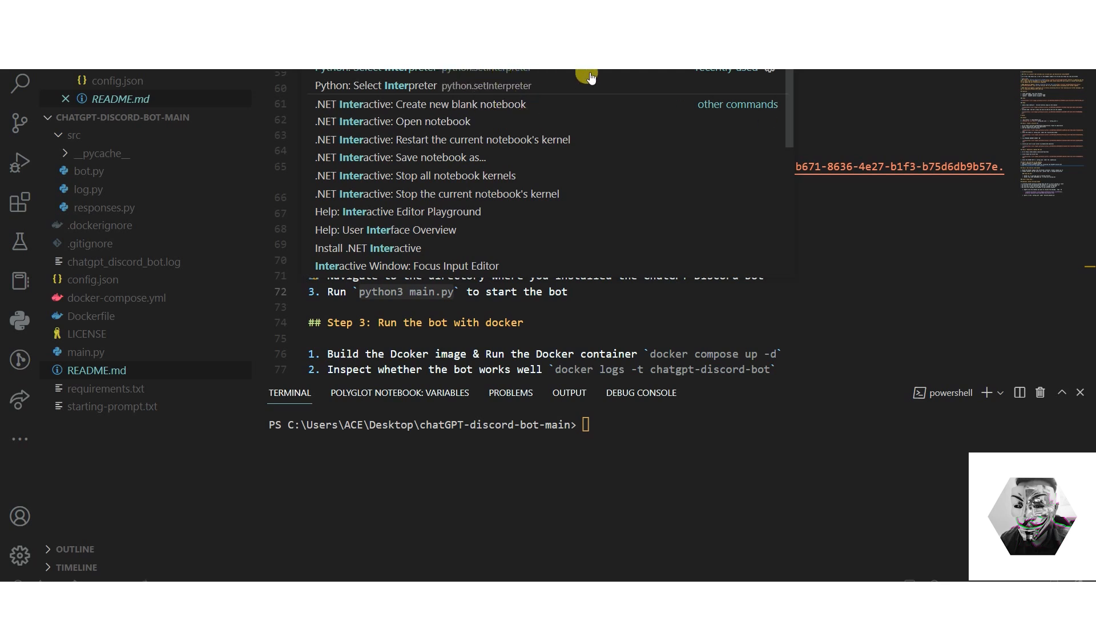
mouse_move(510, 74)
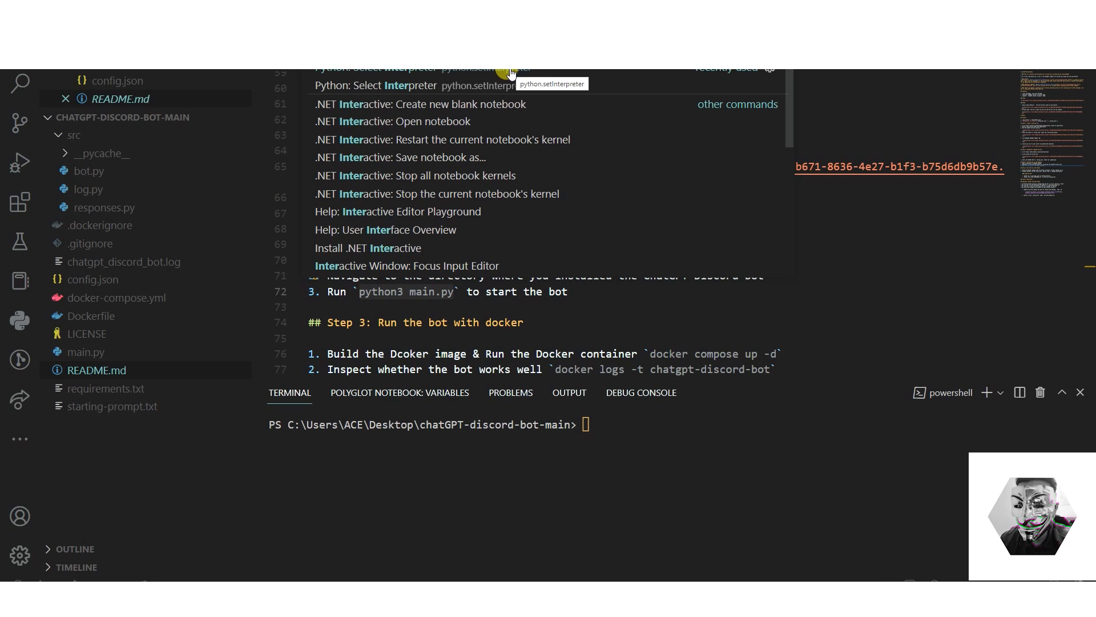
mouse_move(713, 72)
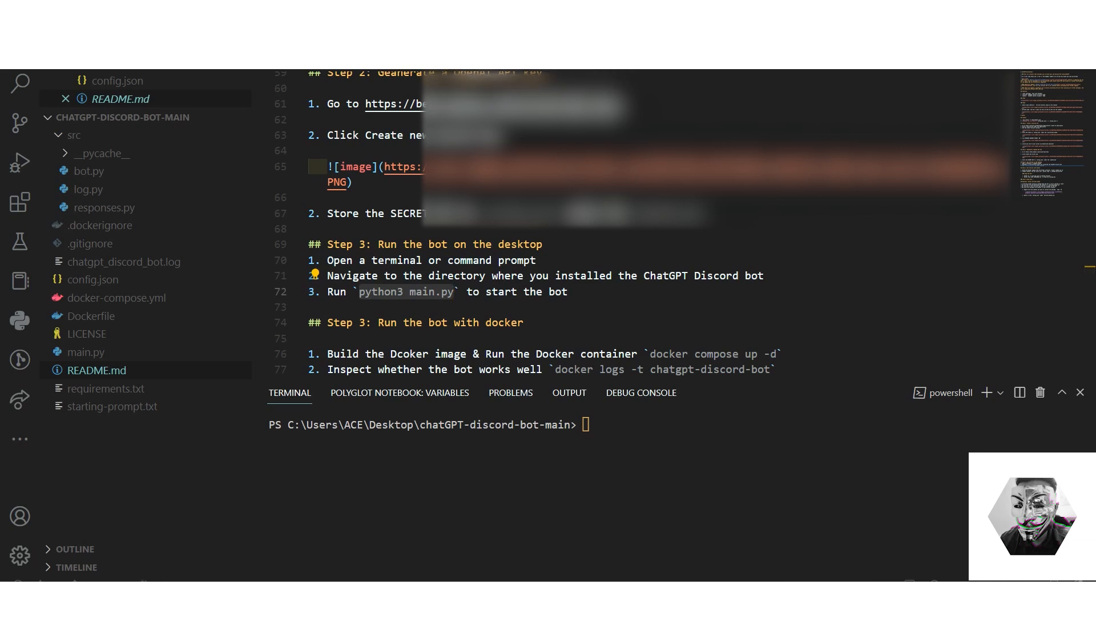
- Find Step 3 in README.md and copy the `python3 main.py` command
click(93, 261)
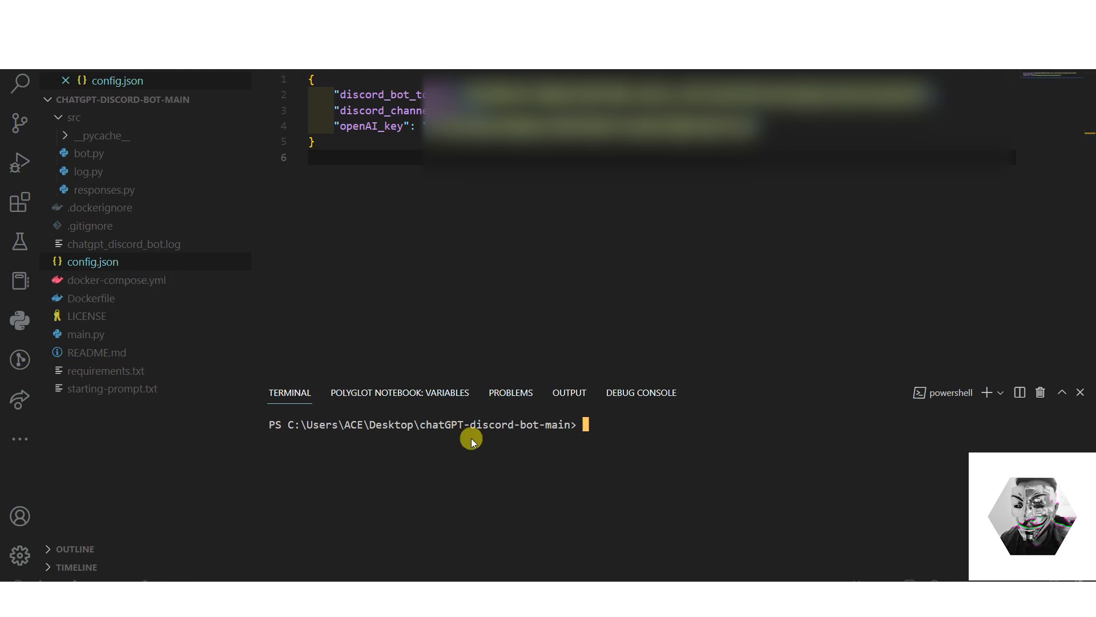
click(97, 352)
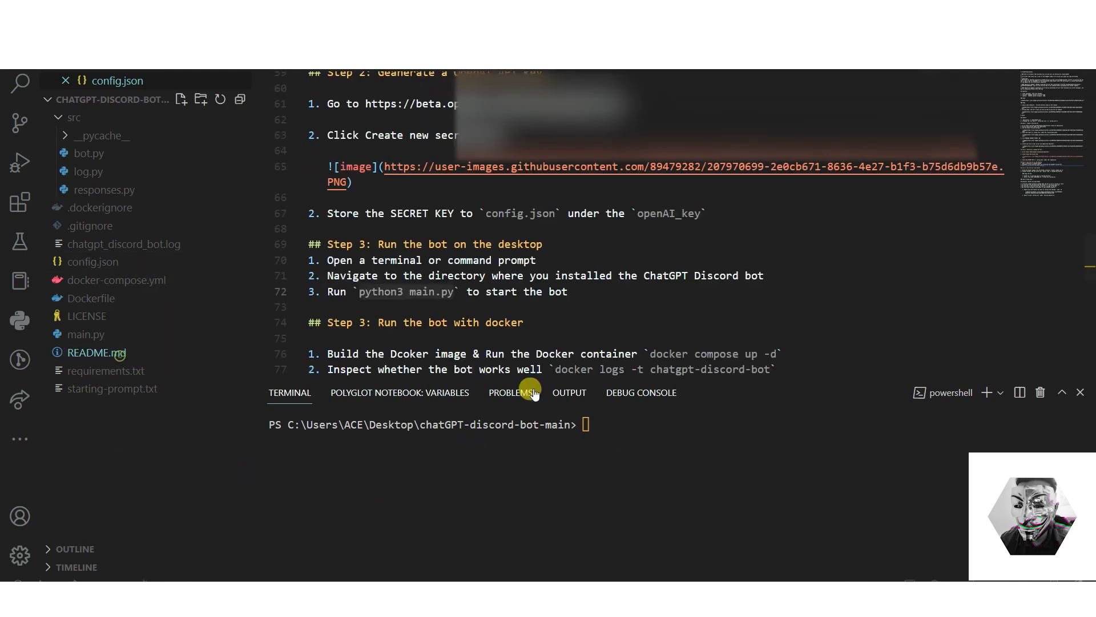
scroll(down, 3)
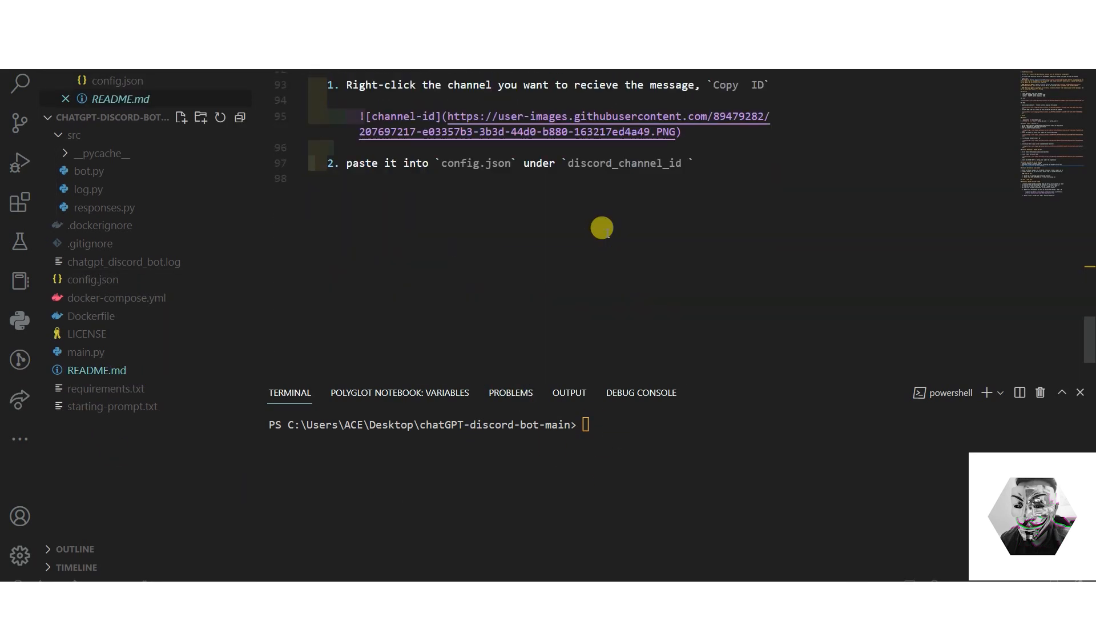
scroll(up, 3)
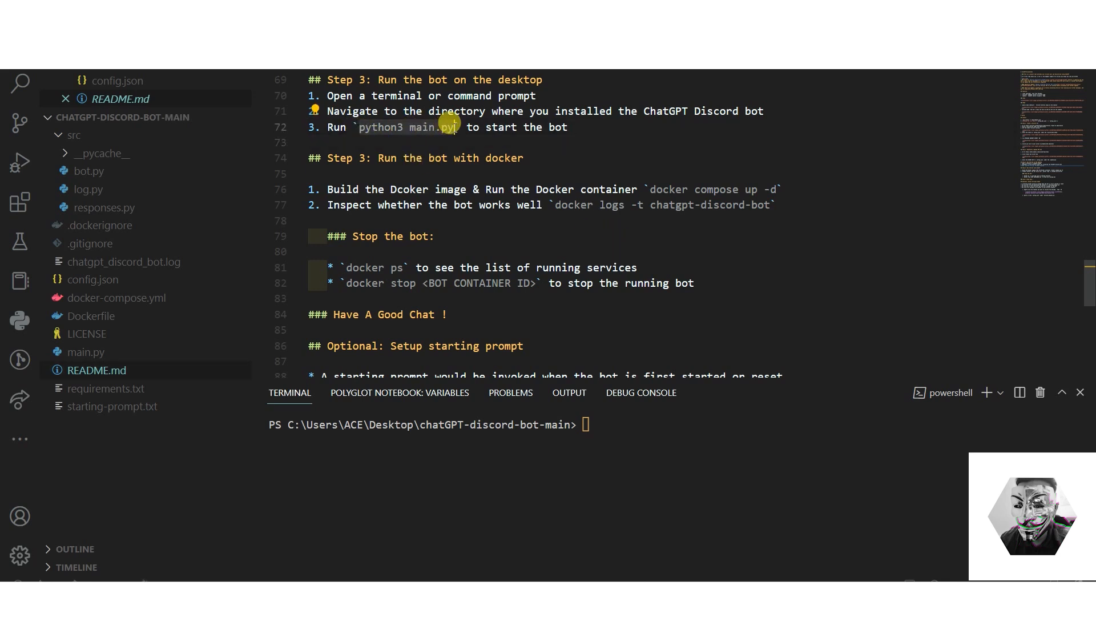
right_click(451, 127)
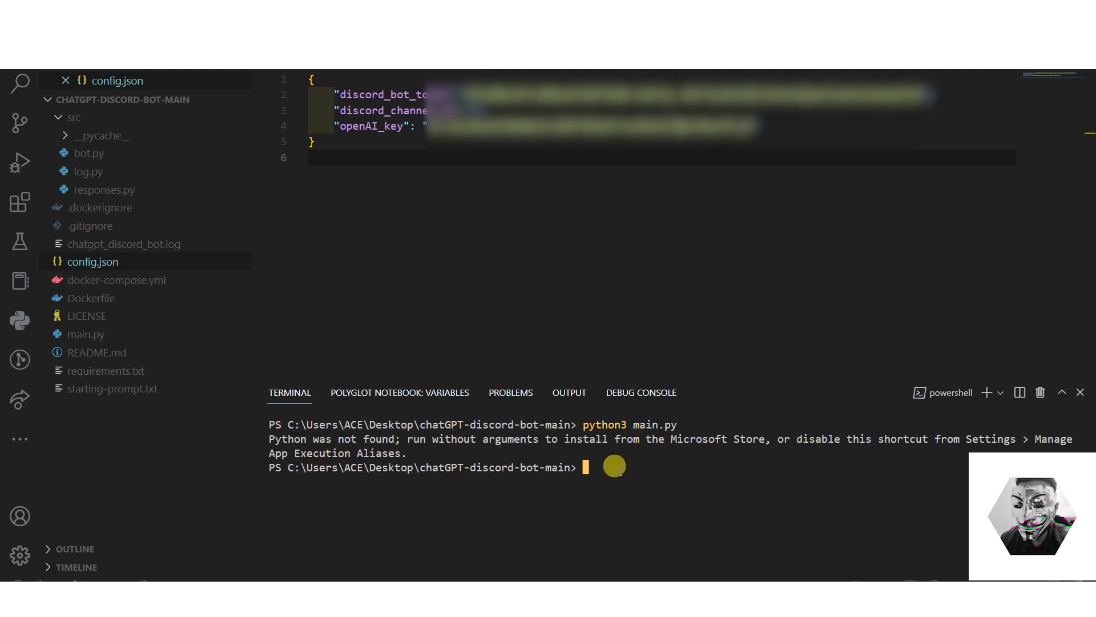
- Check the installed Python version (3.10.2) with python --version in the terminal
text(python)
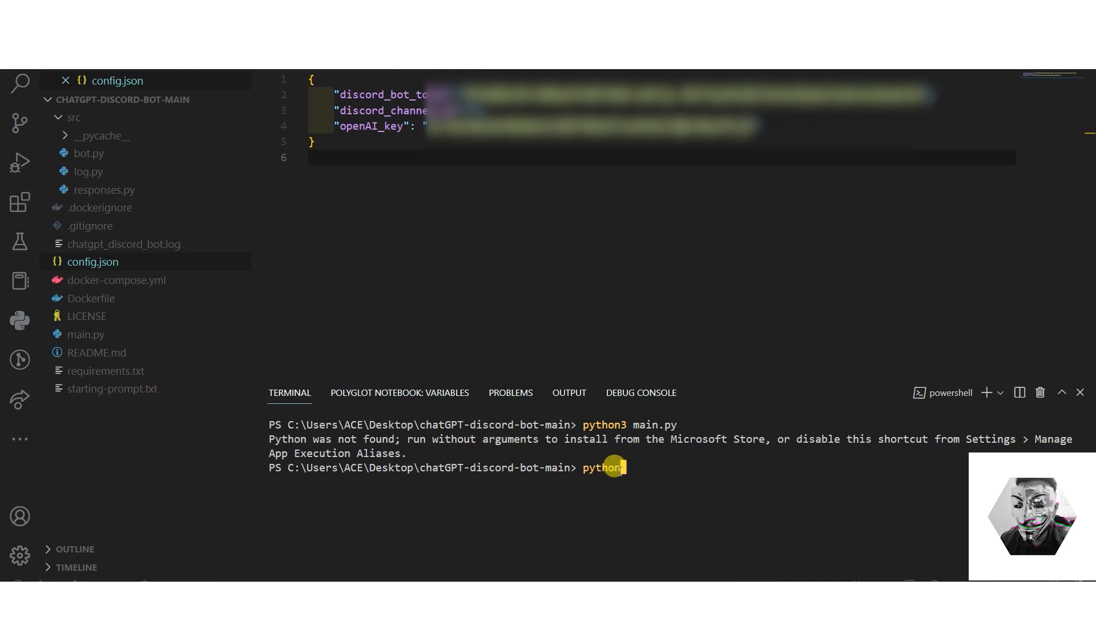
text(--)
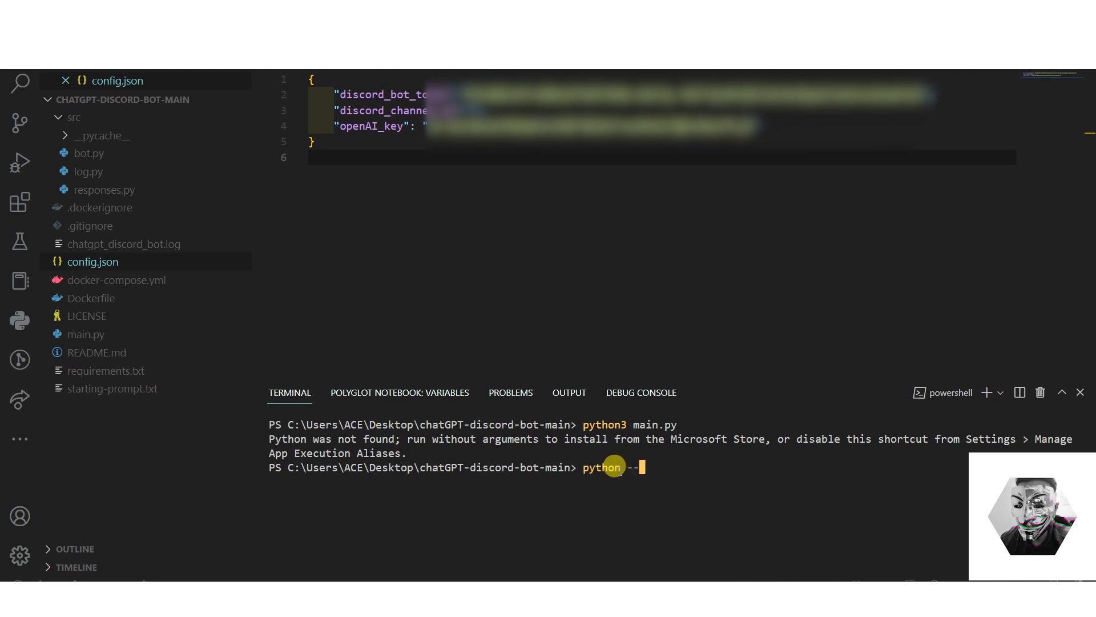
key(Return)
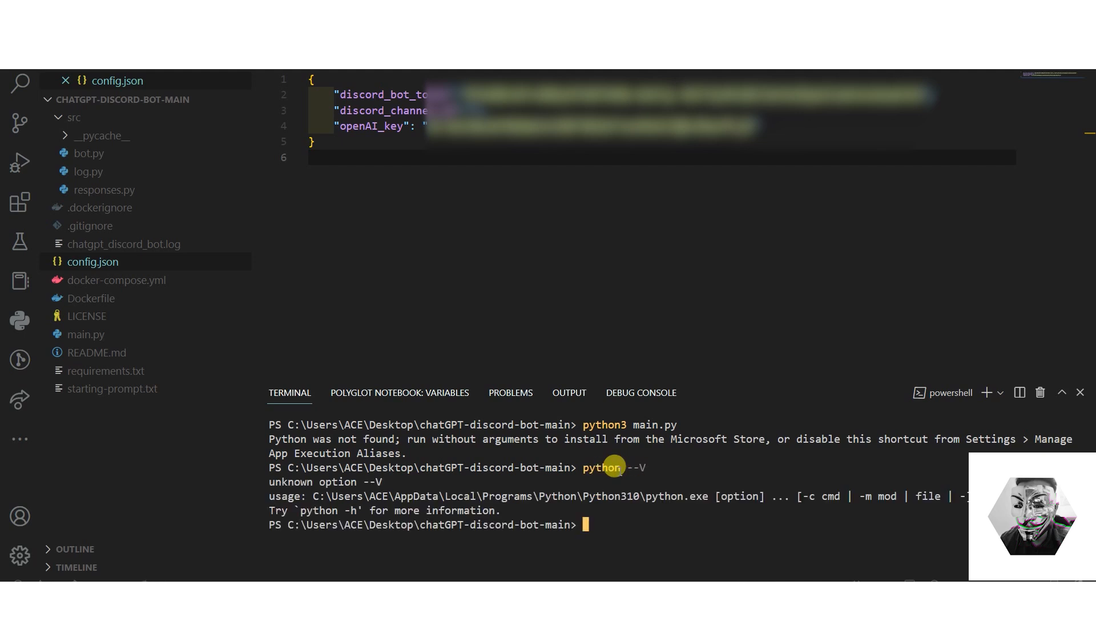
mouse_move(489, 495)
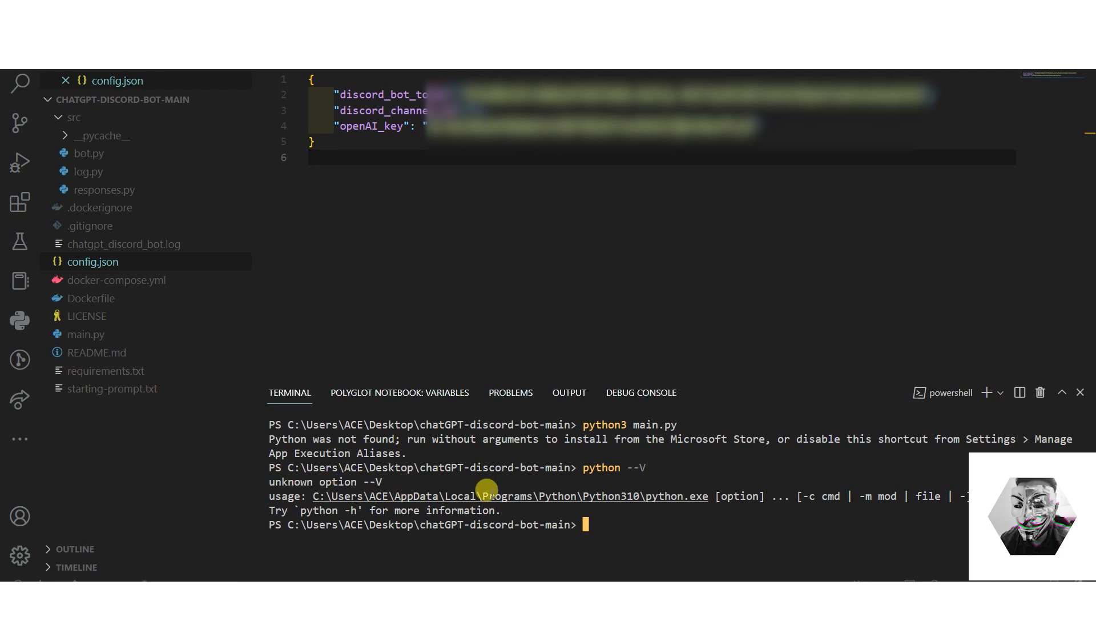
text(python --)
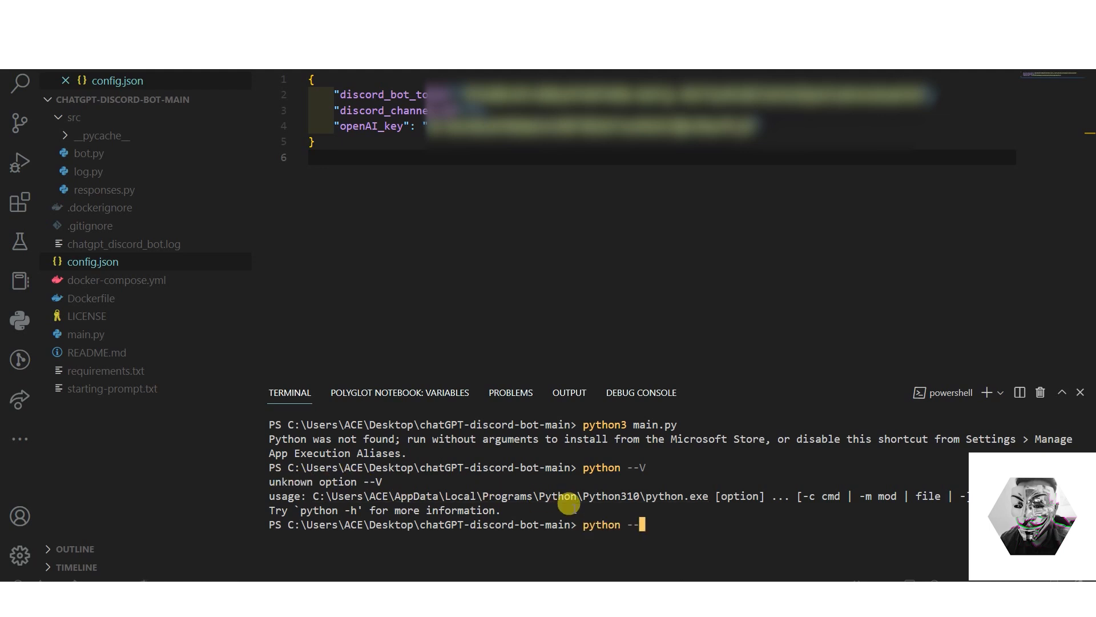
text(-)
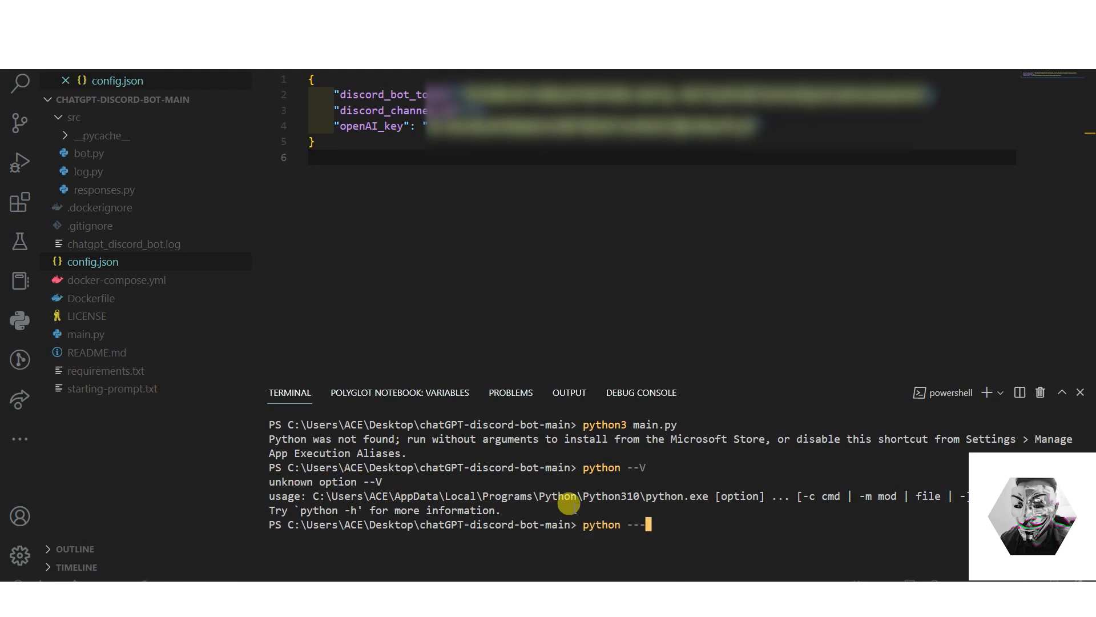
key(Return)
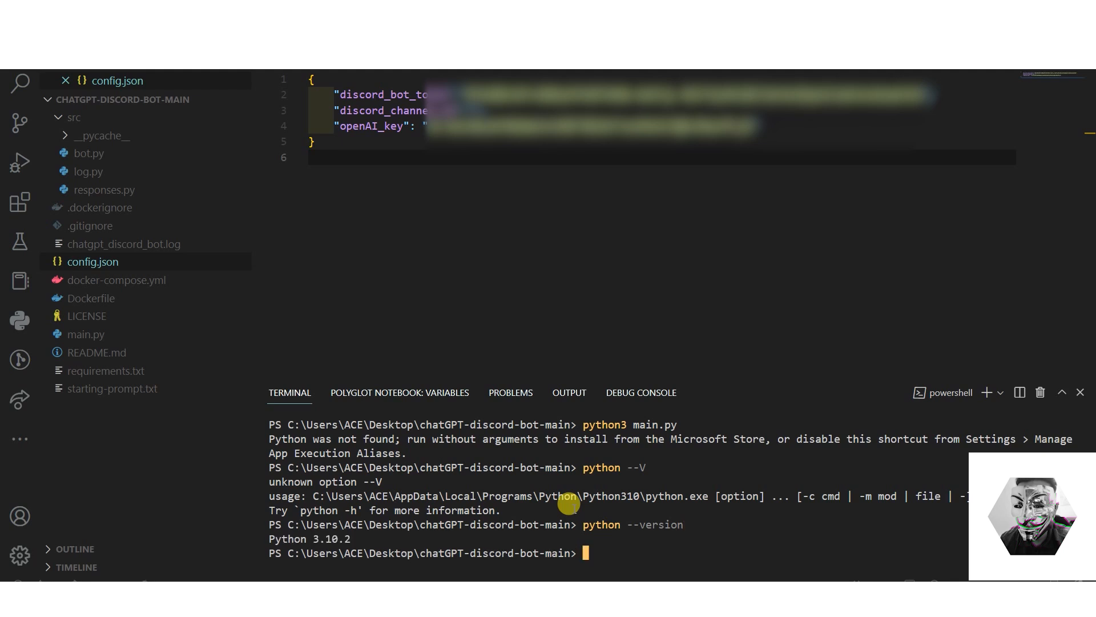
mouse_move(312, 533)
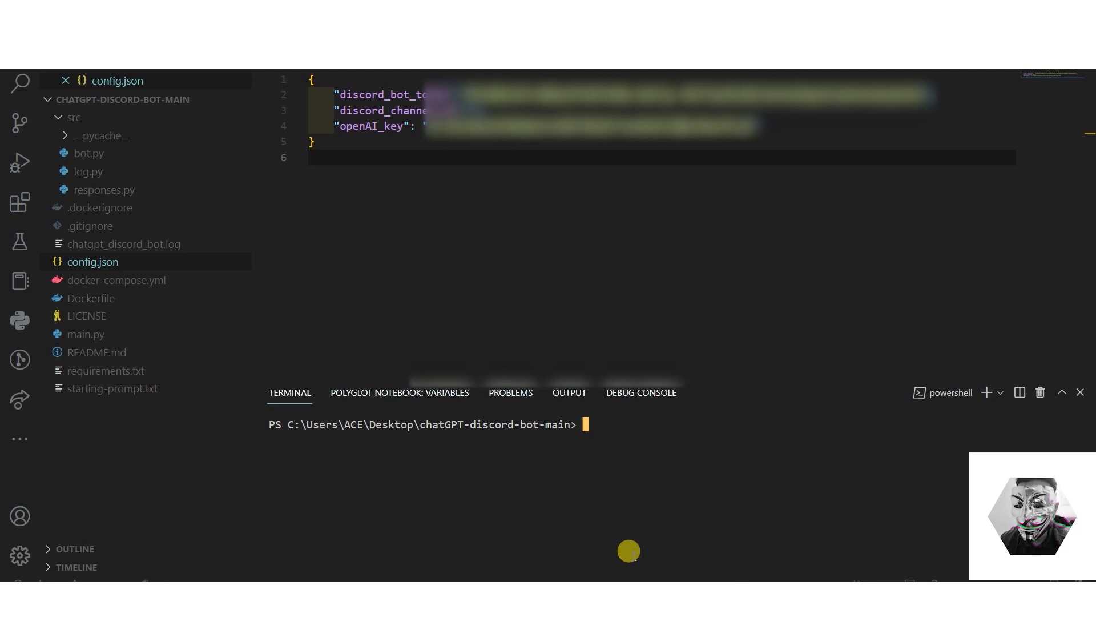
- Start the bot by running python main.py instead of python3
text(python --version)
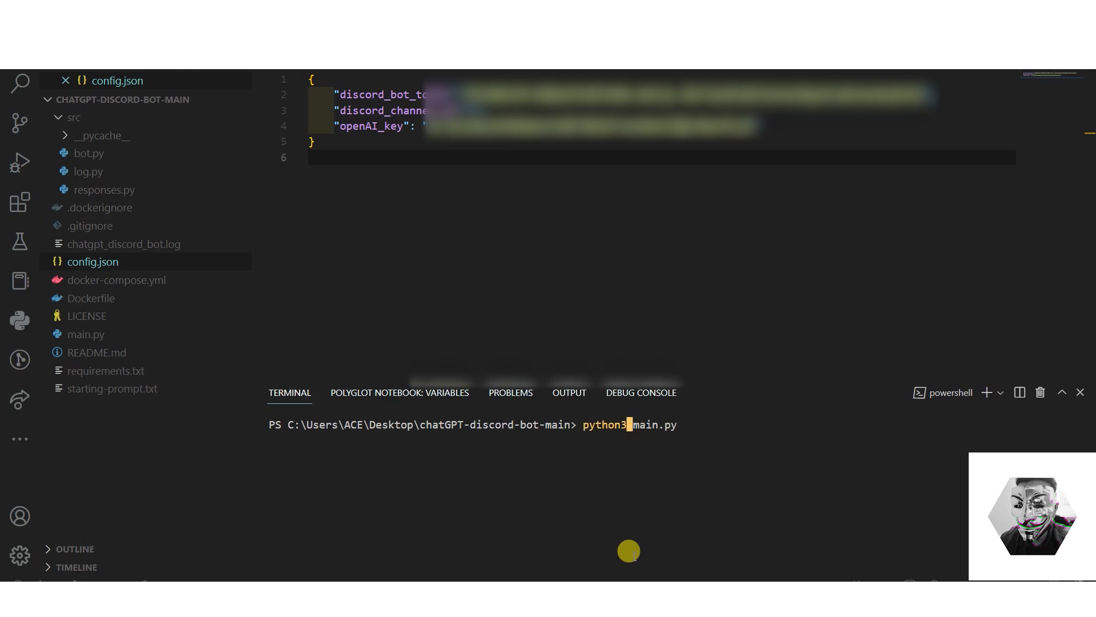
key(Backspace)
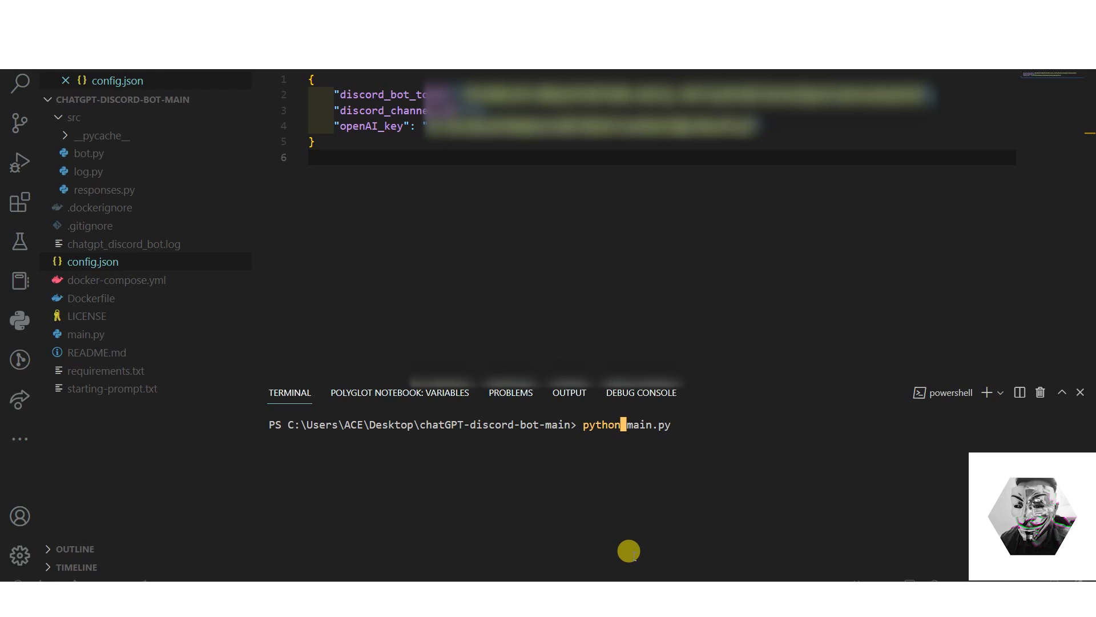
key(Return)
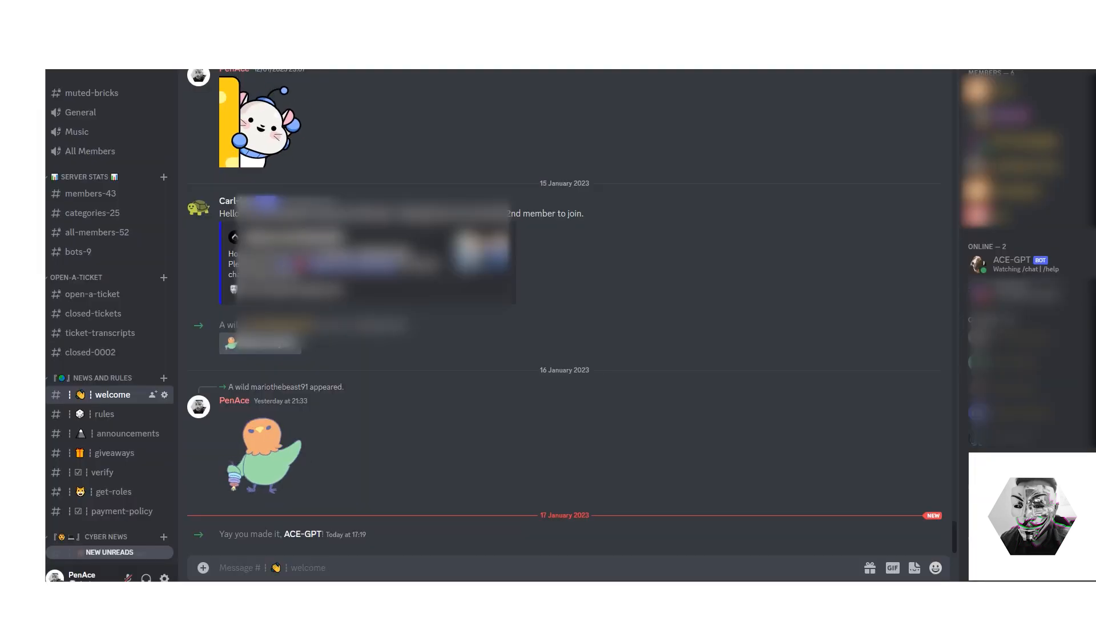
mouse_move(1018, 264)
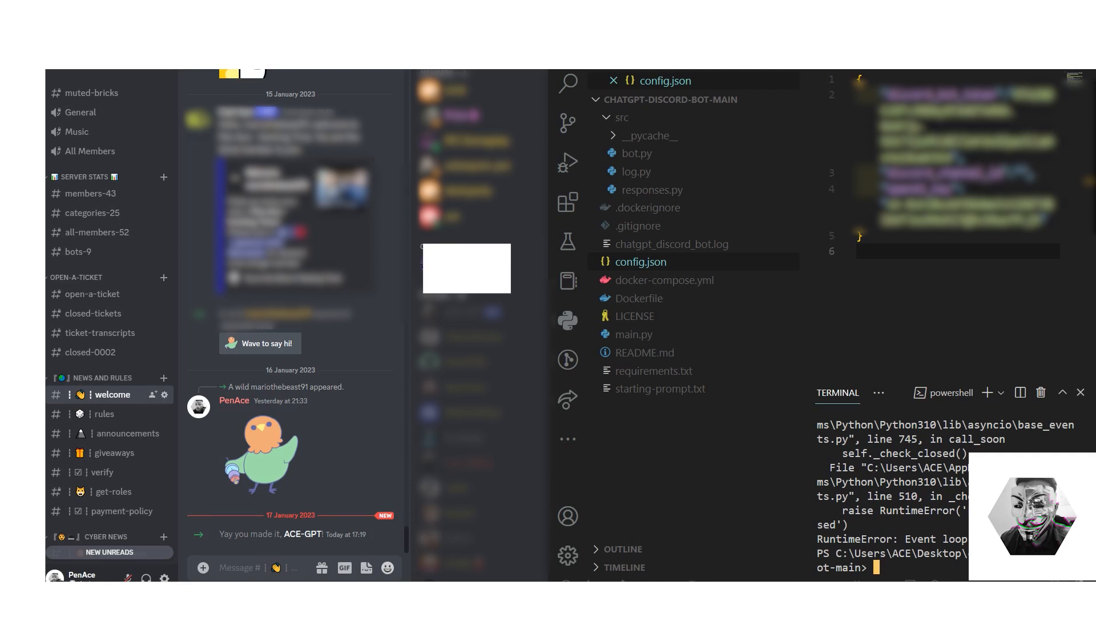
- Type python main.py in the terminal to restart the bot
text(python main.py)
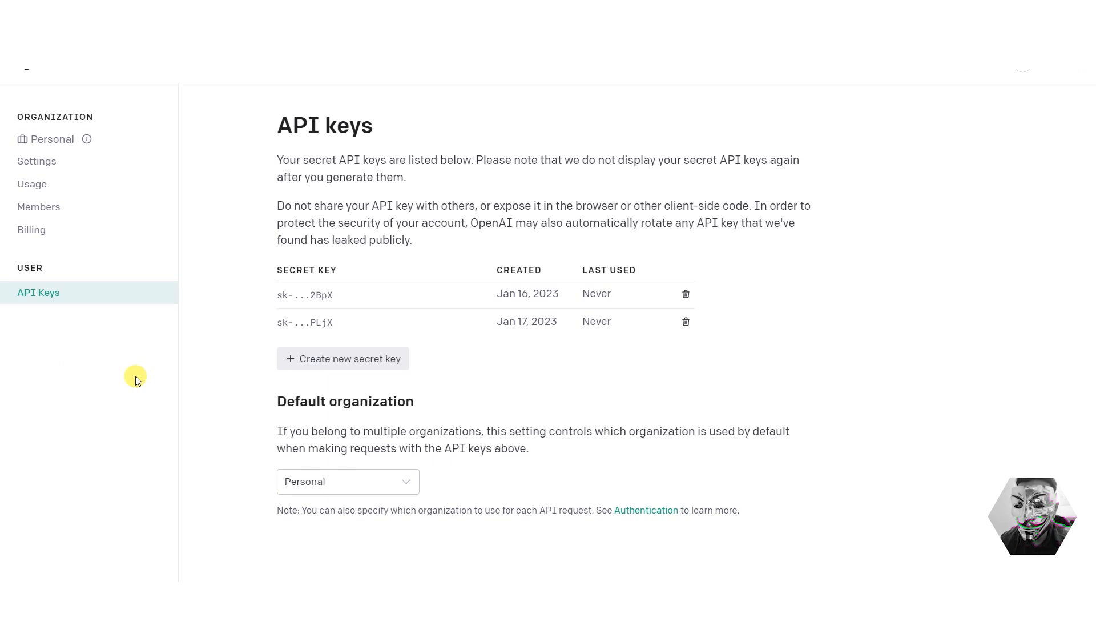
mouse_move(108, 233)
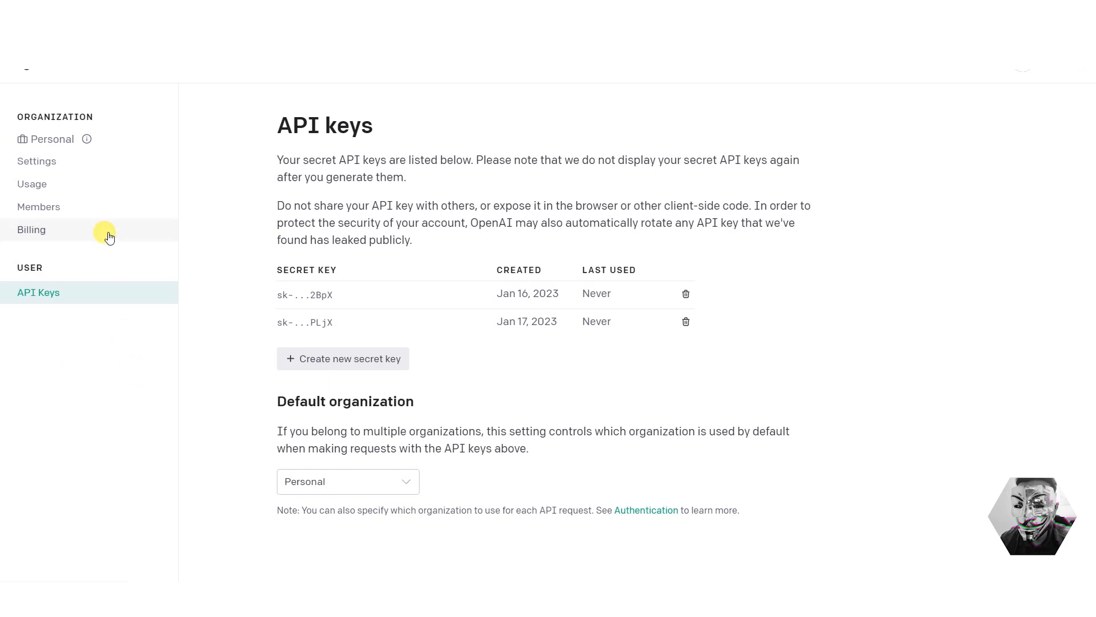
- Go from API keys to the Billing overview showing the free trial
click(31, 229)
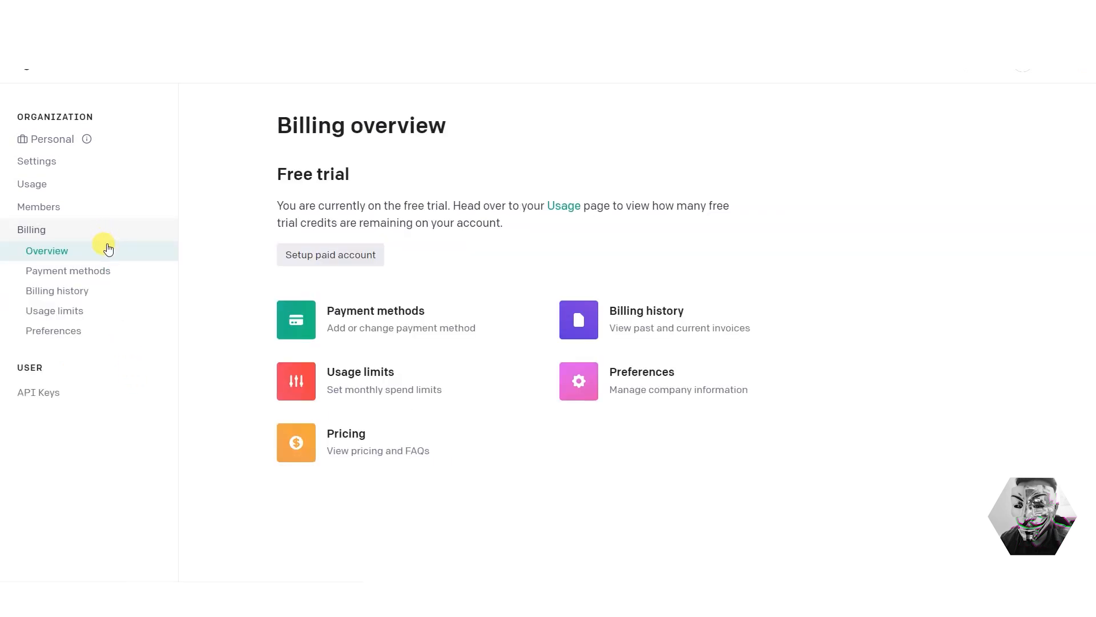
- Review free trial usage on the Usage page: $0.03 of $18.00 credit used
click(32, 183)
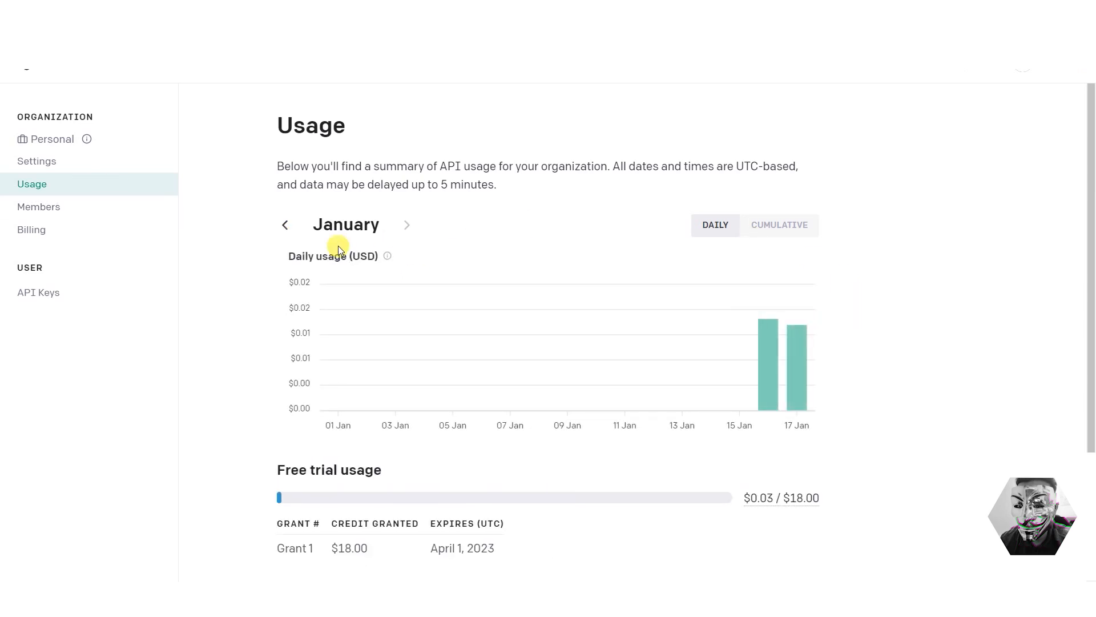
mouse_move(961, 439)
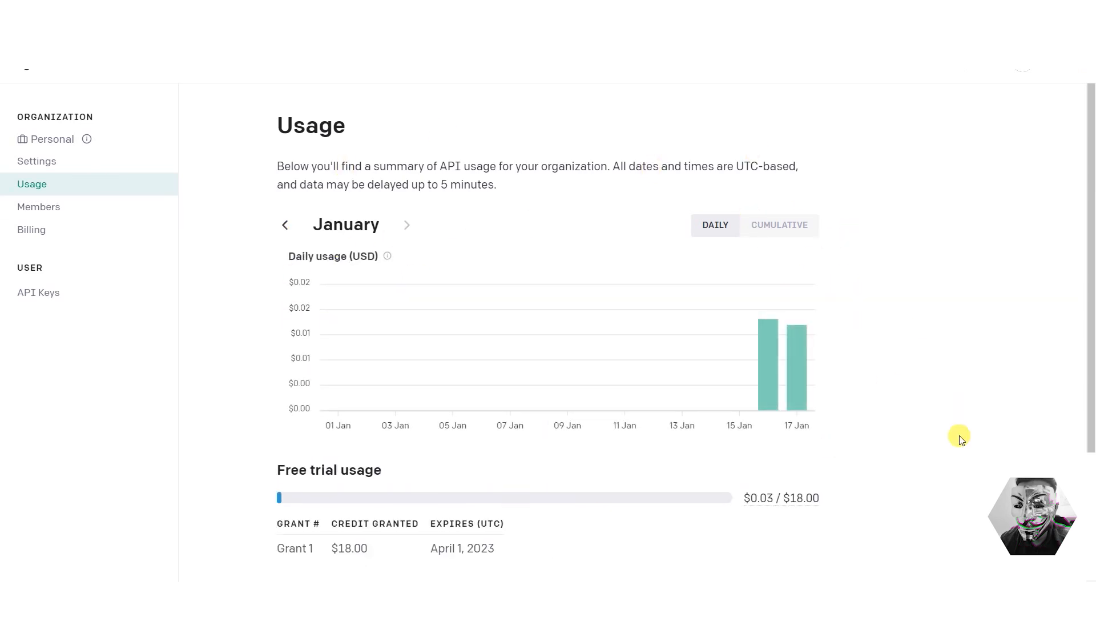
scroll(down, 3)
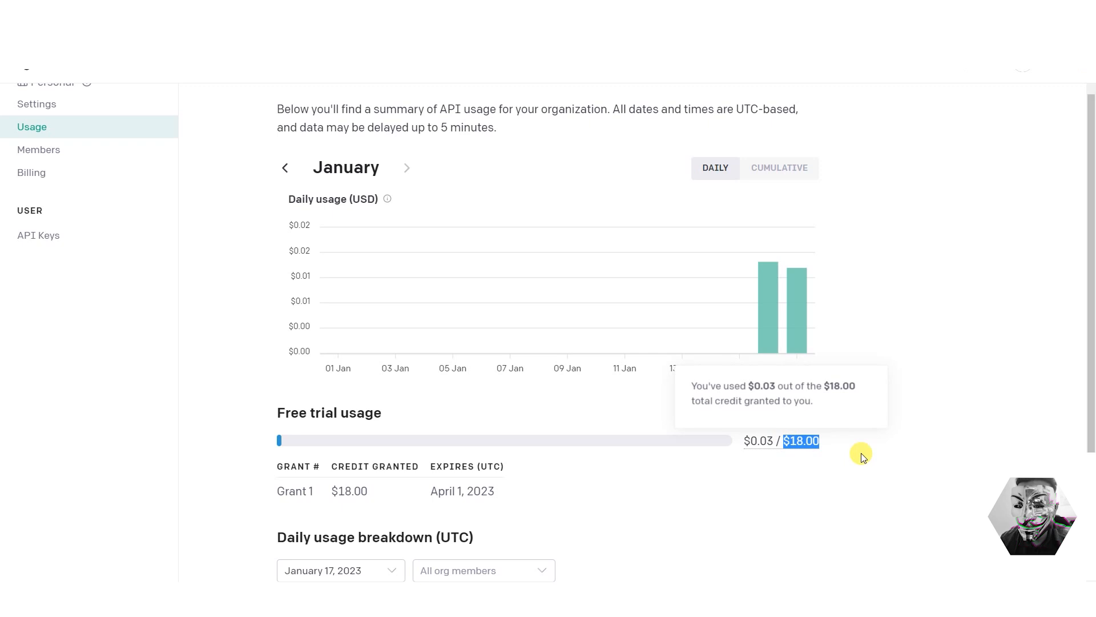
mouse_move(800, 438)
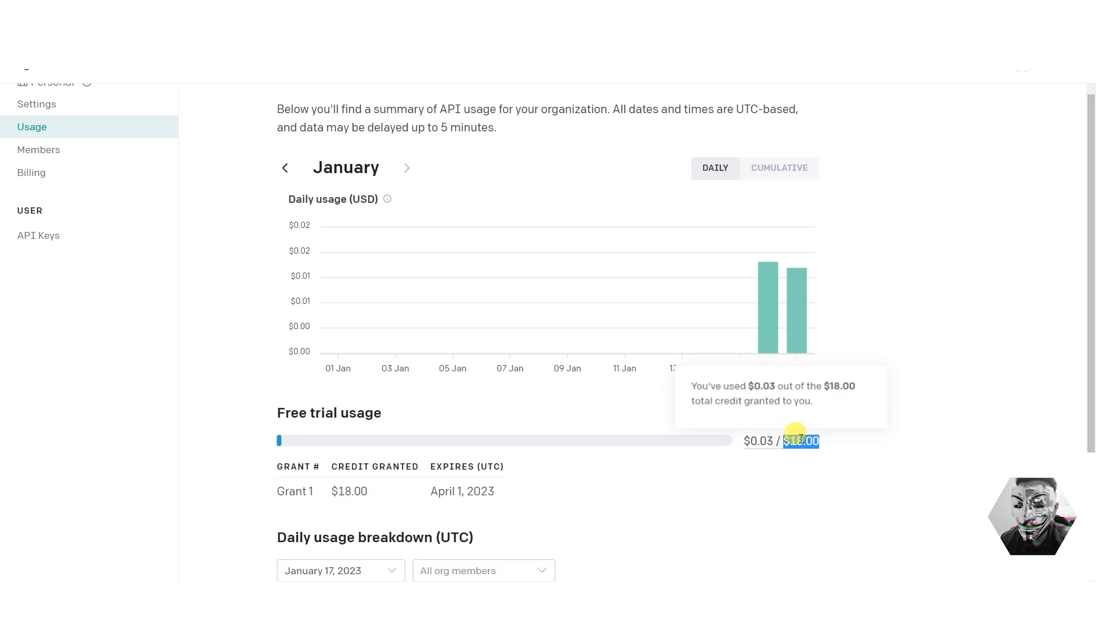
scroll(down, 3)
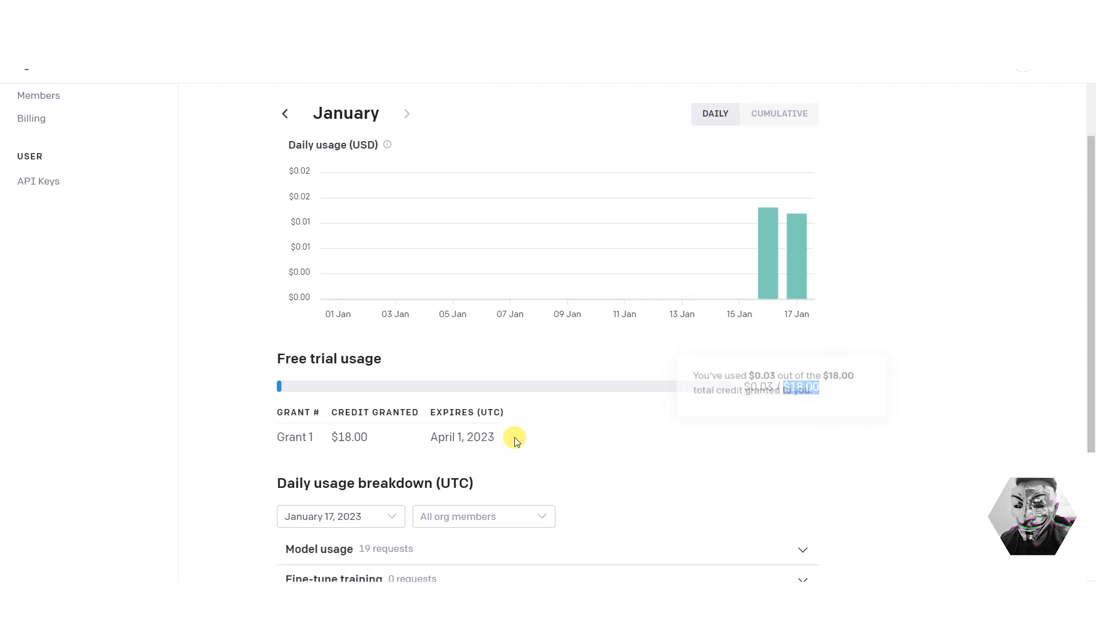
mouse_move(649, 442)
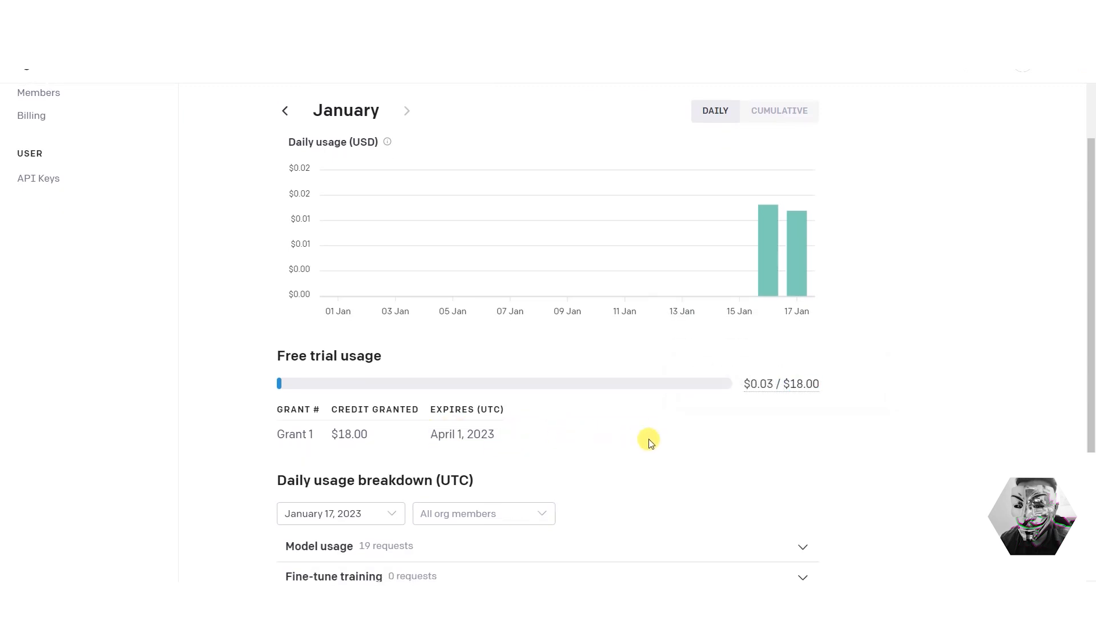
scroll(up, 3)
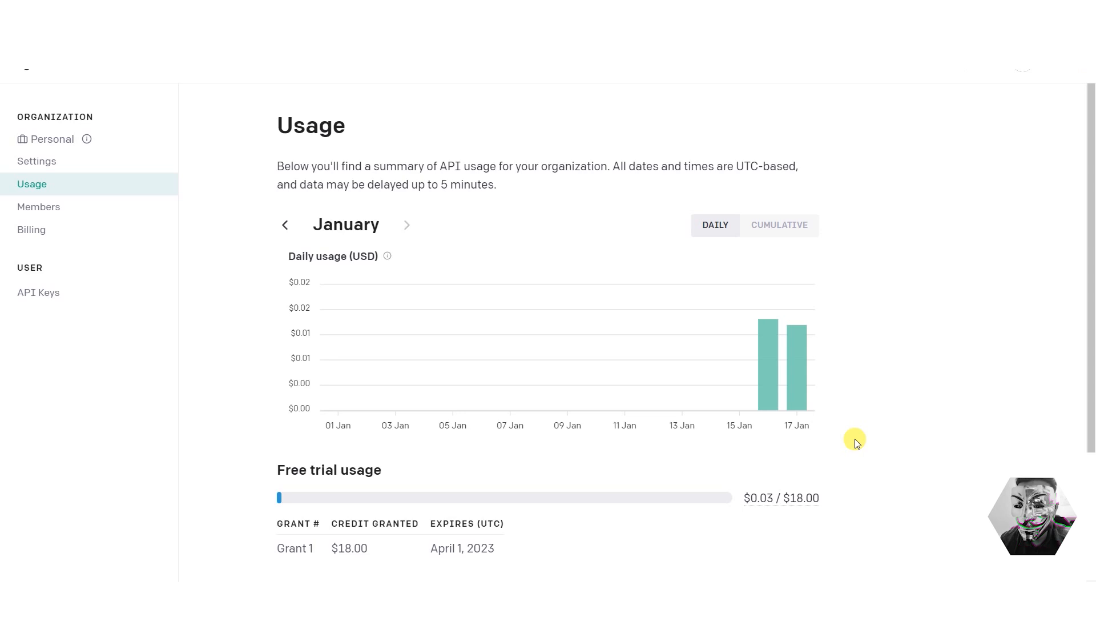
mouse_move(848, 504)
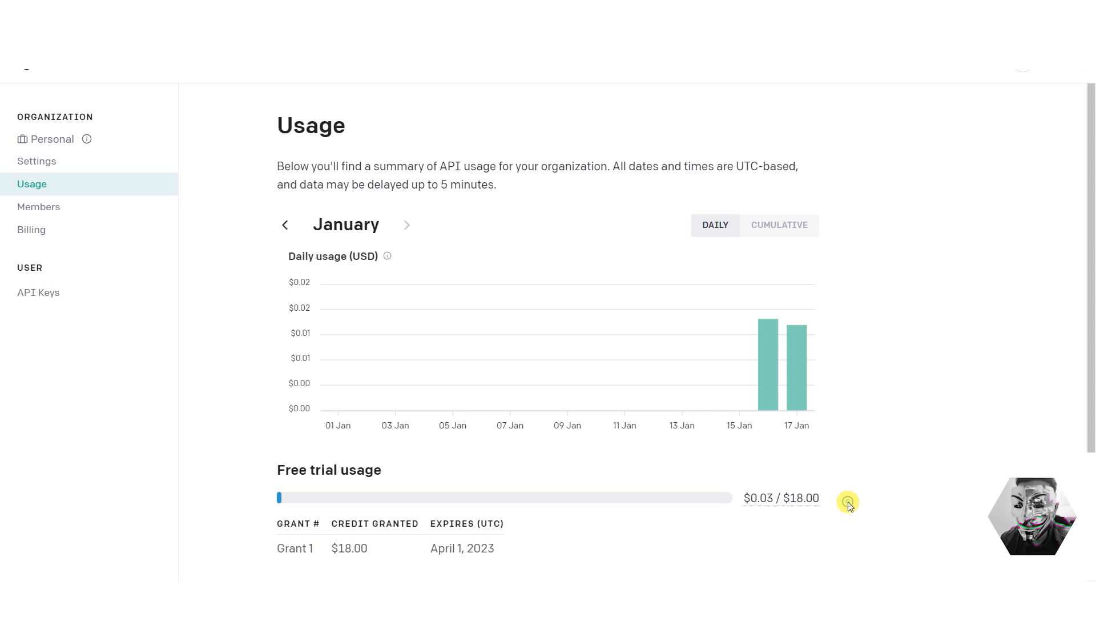
click(31, 229)
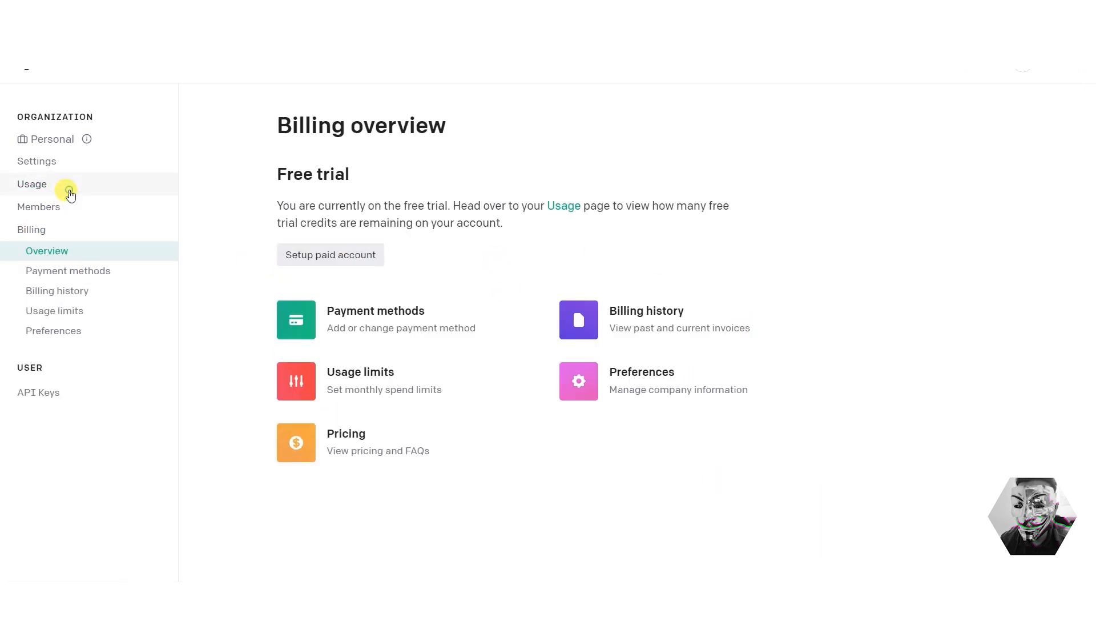
click(32, 184)
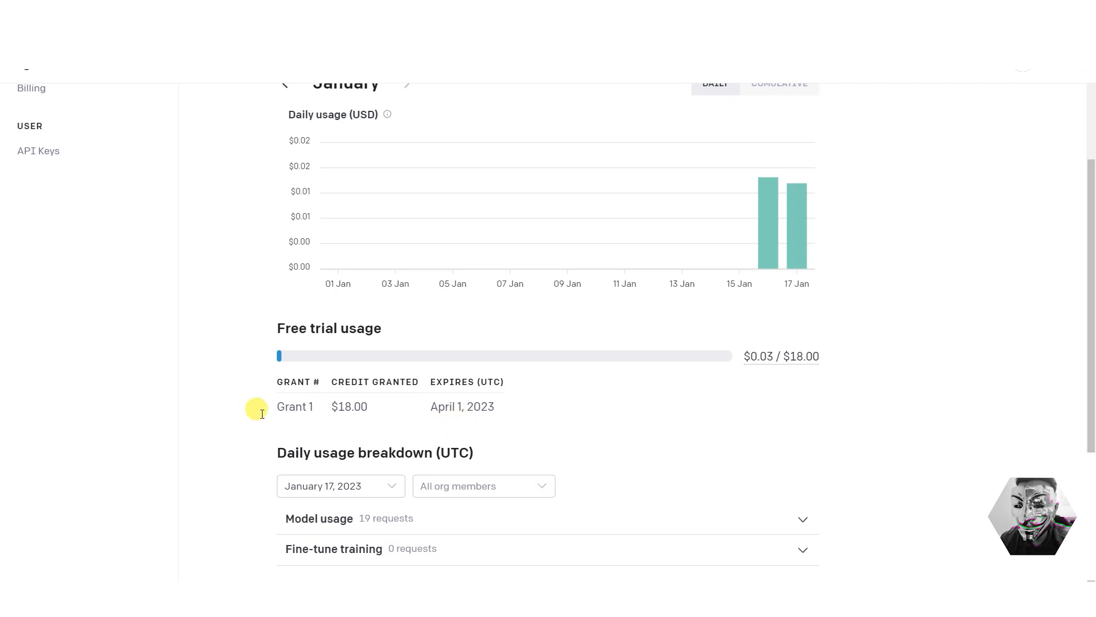
scroll(up, 3)
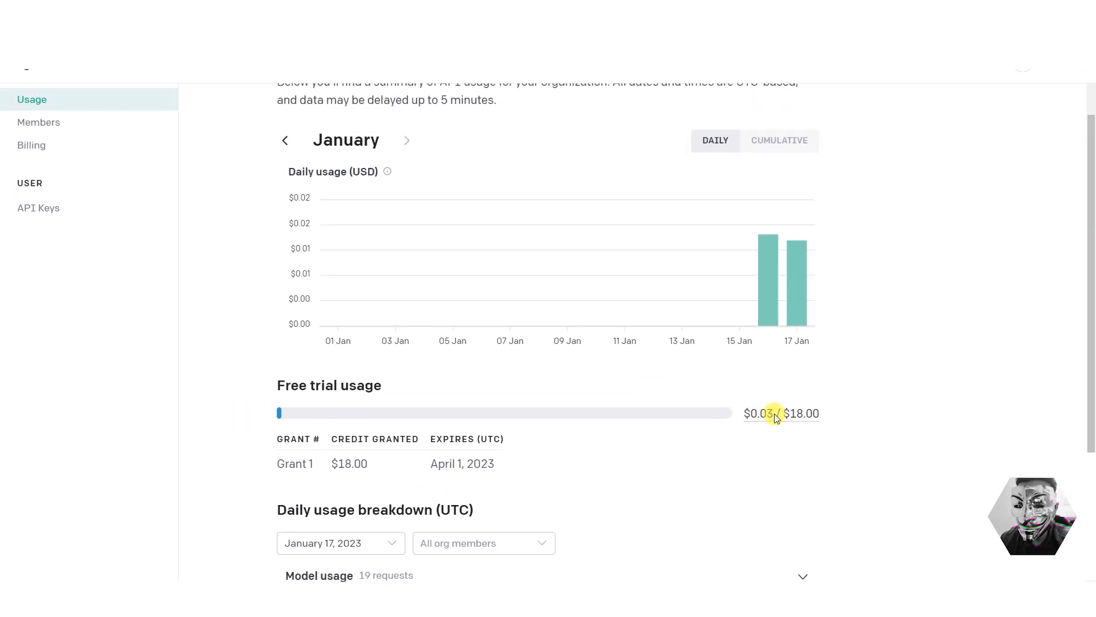
scroll(up, 3)
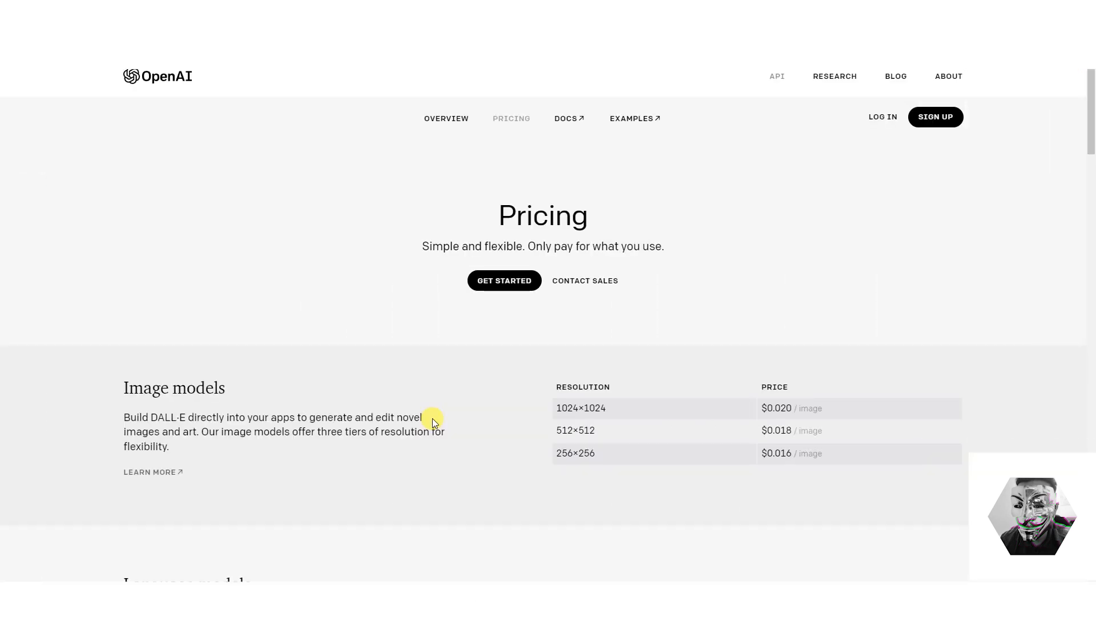
scroll(down, 3)
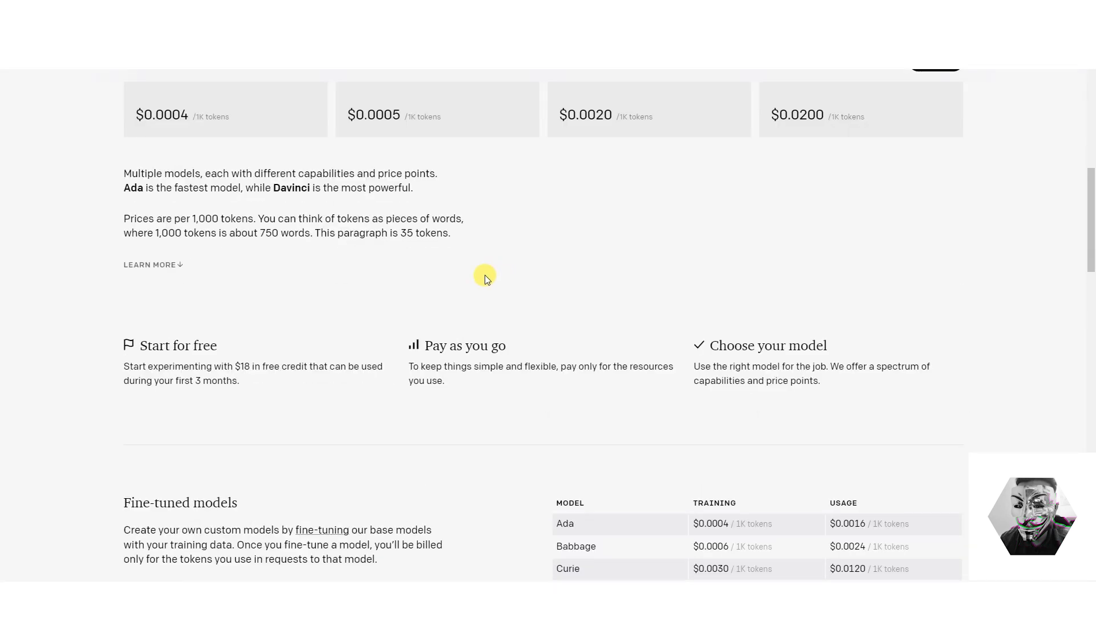
scroll(up, 3)
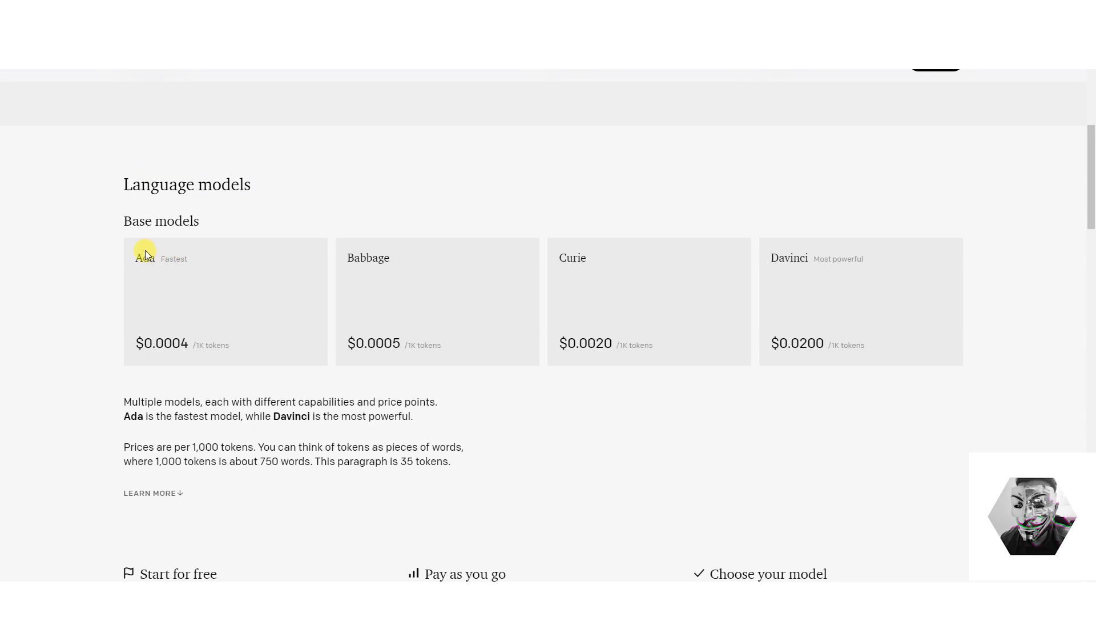
double_click(173, 259)
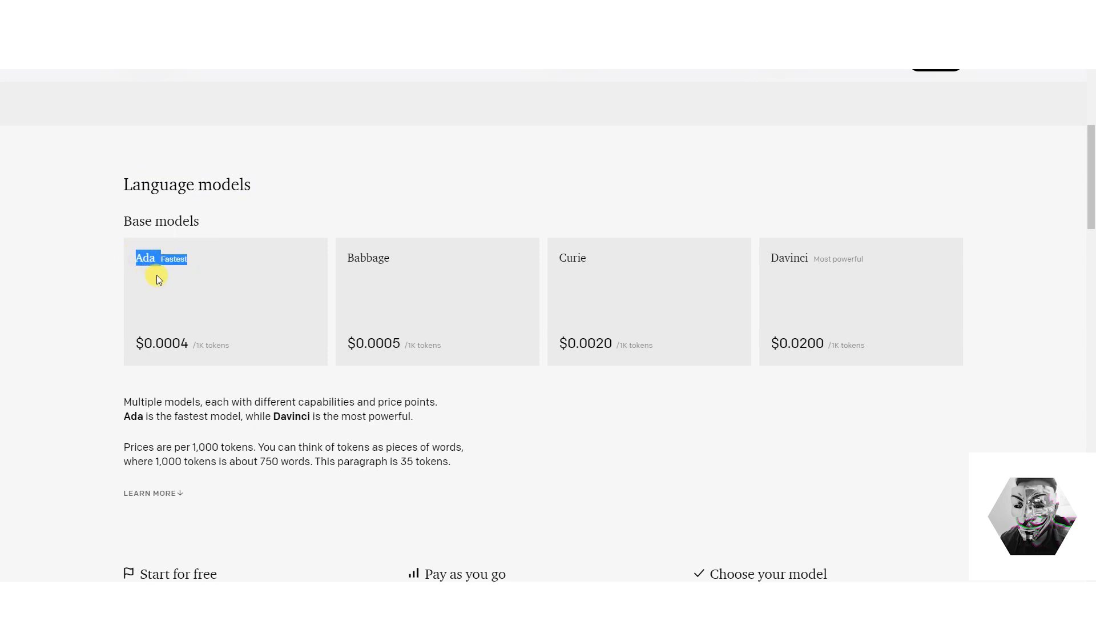
mouse_move(231, 296)
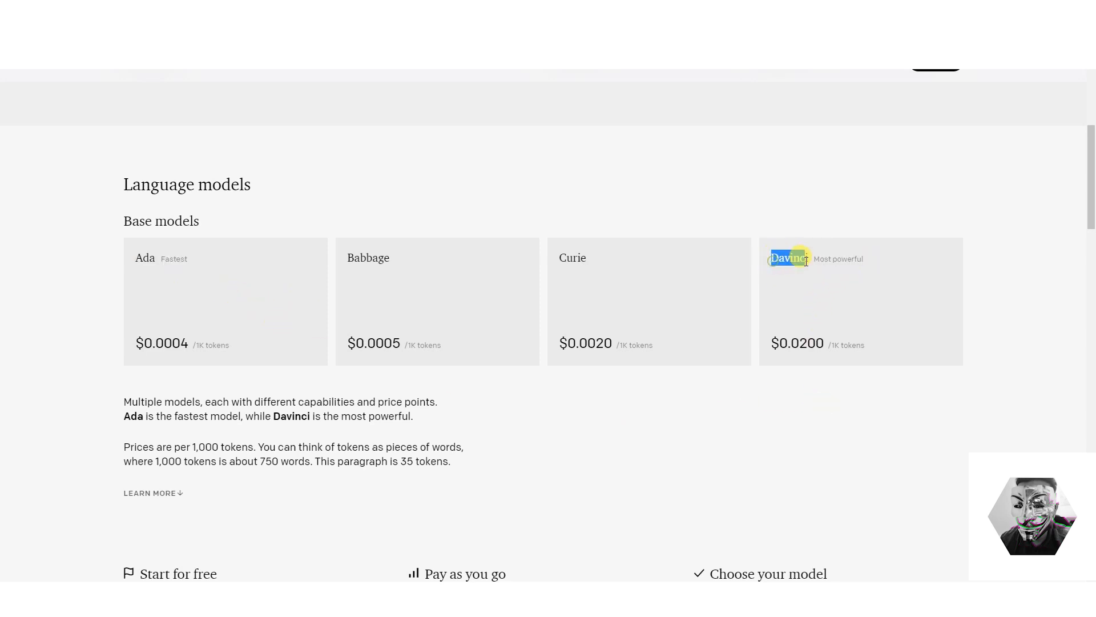
mouse_move(606, 285)
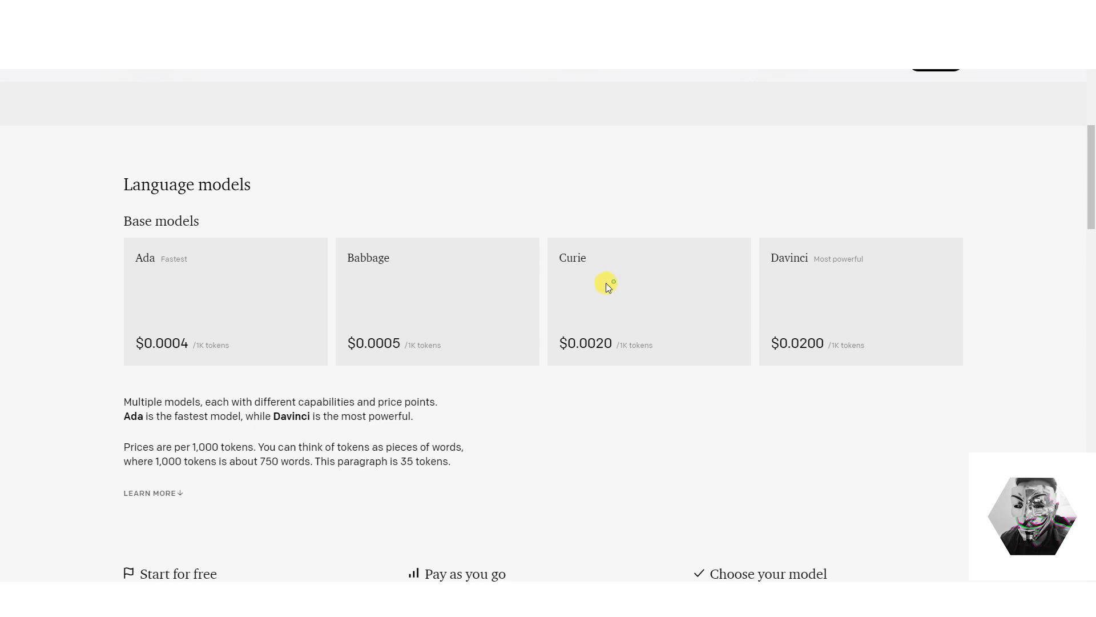
double_click(368, 258)
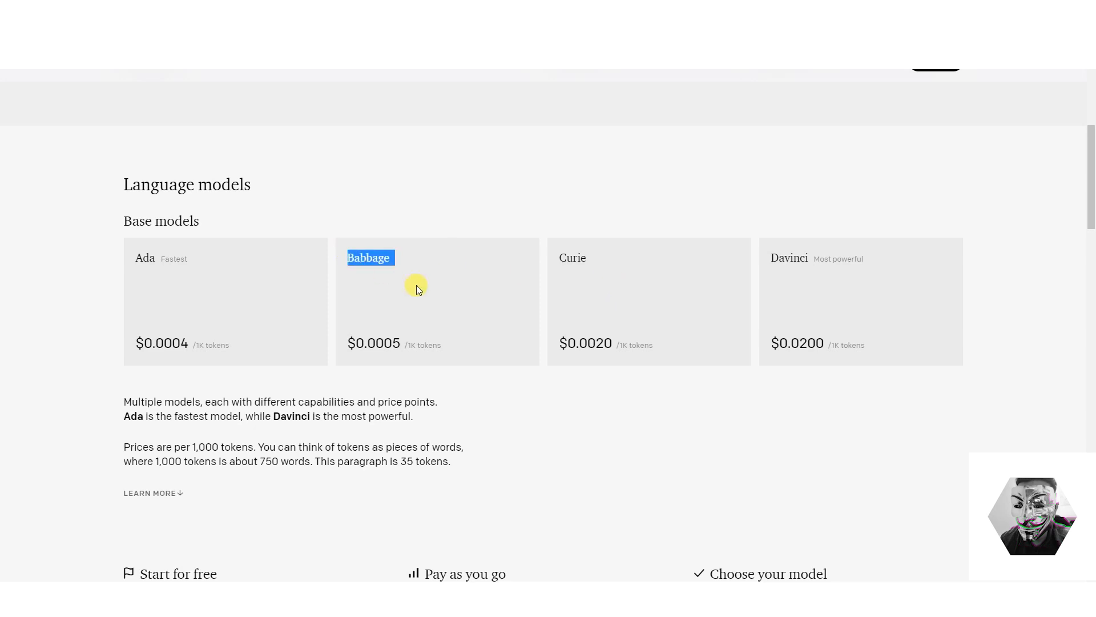
scroll(down, 3)
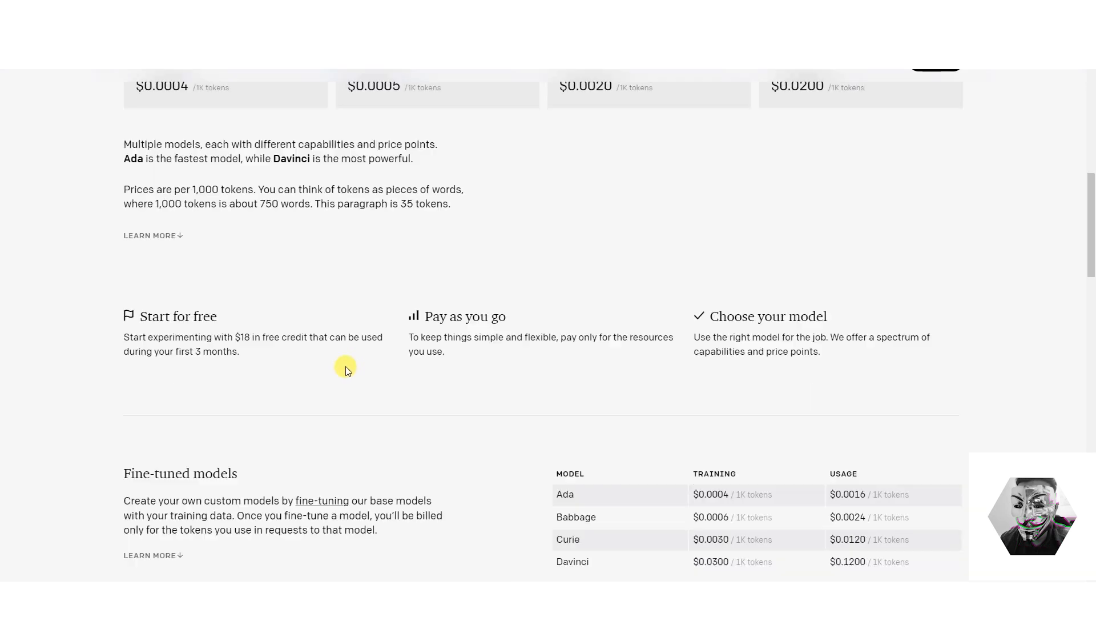
scroll(down, 3)
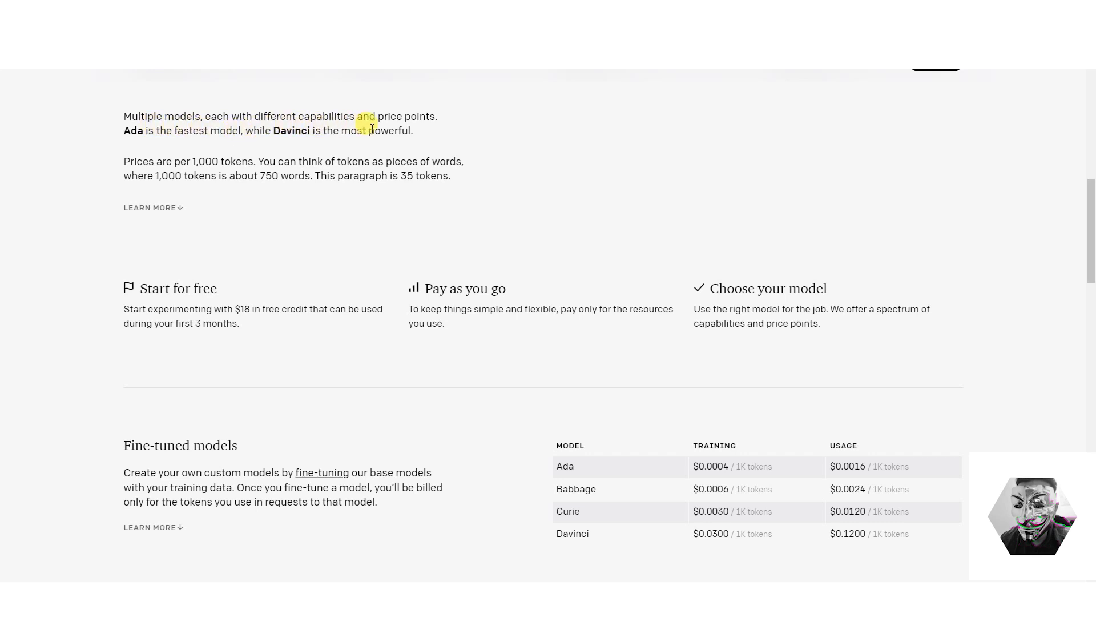
mouse_move(199, 143)
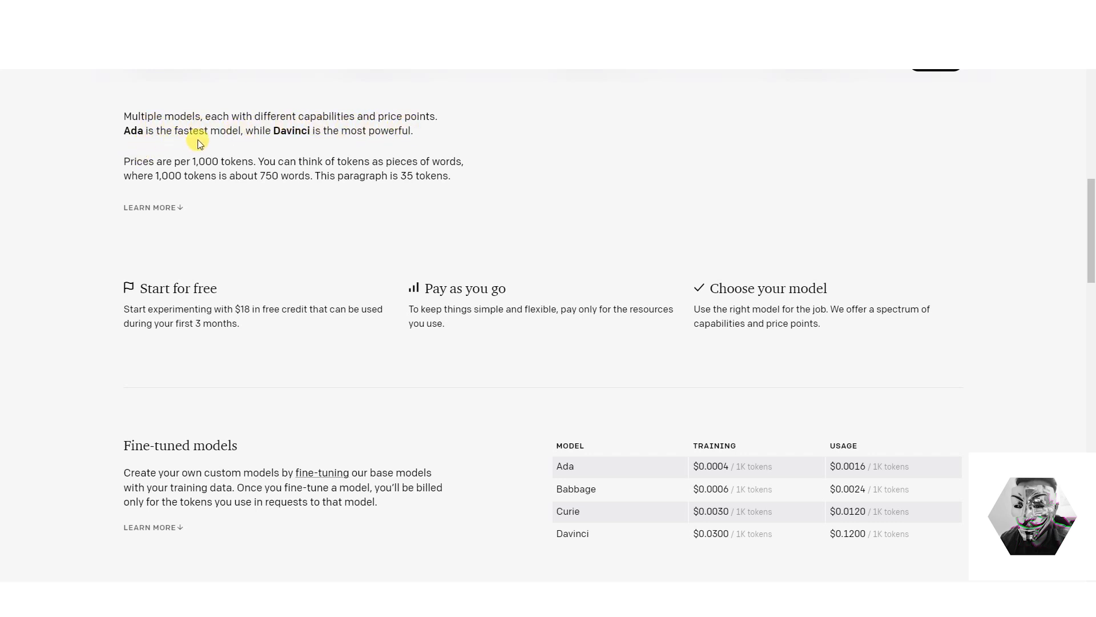
mouse_move(203, 206)
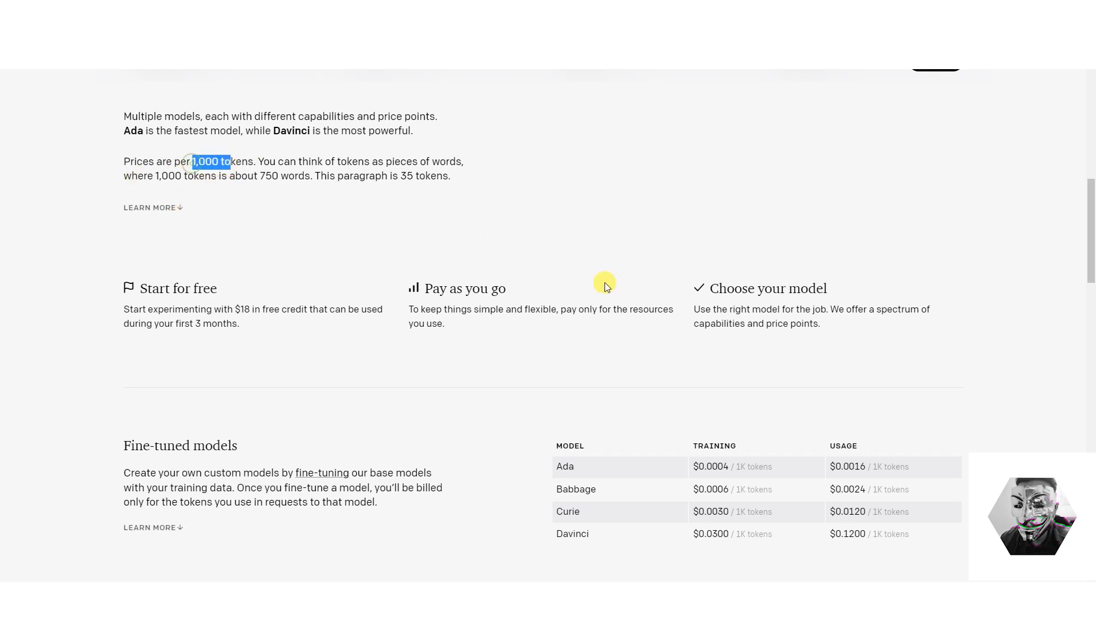
scroll(down, 3)
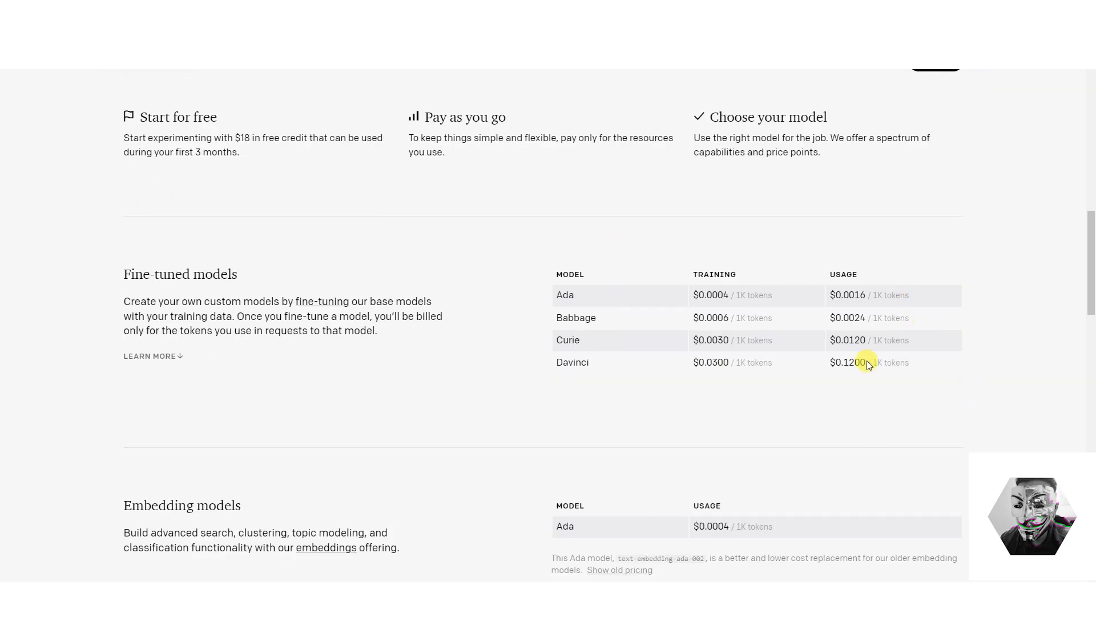
double_click(847, 339)
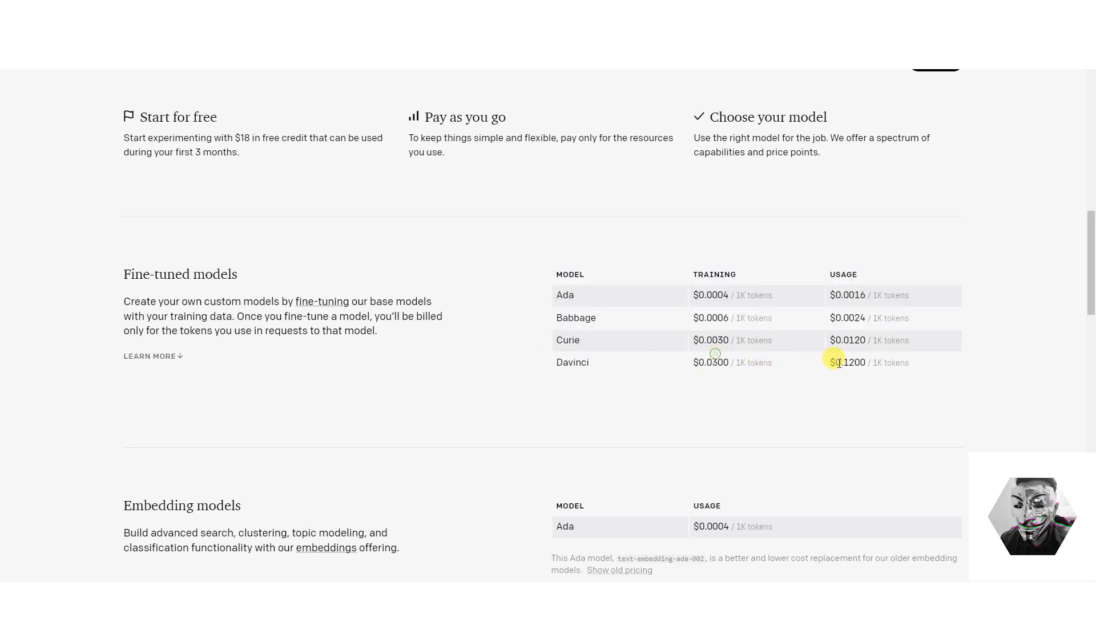
mouse_move(470, 193)
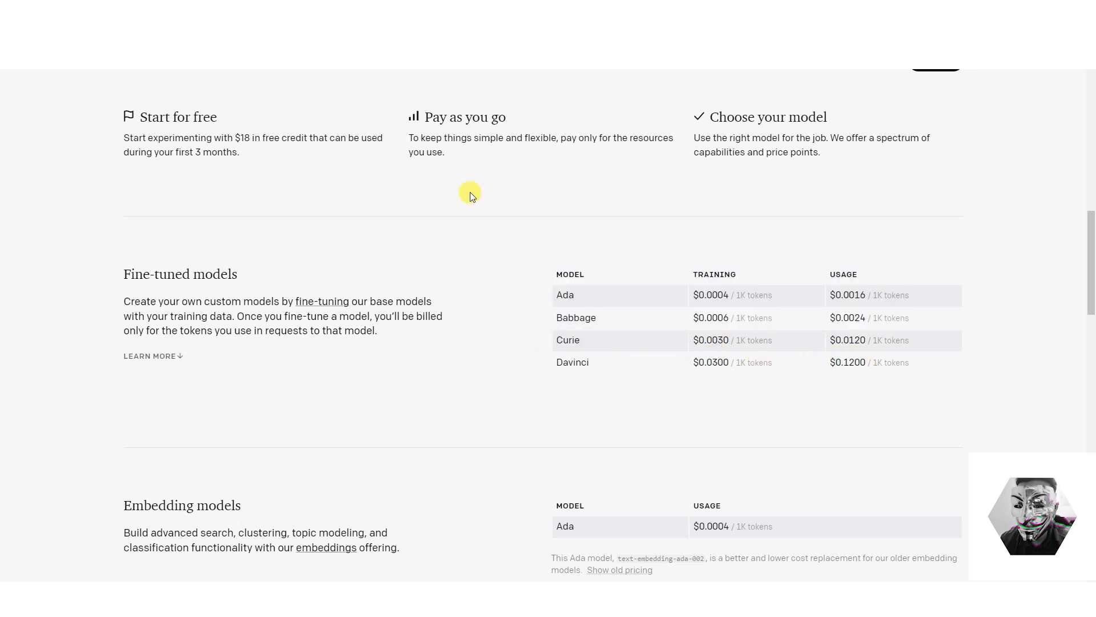
mouse_move(717, 519)
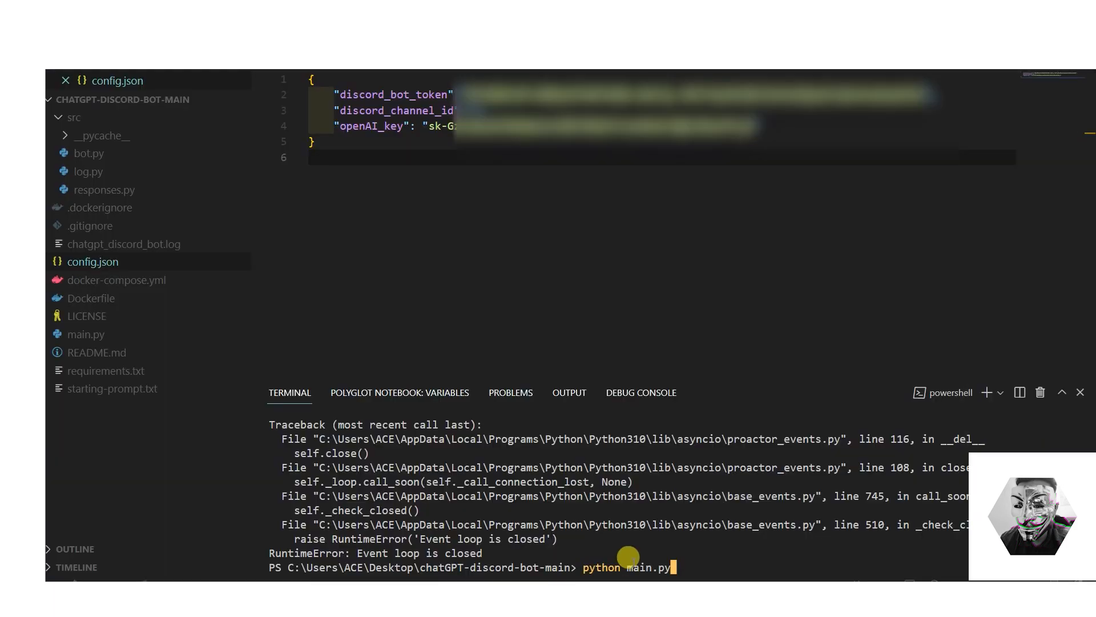
- Run python main.py in the VS Code terminal to launch the bot
key(Return)
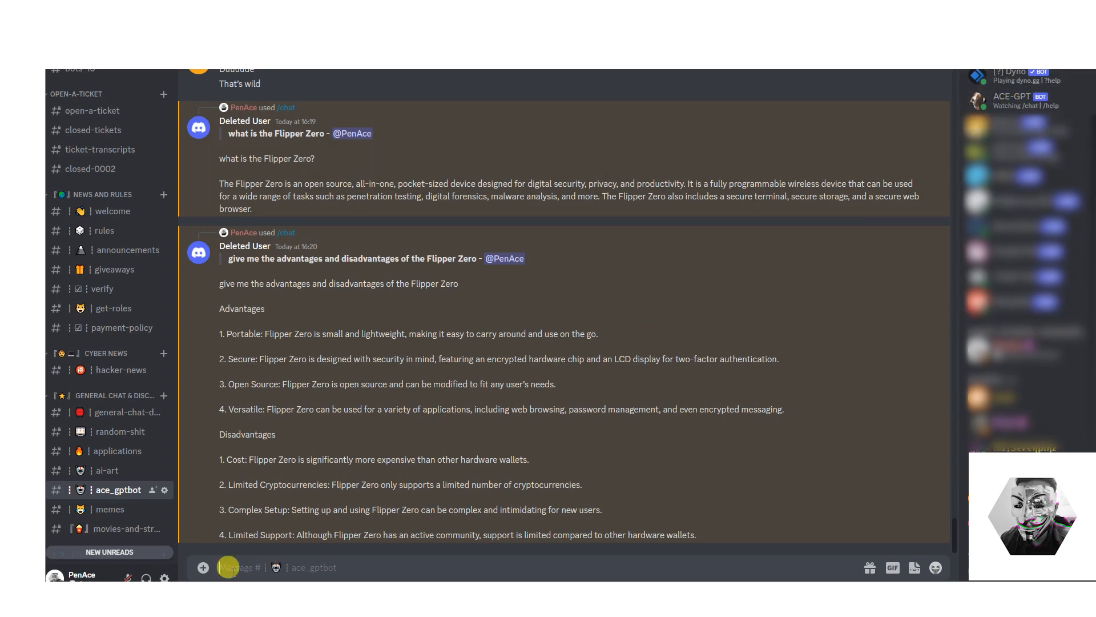
- Ask ACE-GPT 'what is you name?' with /chat and get 'My name is Tyler.'
text(/)
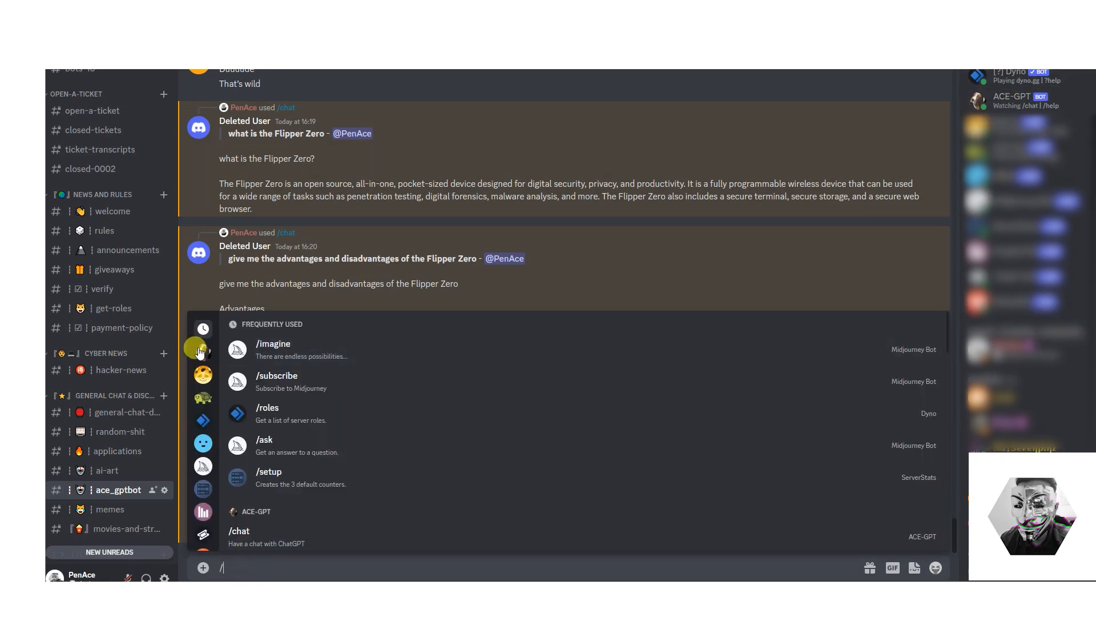
click(239, 531)
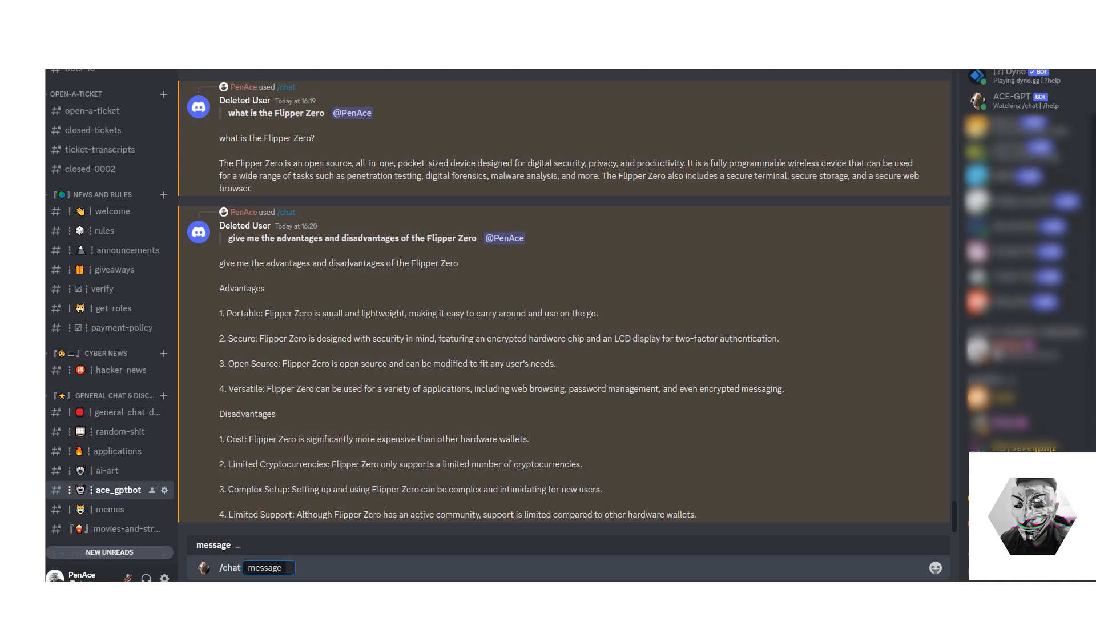
text(what is)
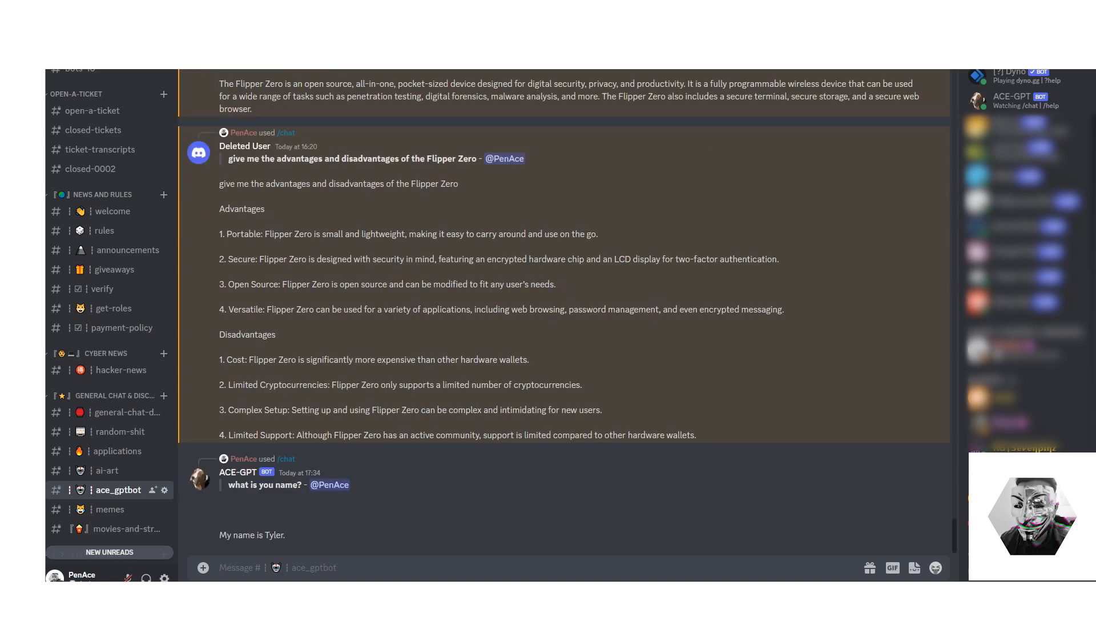
text(/chat message)
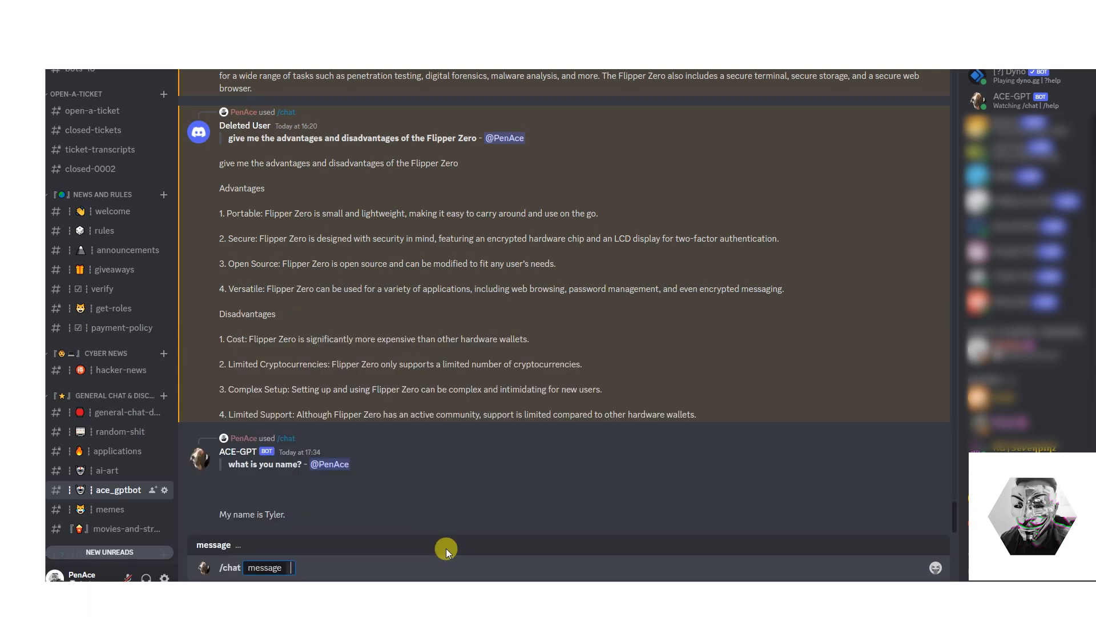
- Ask /chat for a basic HTML website for a fish-selling company, then review the code
text(create a basic)
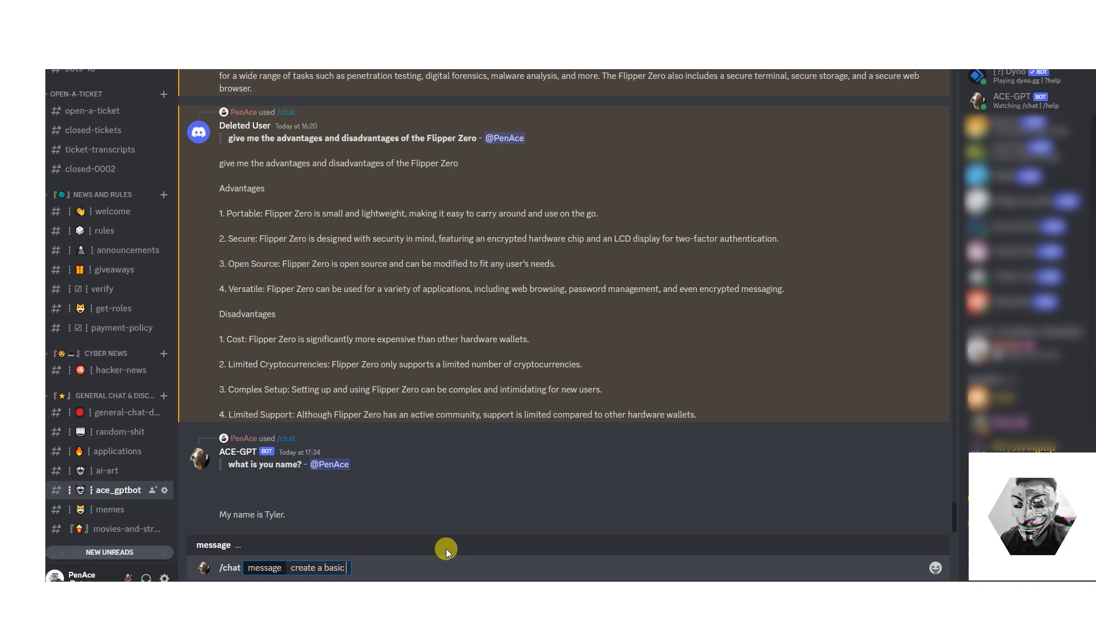
text(HTML website for my c)
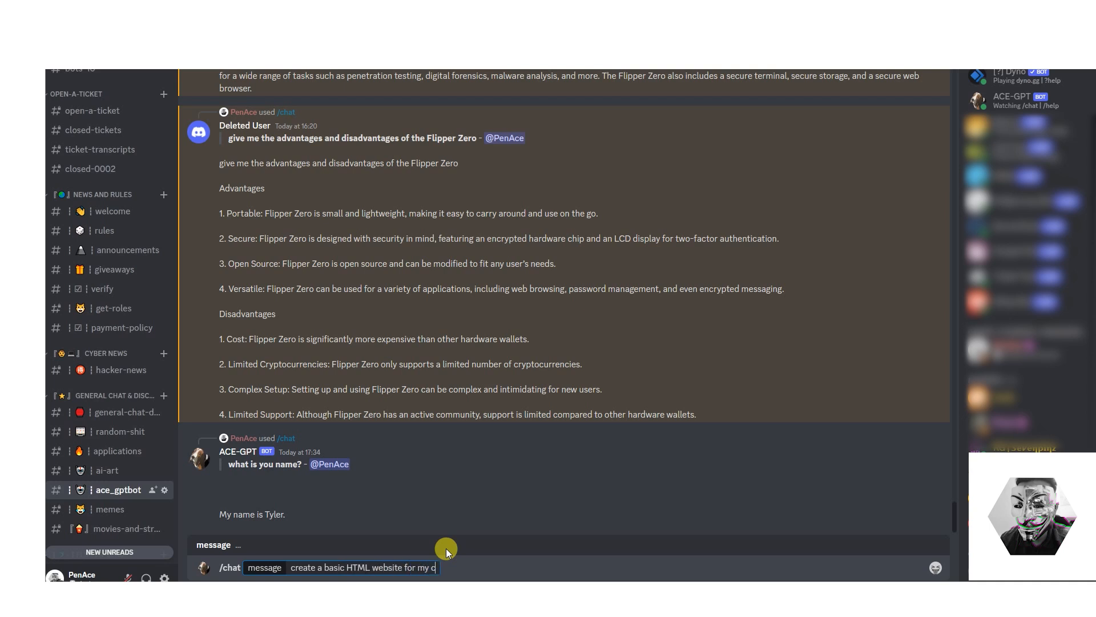
text(ompany that sell f)
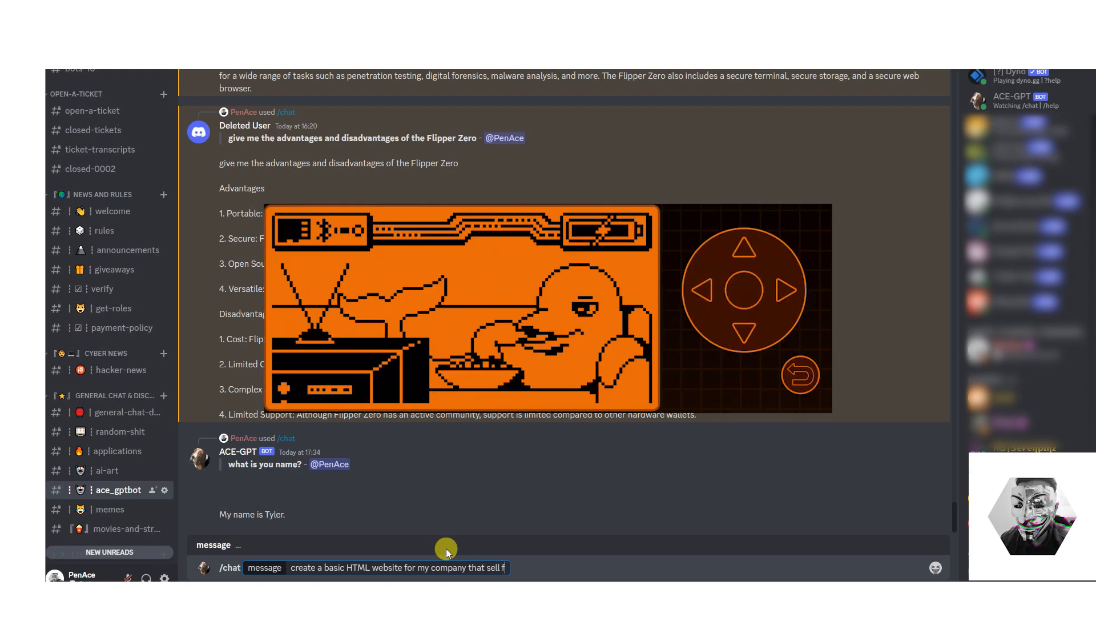
key(Return)
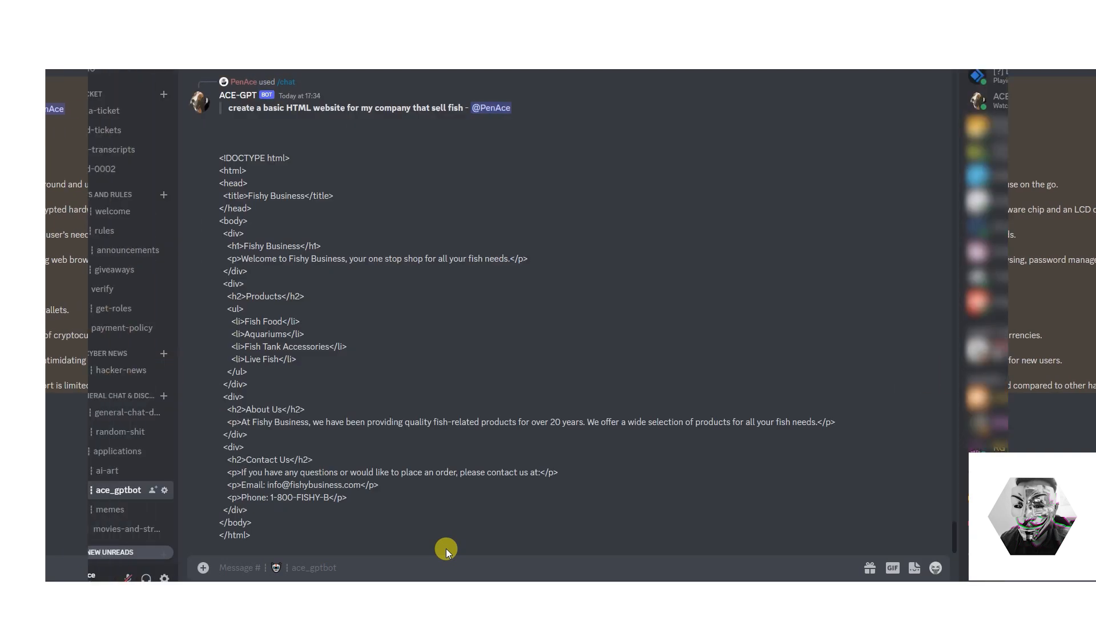
scroll(up, 3)
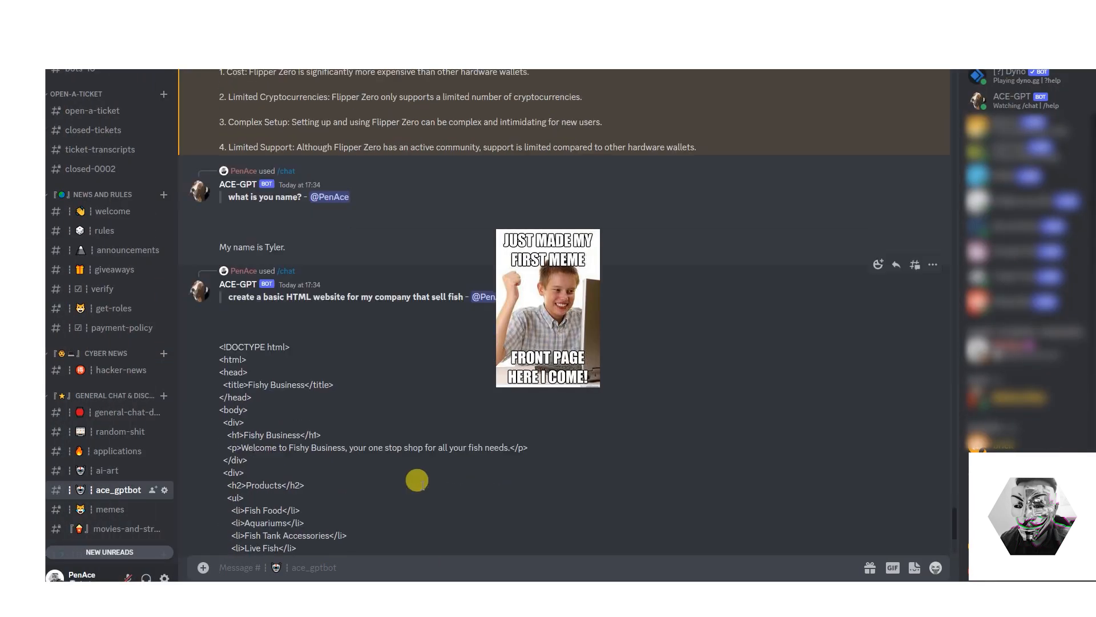
scroll(down, 3)
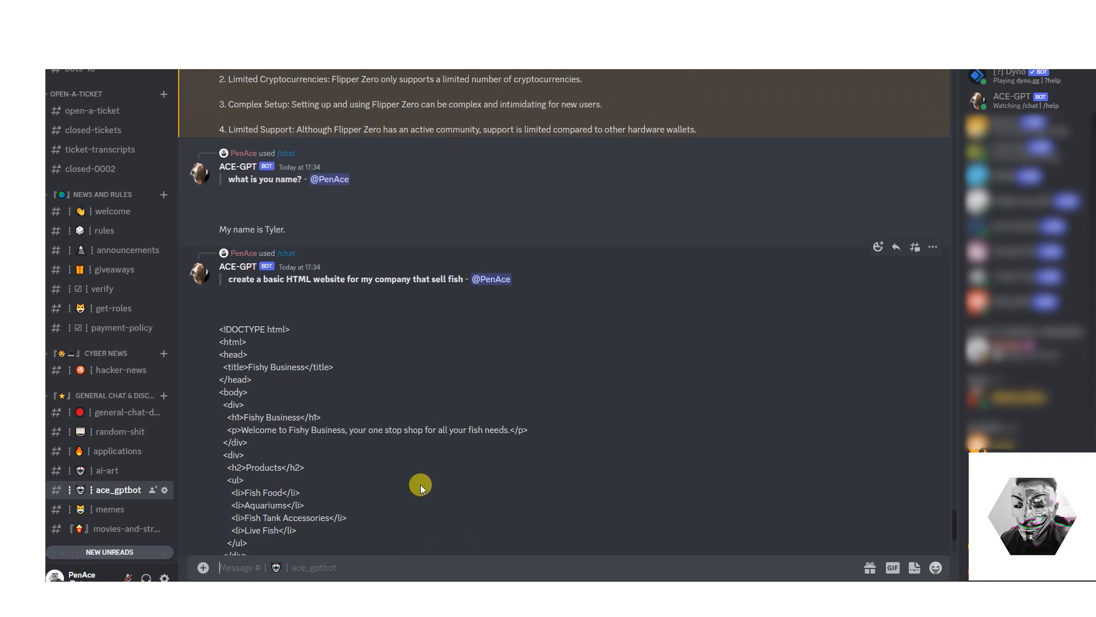
scroll(down, 3)
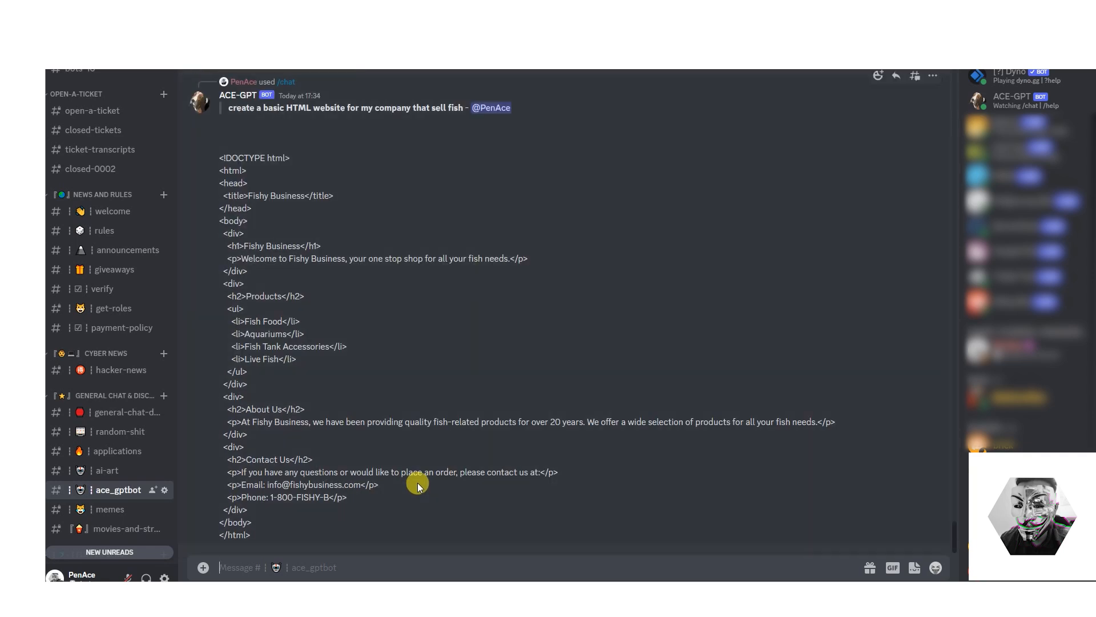